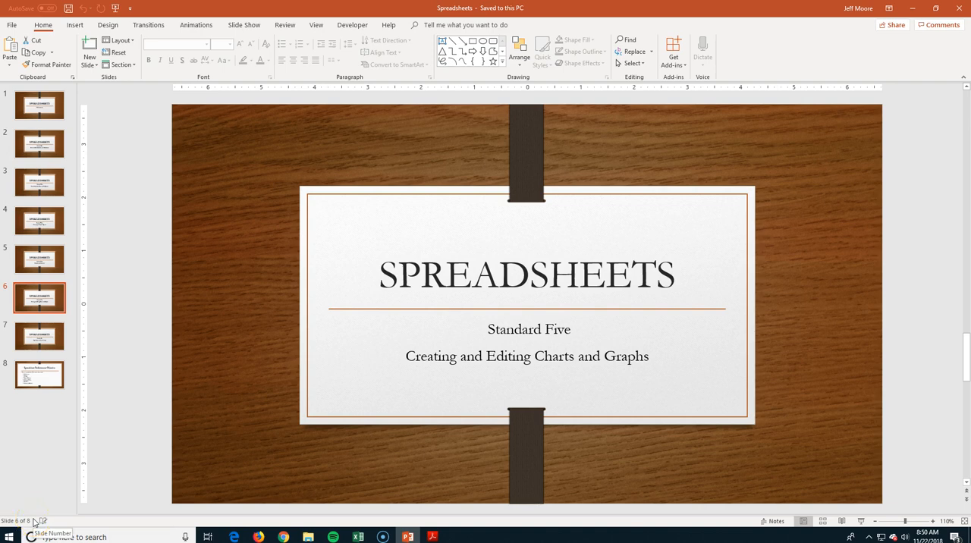
mouse_move(242, 513)
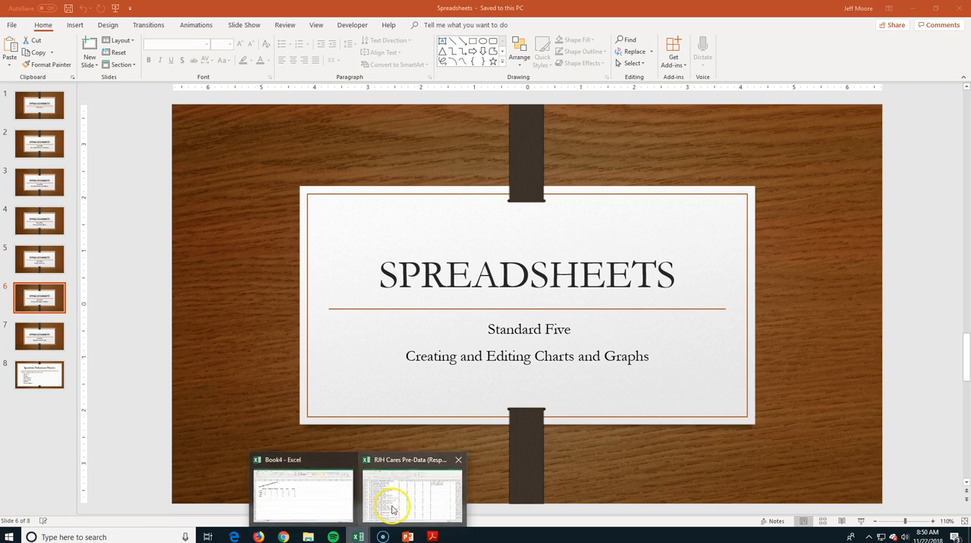
- Select the salesperson names A2:A6 together with their June figures G2:G6
click(304, 493)
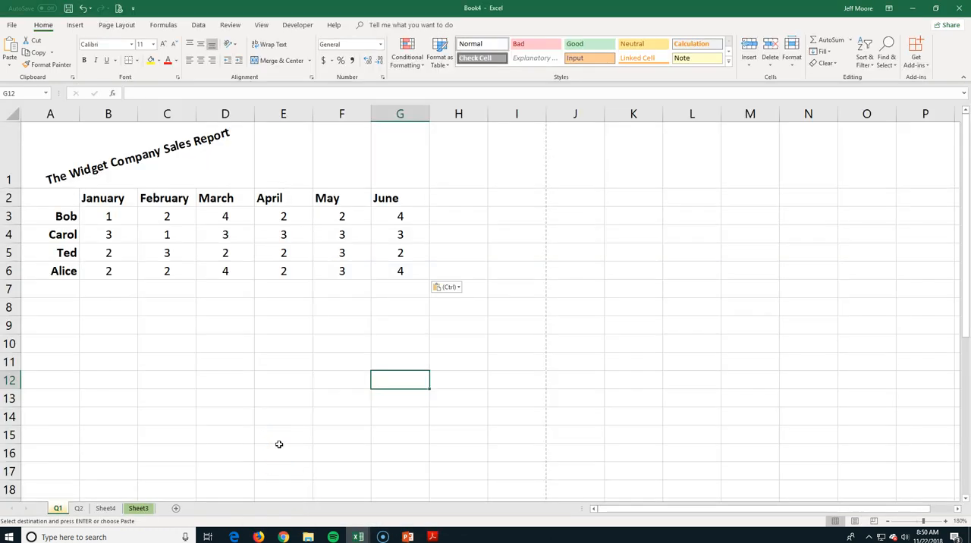
mouse_move(300, 452)
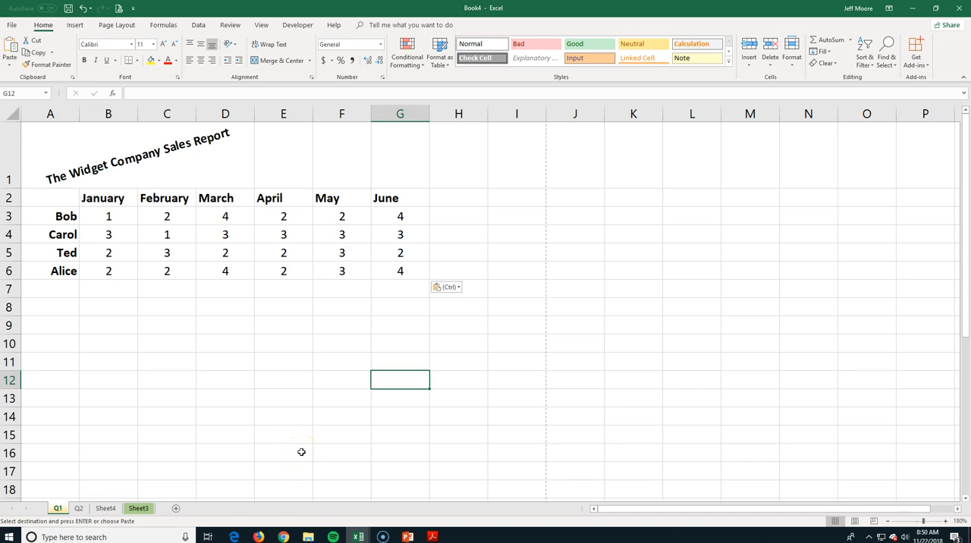
mouse_move(261, 434)
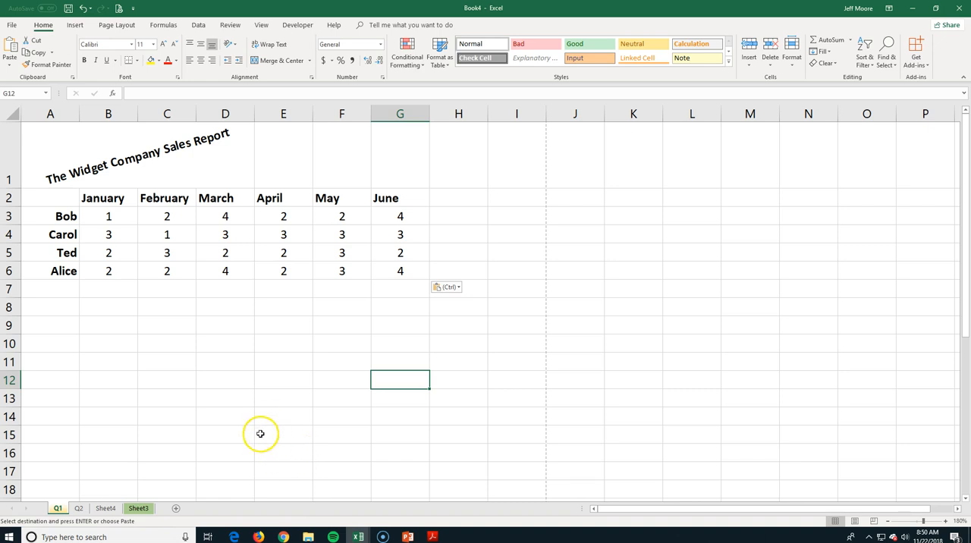
mouse_move(76, 282)
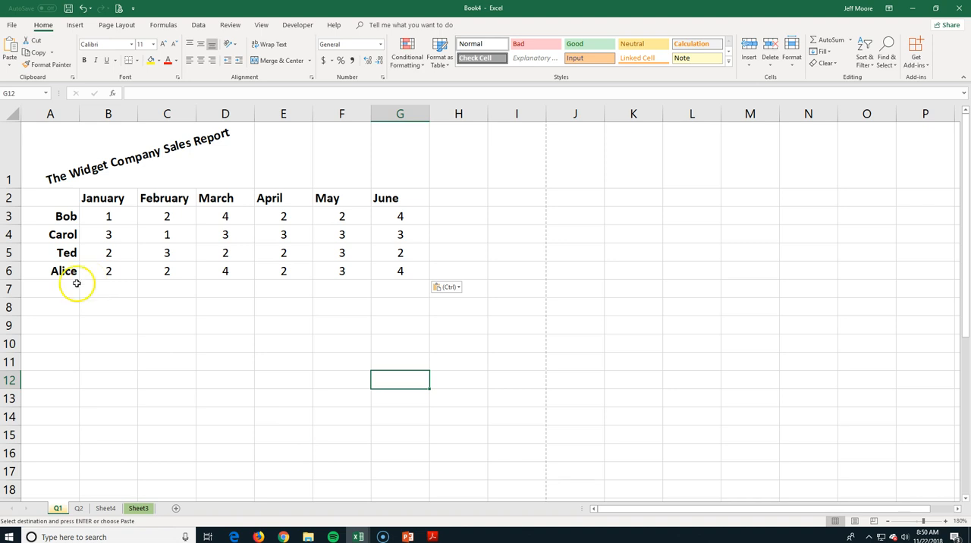
click(50, 197)
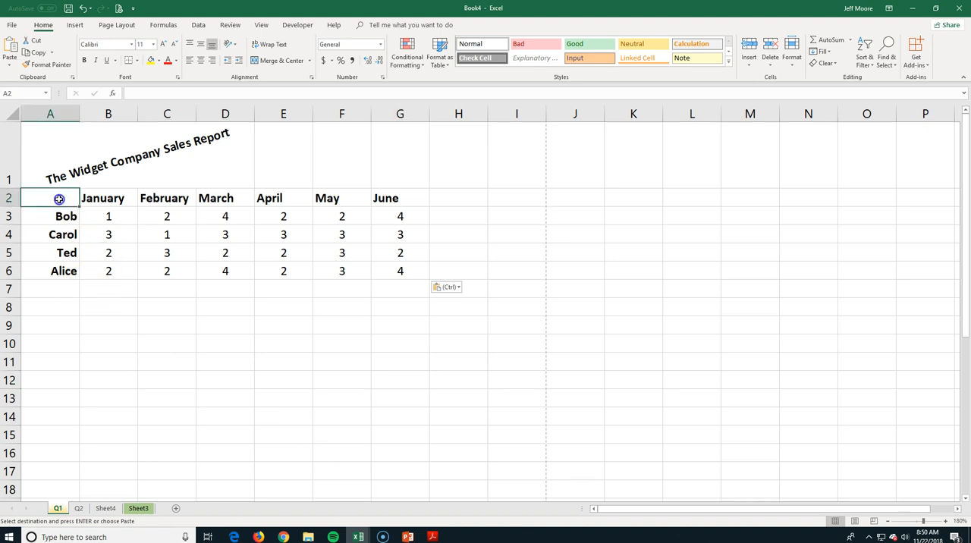
drag(50, 197, 50, 270)
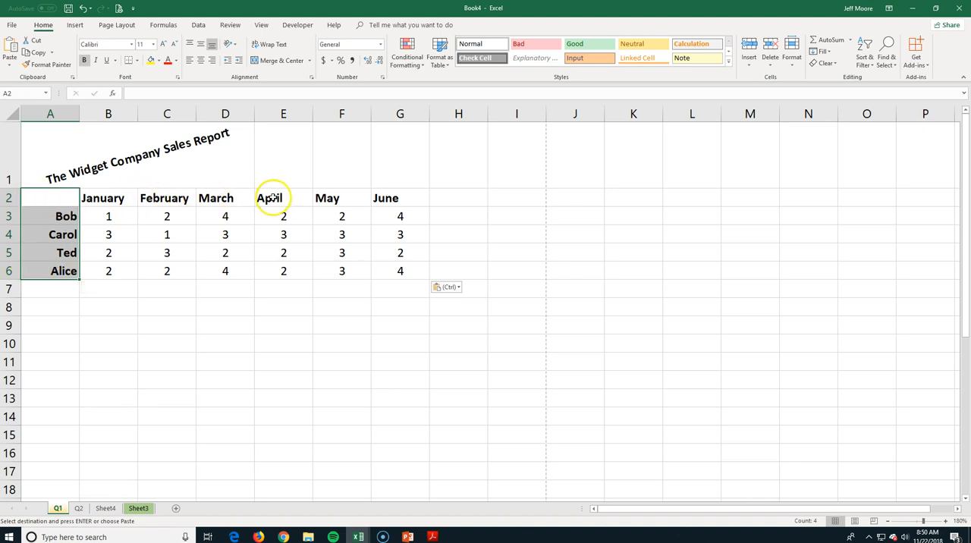
mouse_move(133, 200)
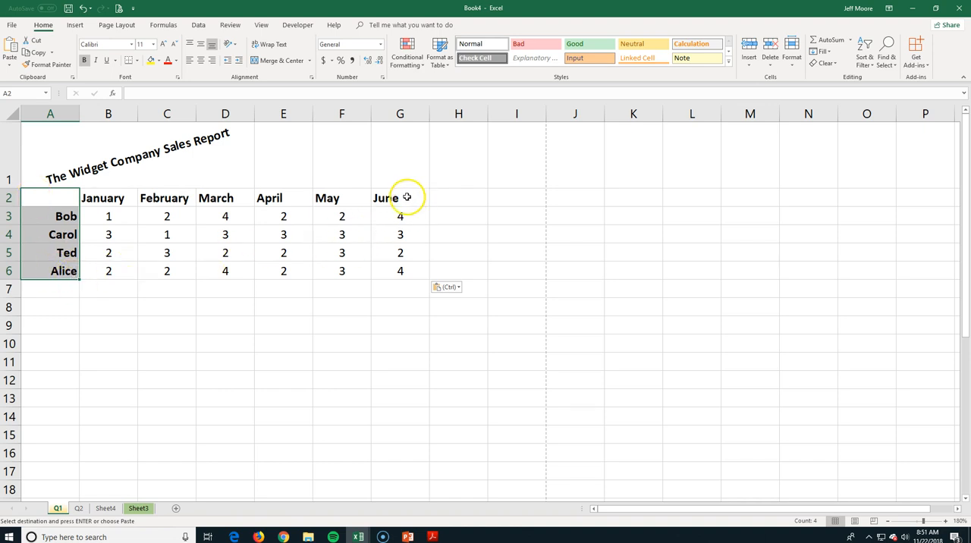
mouse_move(403, 232)
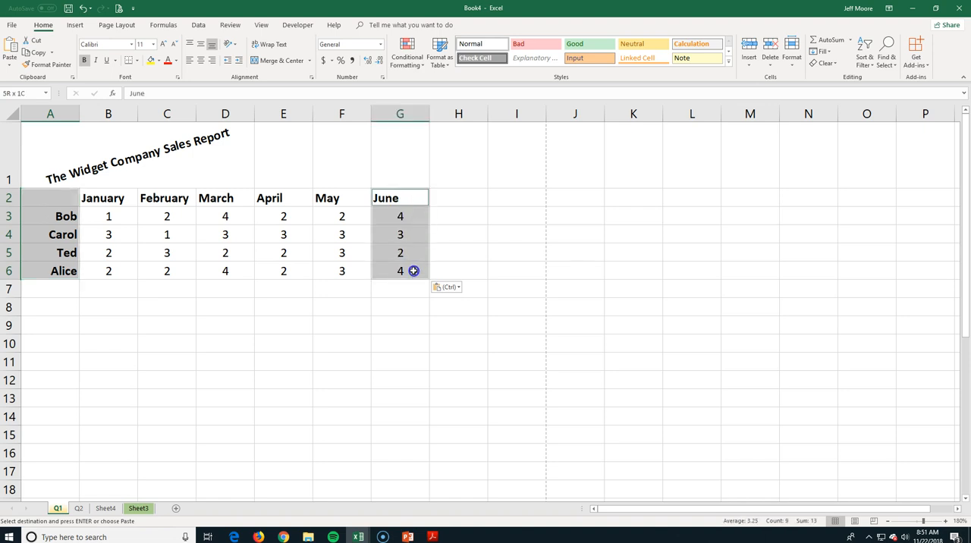
click(401, 197)
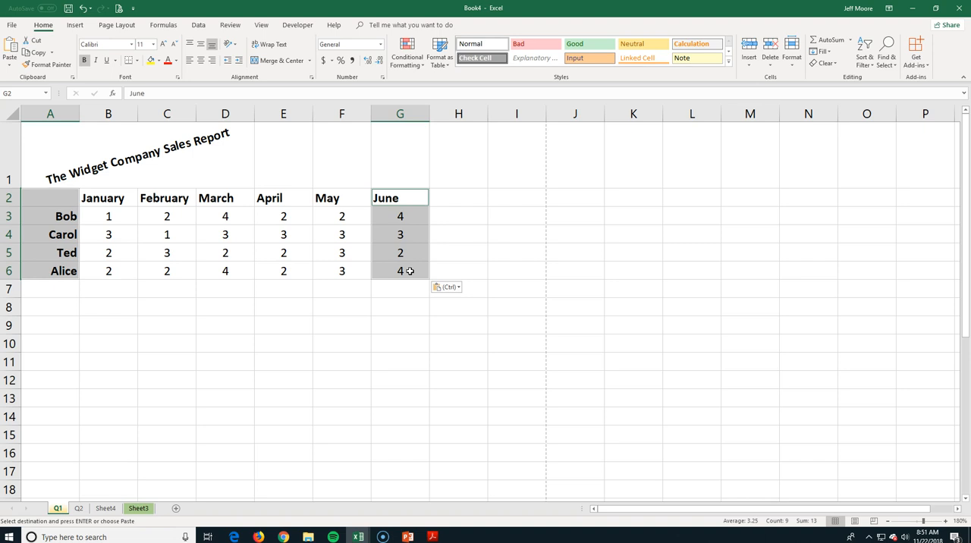
mouse_move(67, 36)
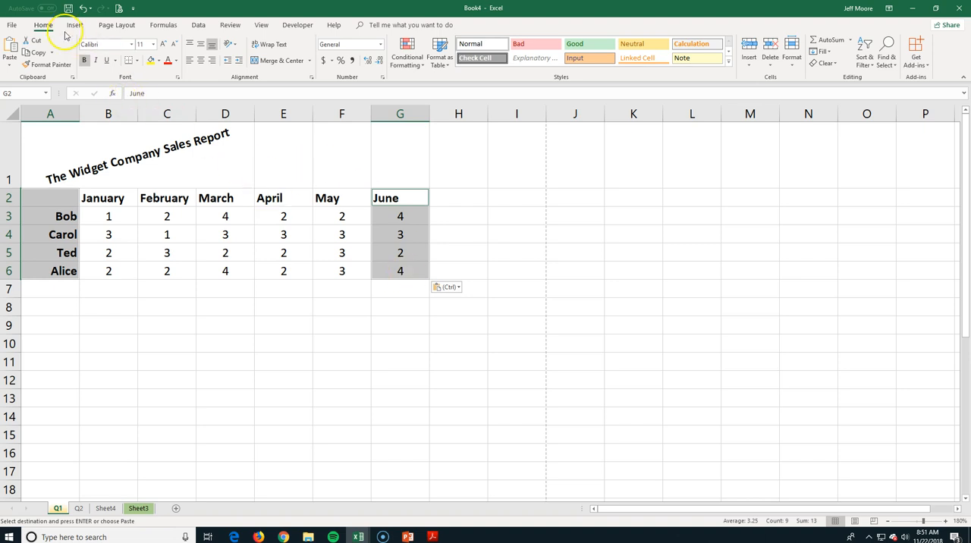
- Insert a pie chart of June sales for Bob, Carol, Ted and Alice via Recommended Charts
click(75, 24)
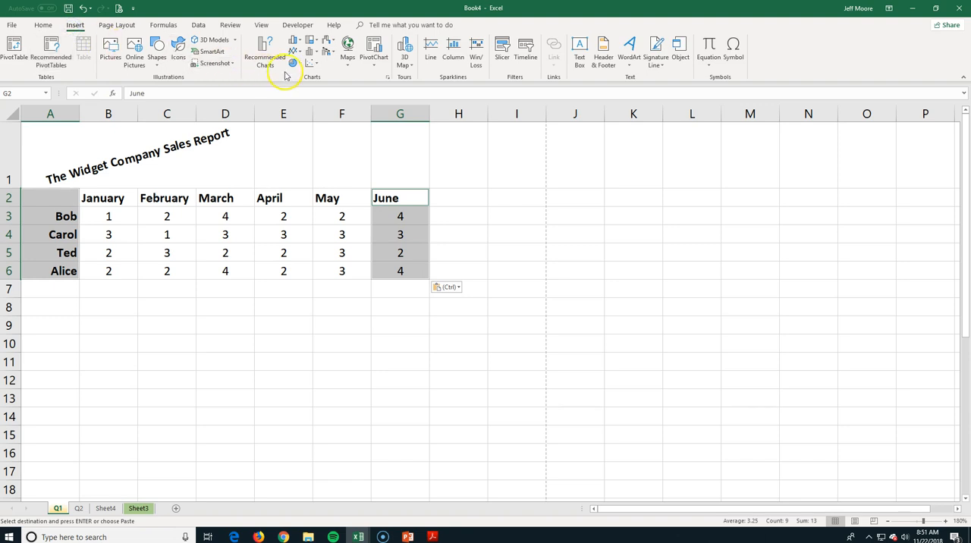
mouse_move(267, 53)
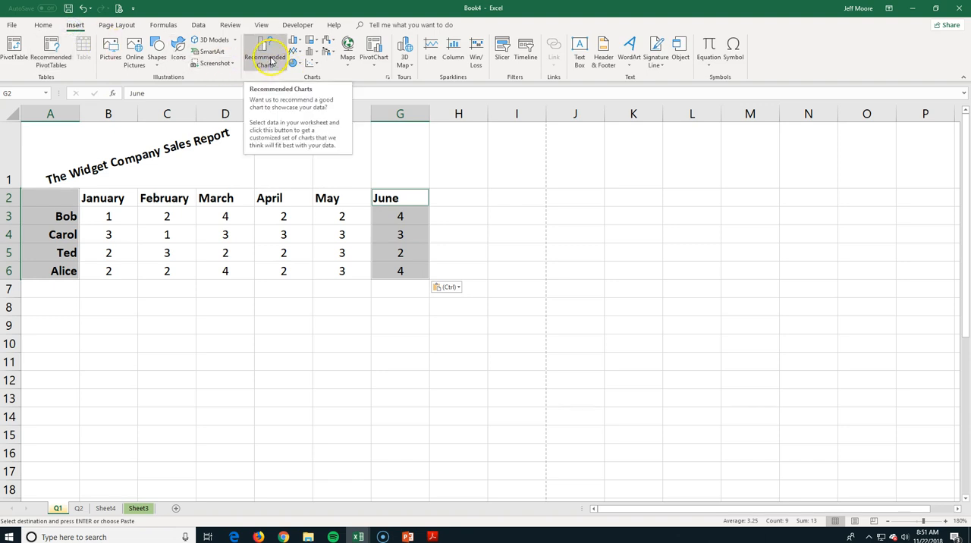
click(264, 54)
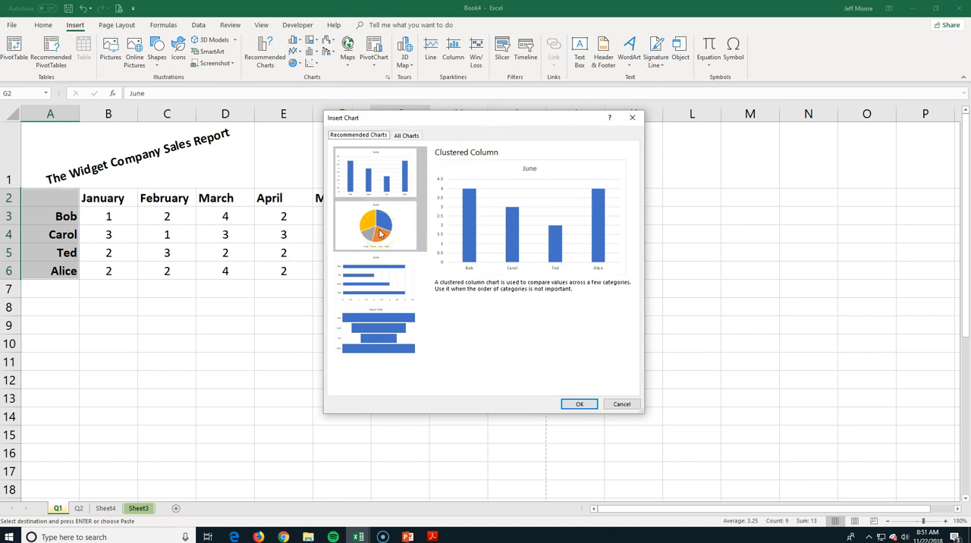
click(378, 225)
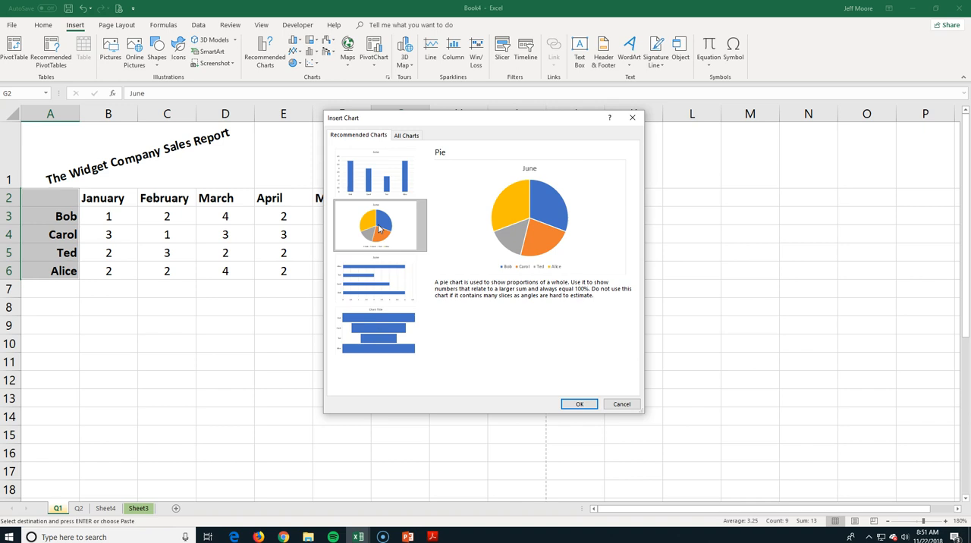
drag(485, 119, 610, 119)
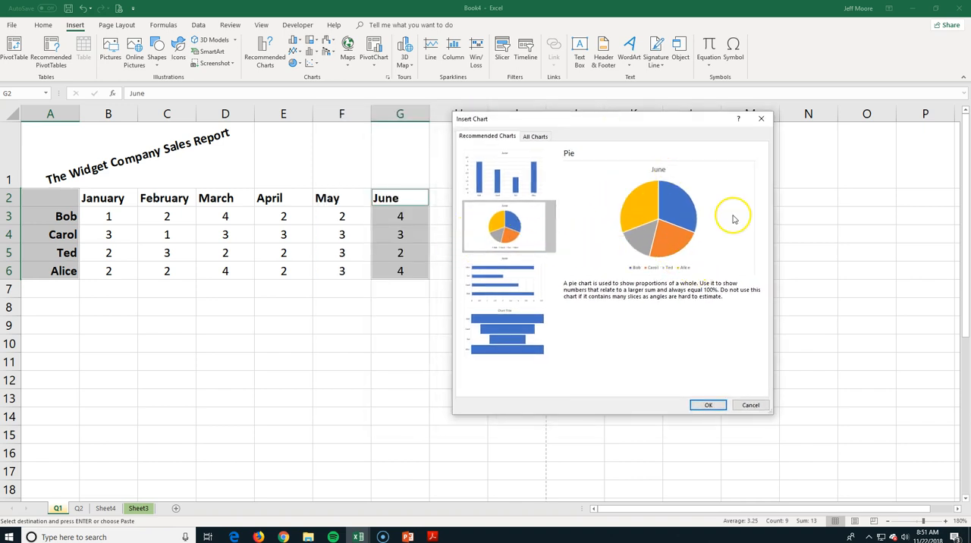
mouse_move(432, 225)
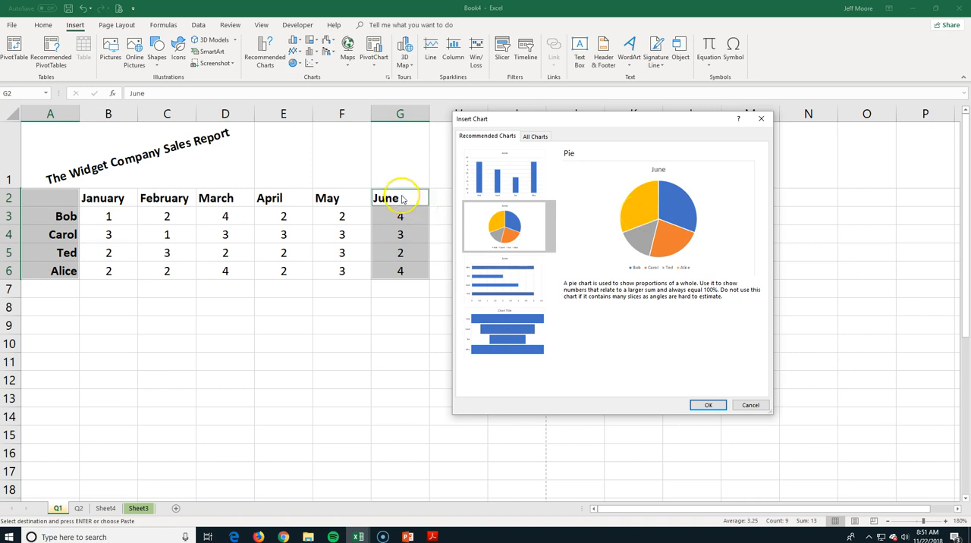
mouse_move(664, 168)
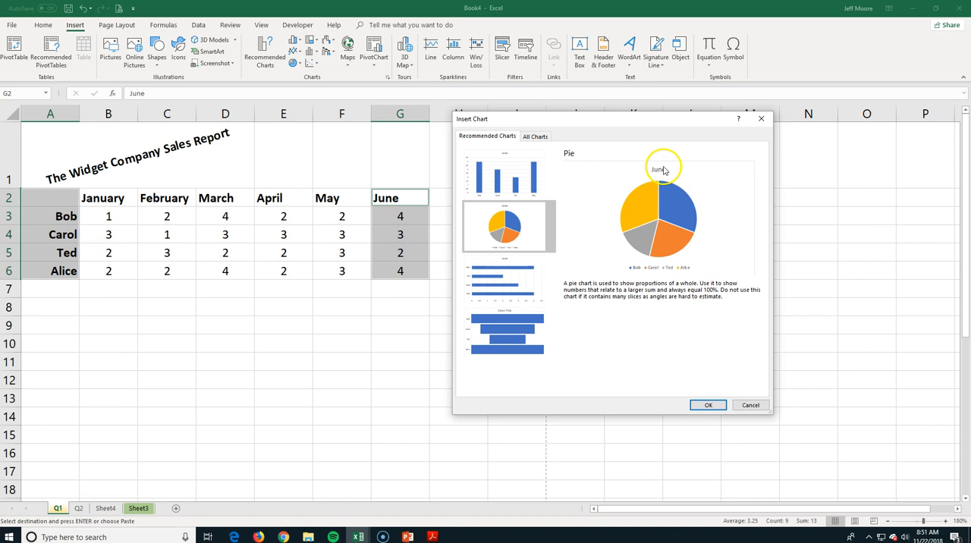
click(707, 404)
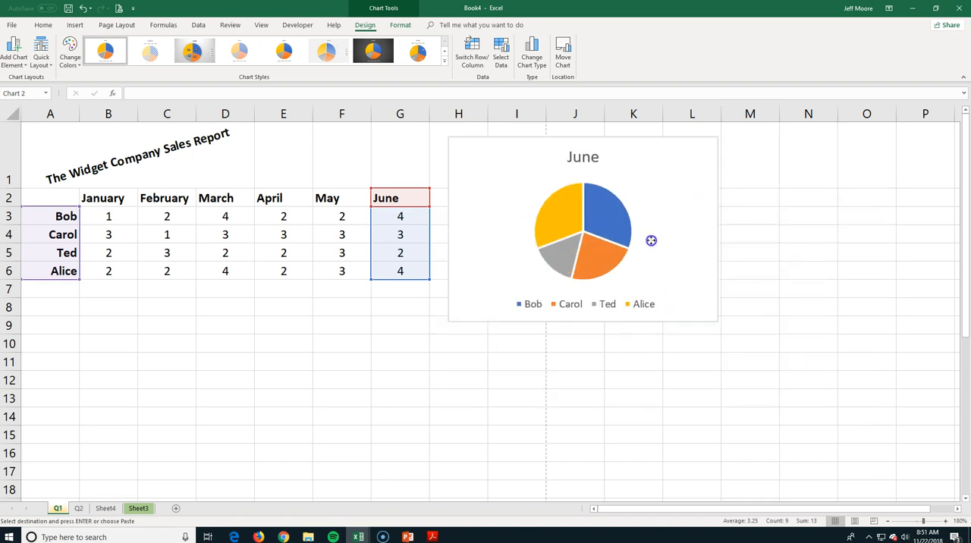
click(582, 228)
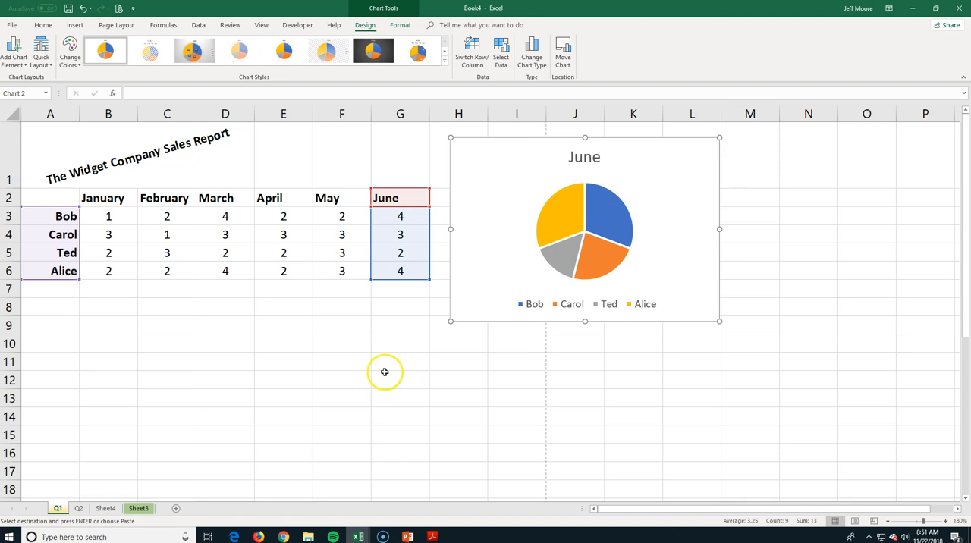
- Select Alice's name and her full row of monthly sales figures
click(401, 379)
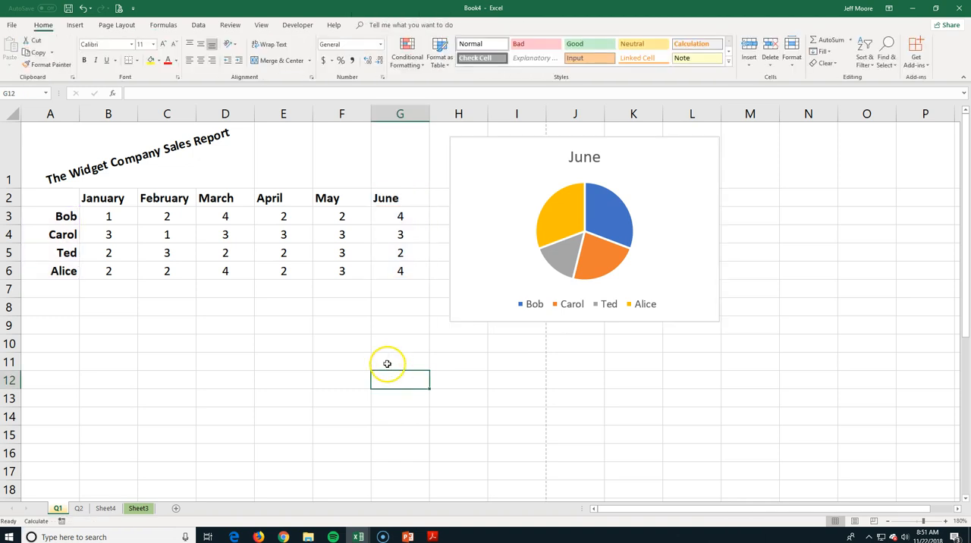
mouse_move(106, 270)
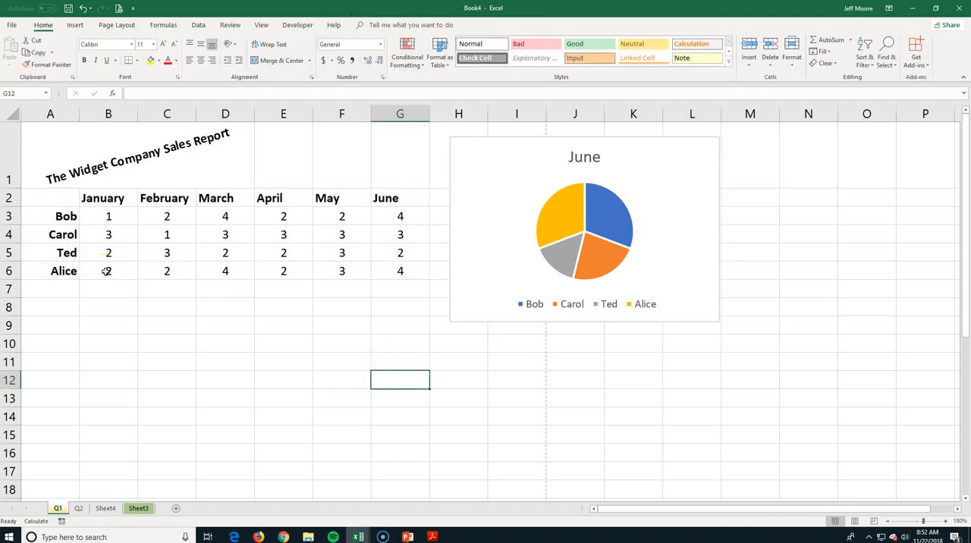
drag(51, 270, 167, 270)
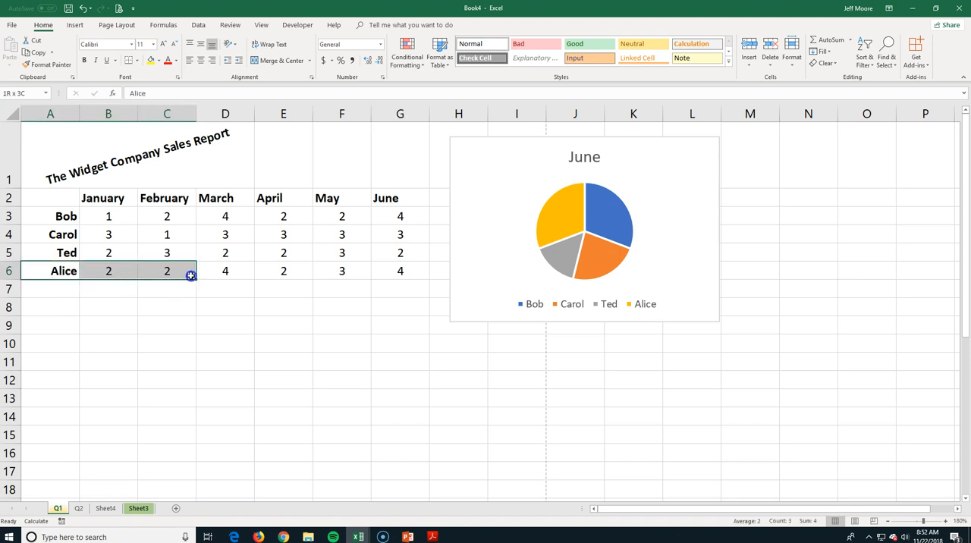
drag(167, 270, 397, 270)
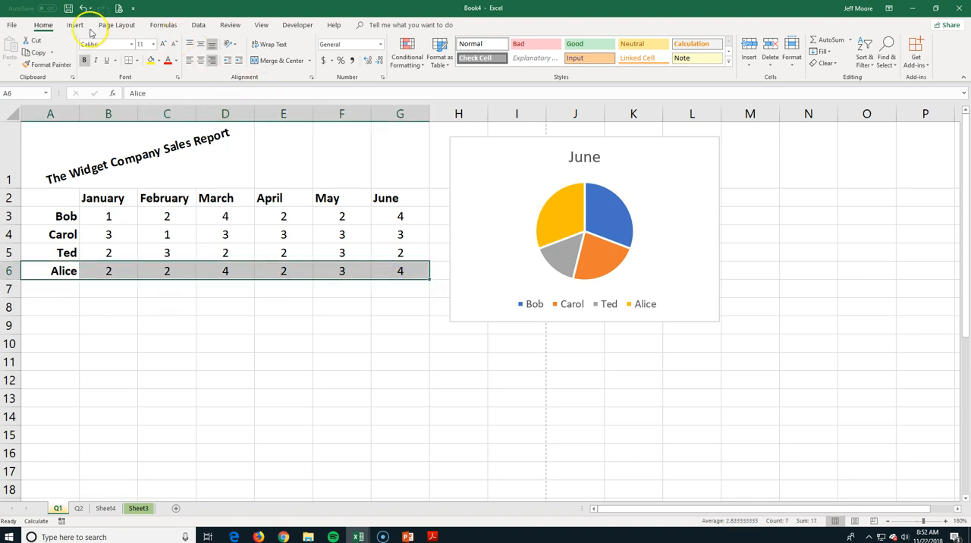
- Insert a line chart of Alice's sales, then undo it to remove the chart
click(76, 25)
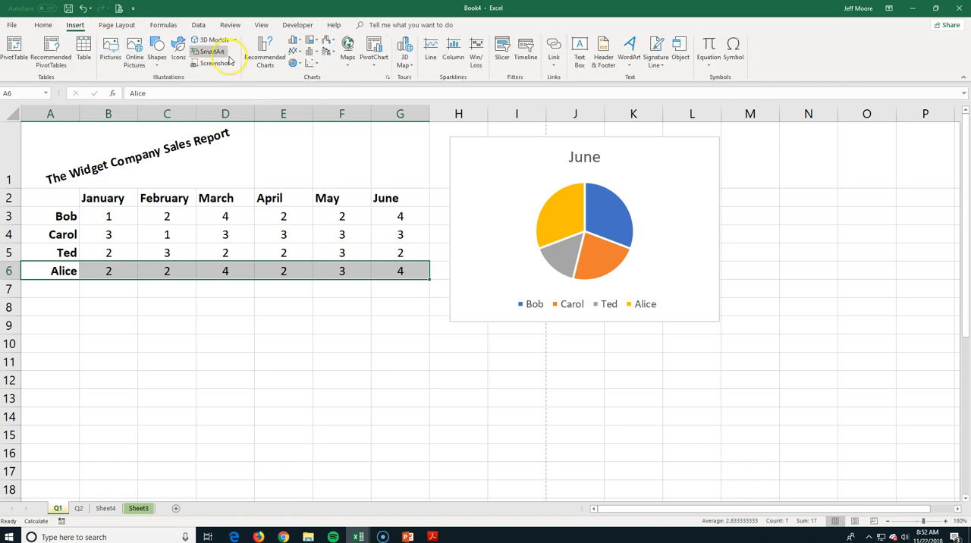
click(297, 49)
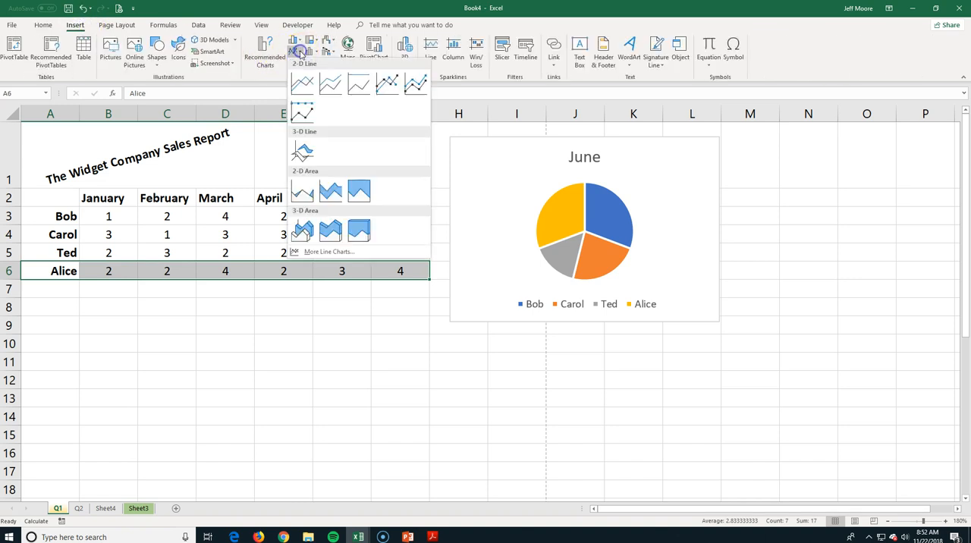
mouse_move(302, 84)
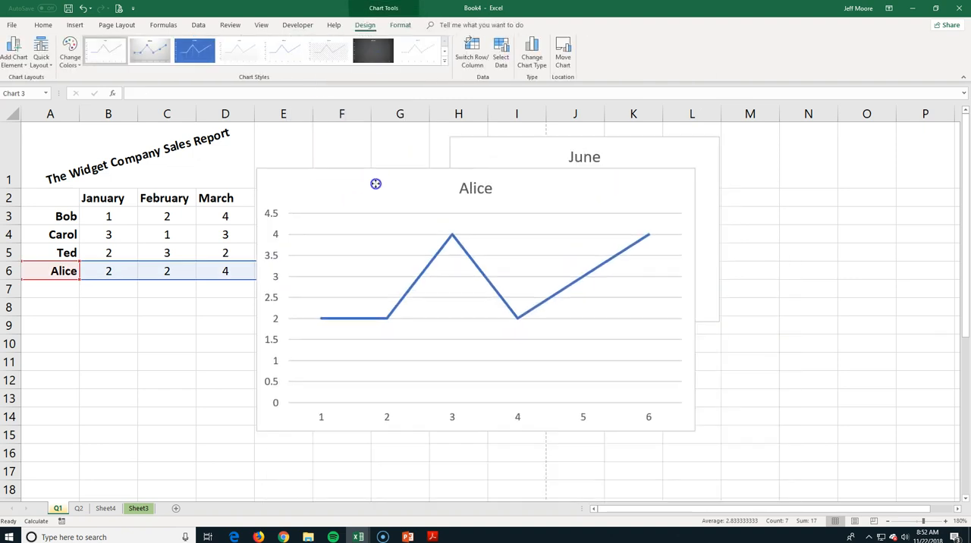
click(231, 337)
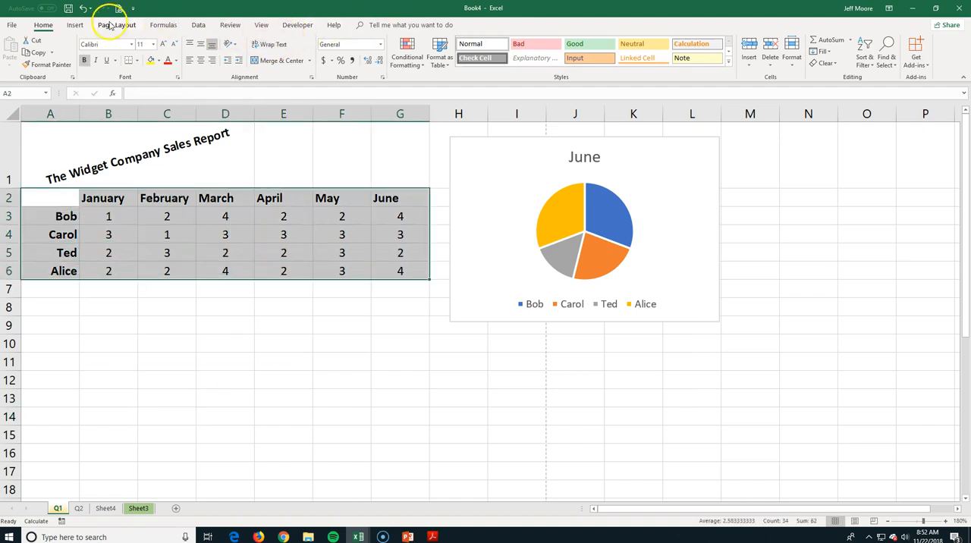
- Insert a line chart of all four salespeople January–June and place it below the table
click(74, 24)
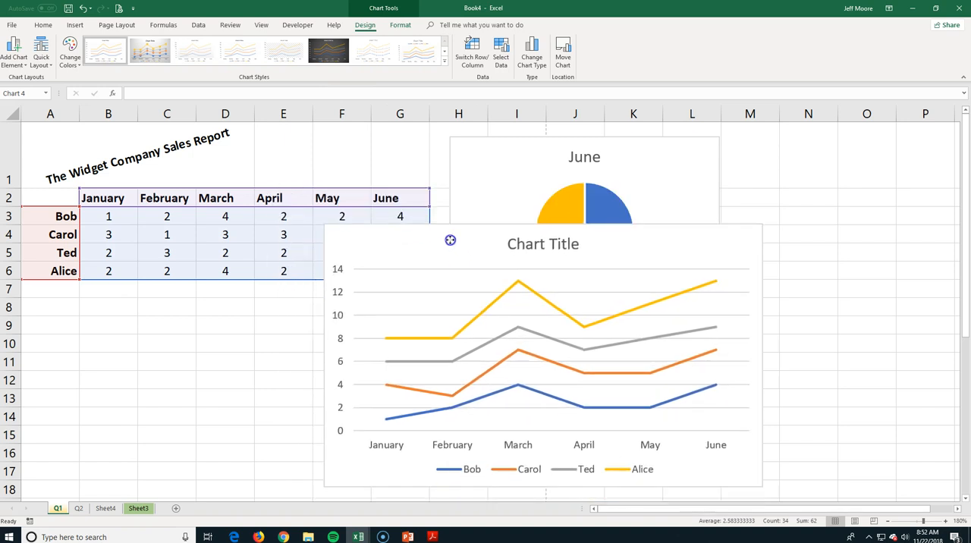
click(528, 384)
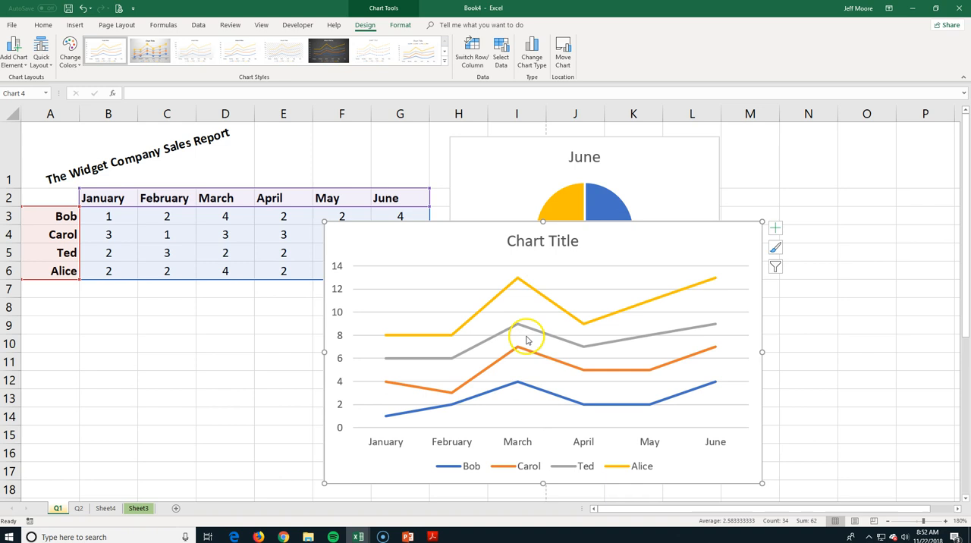
mouse_move(431, 387)
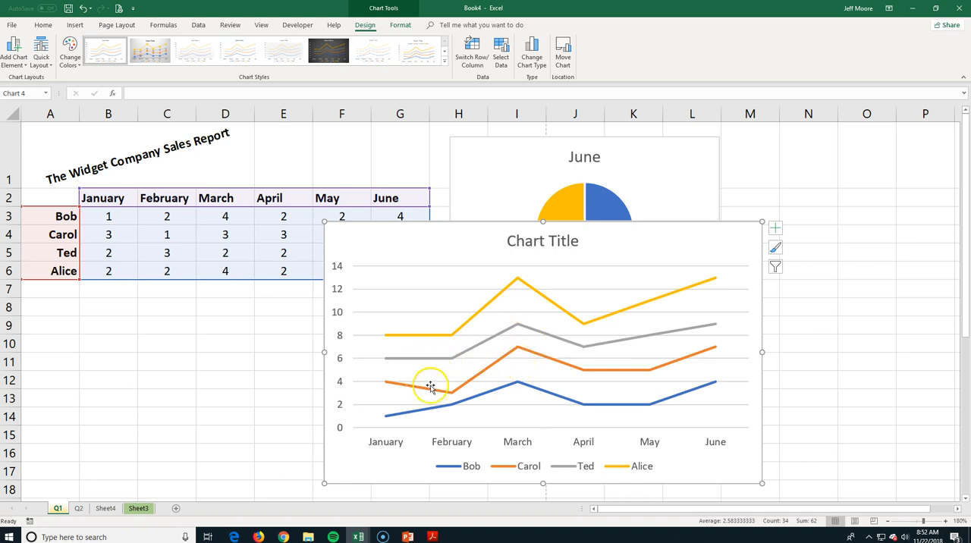
mouse_move(673, 323)
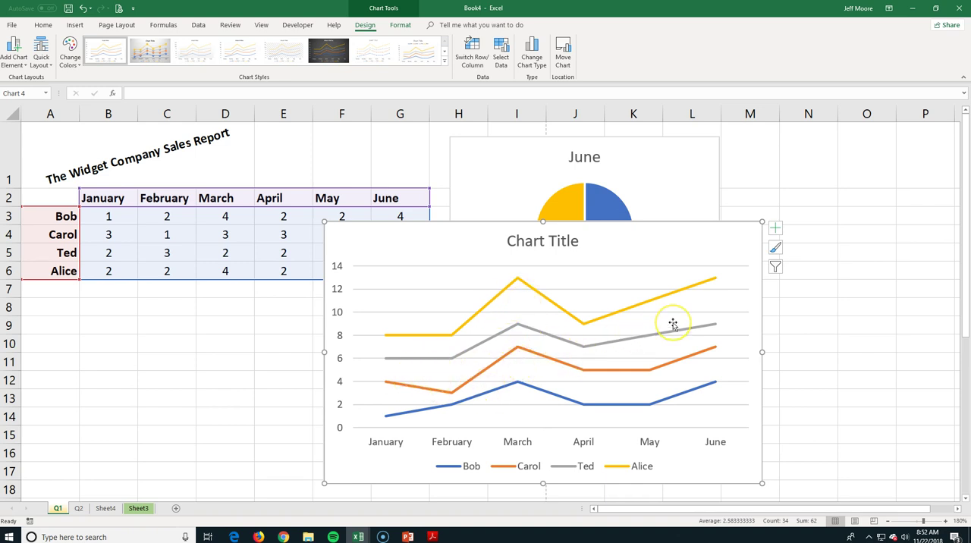
mouse_move(672, 323)
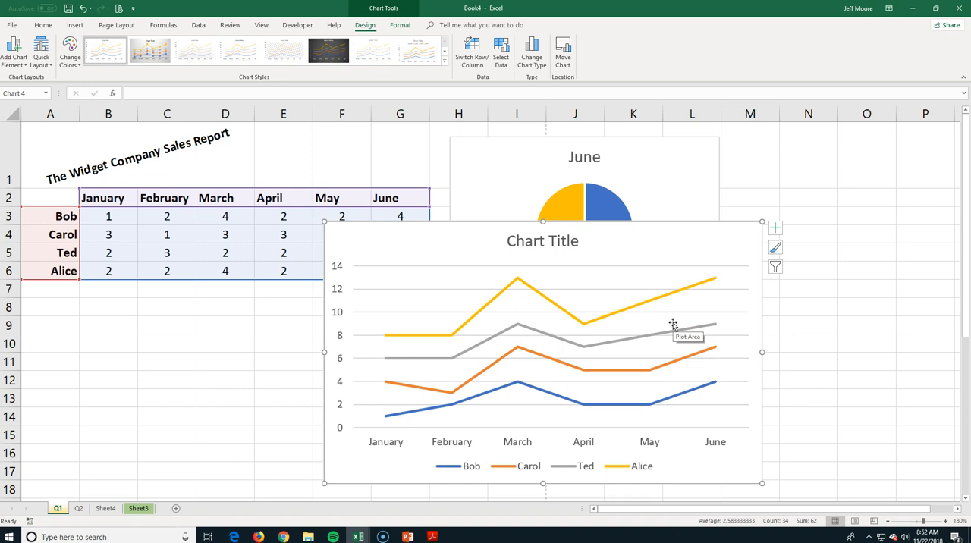
mouse_move(696, 300)
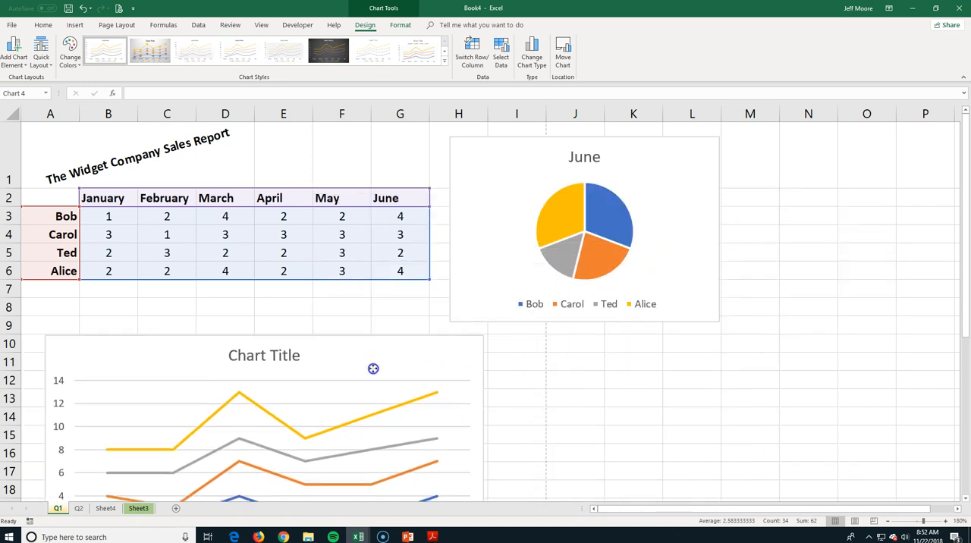
click(401, 324)
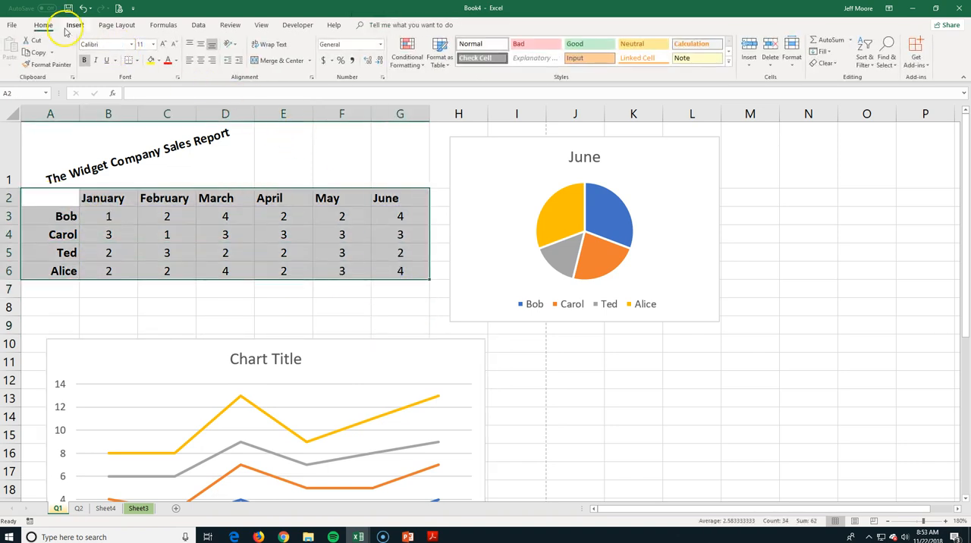
- Insert a clustered column chart of the January–June sales from Recommended Charts
click(74, 24)
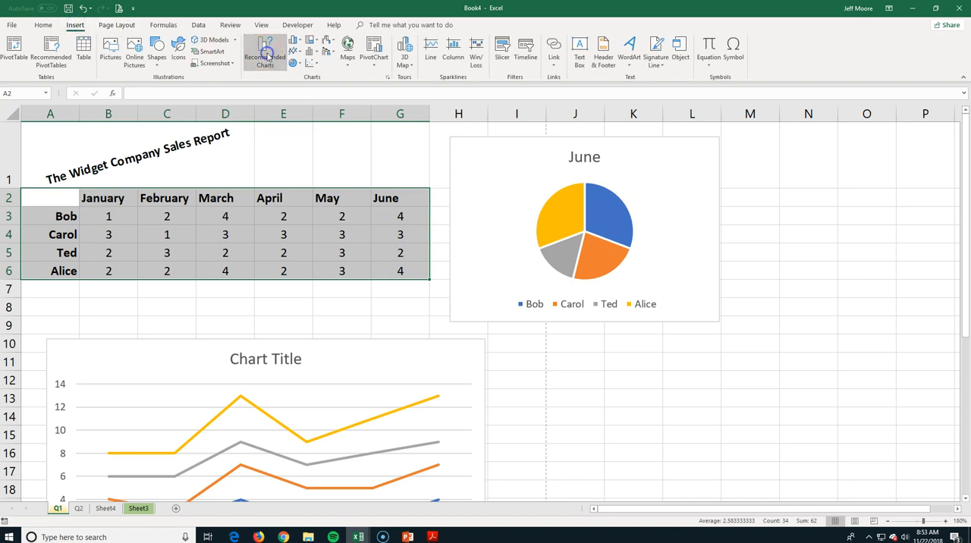
click(264, 53)
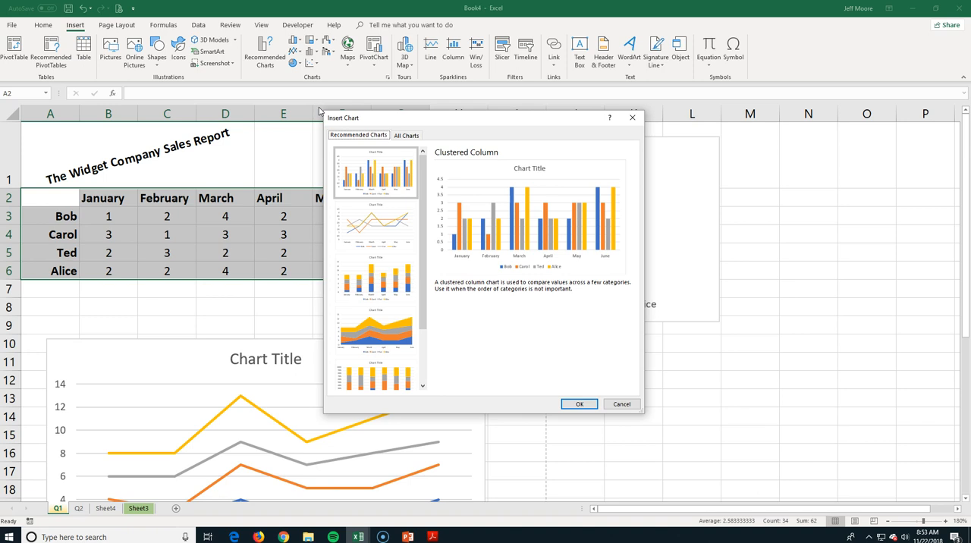
mouse_move(501, 194)
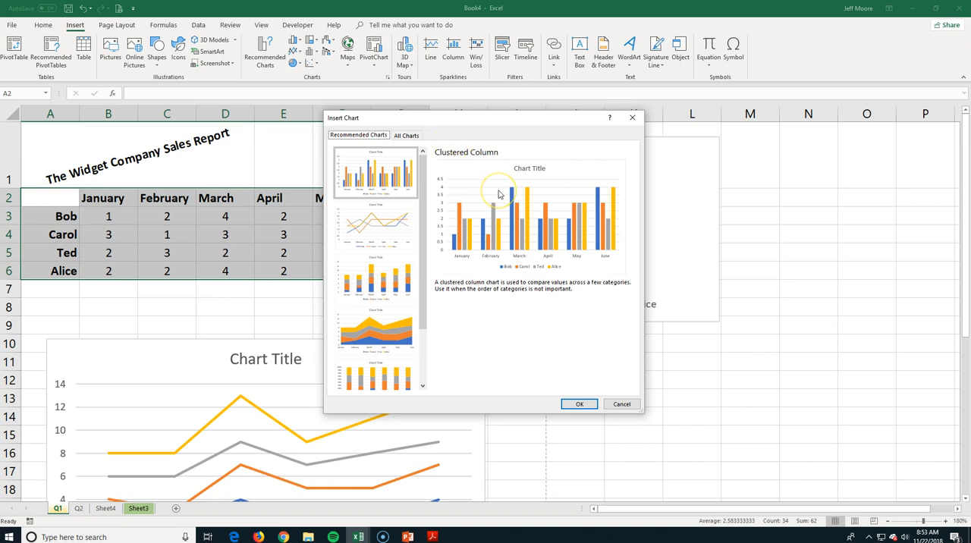
mouse_move(547, 218)
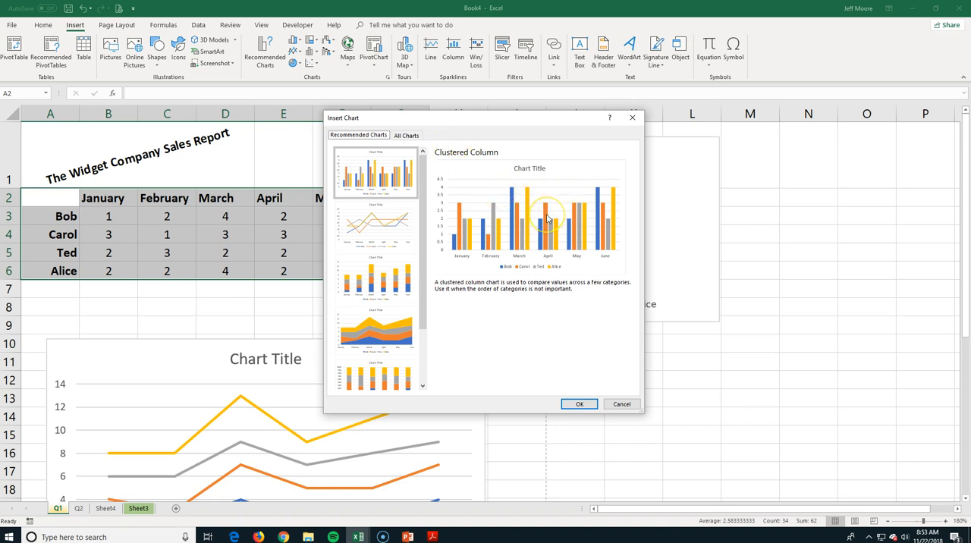
mouse_move(508, 228)
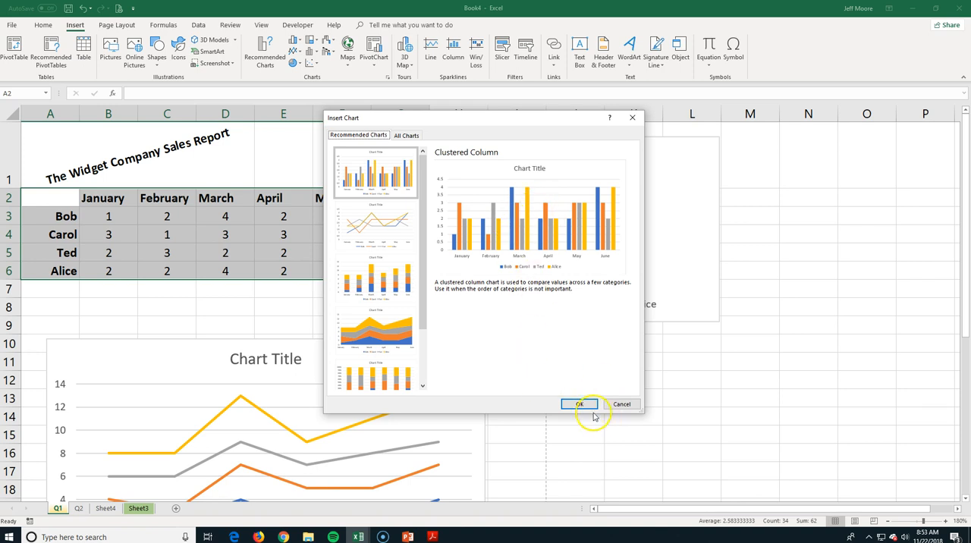
click(579, 403)
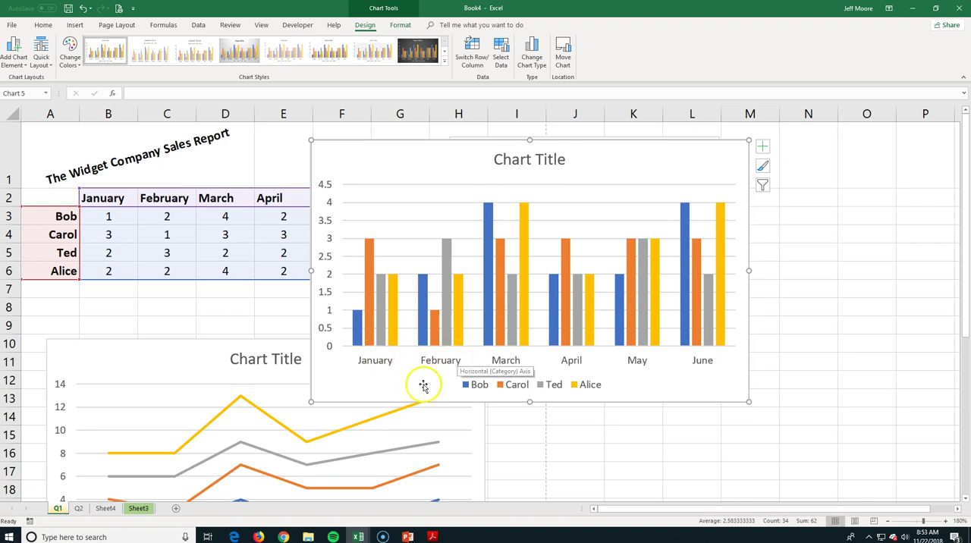
mouse_move(625, 170)
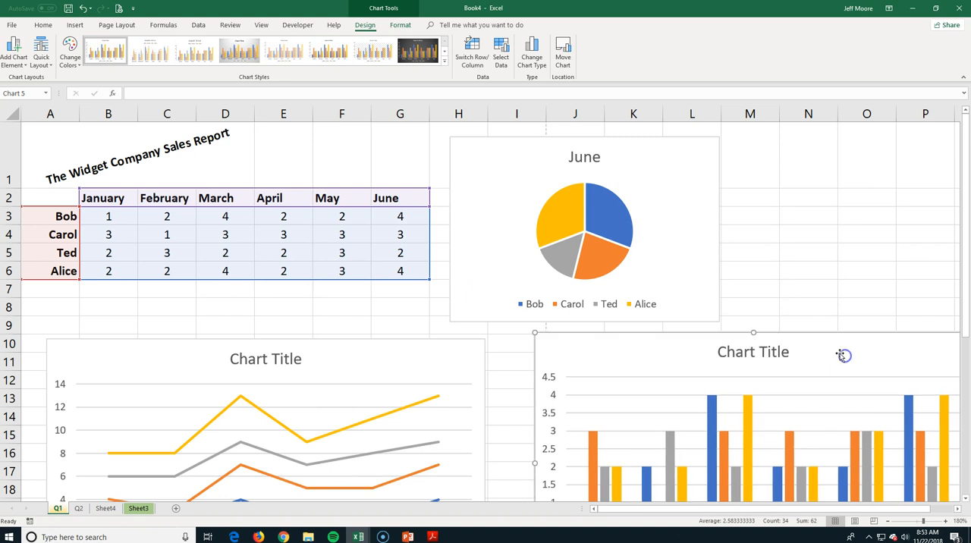
mouse_move(822, 348)
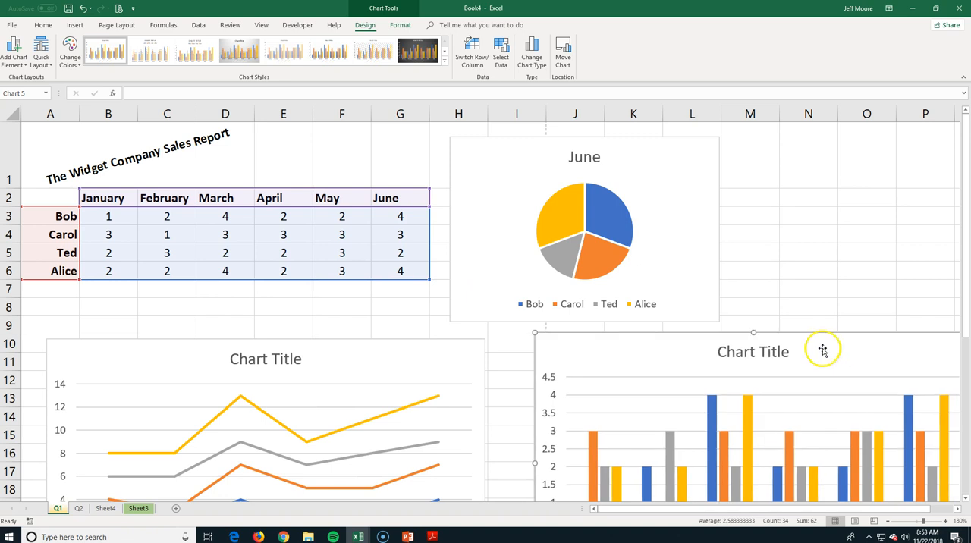
mouse_move(810, 372)
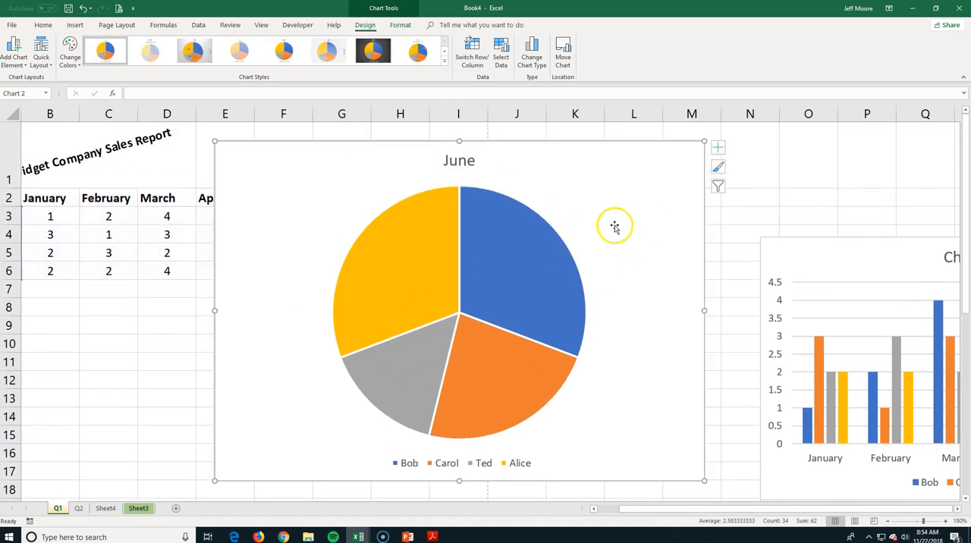
mouse_move(332, 221)
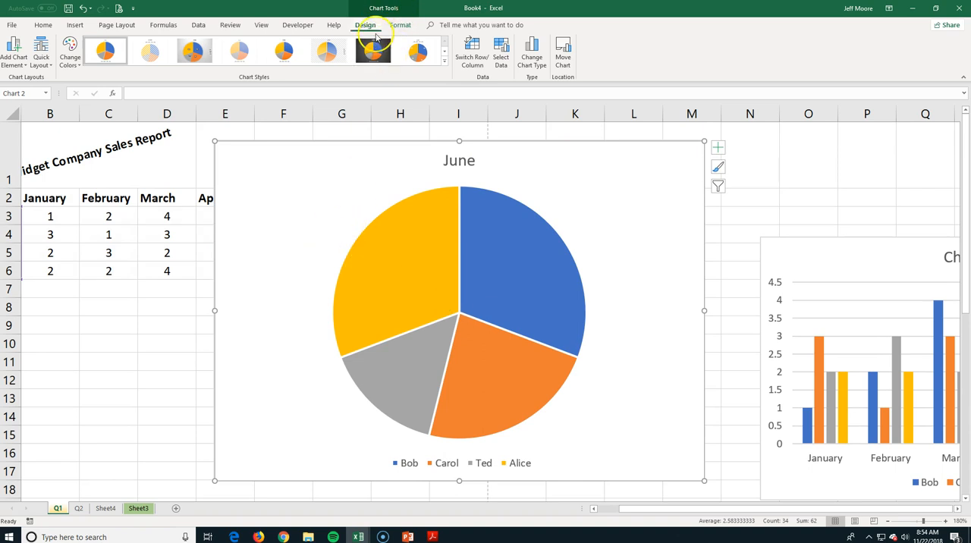
- Reselect the June pie chart and show the full Chart Styles gallery
click(139, 343)
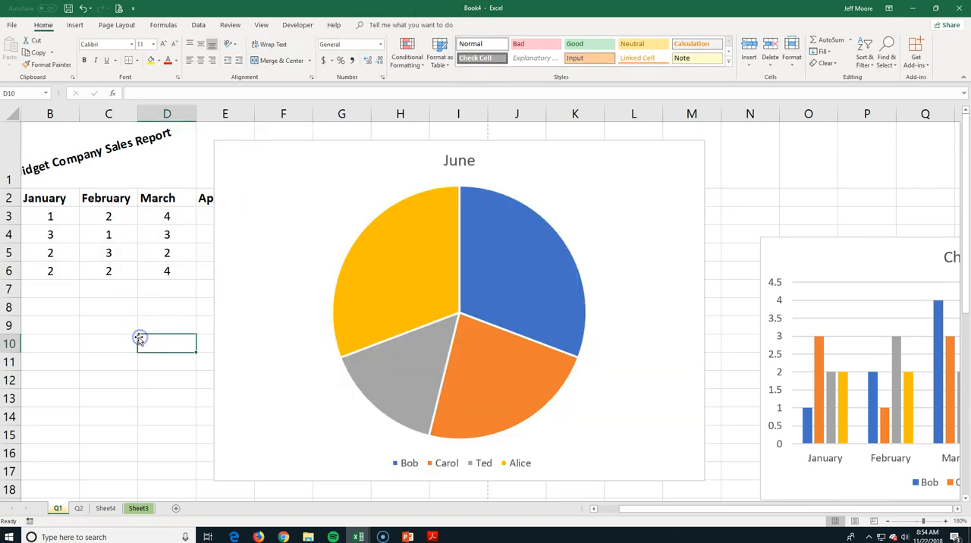
click(458, 304)
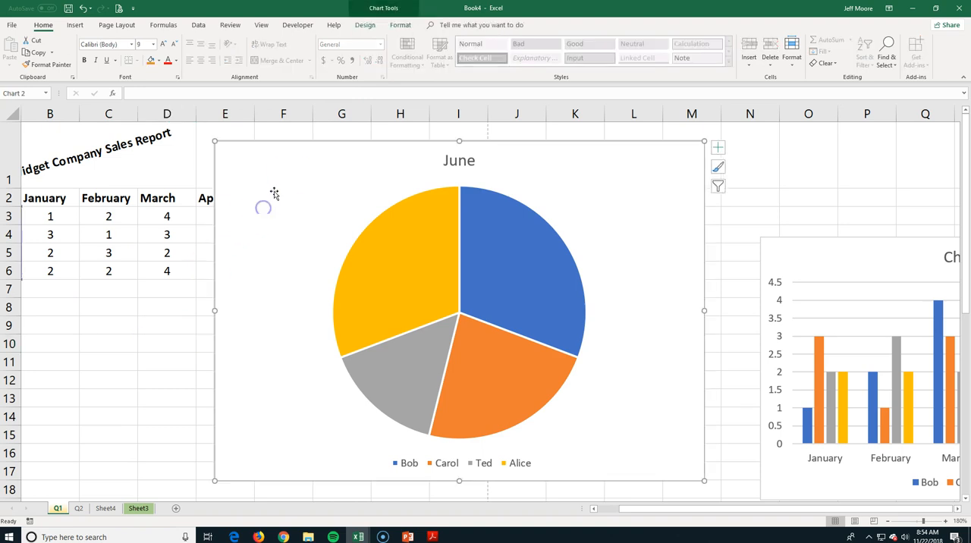
click(364, 24)
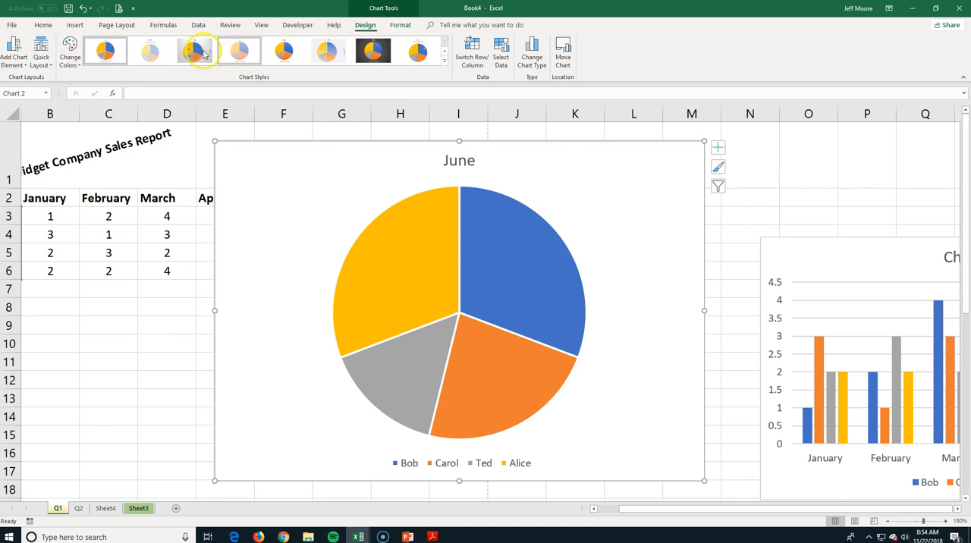
click(444, 64)
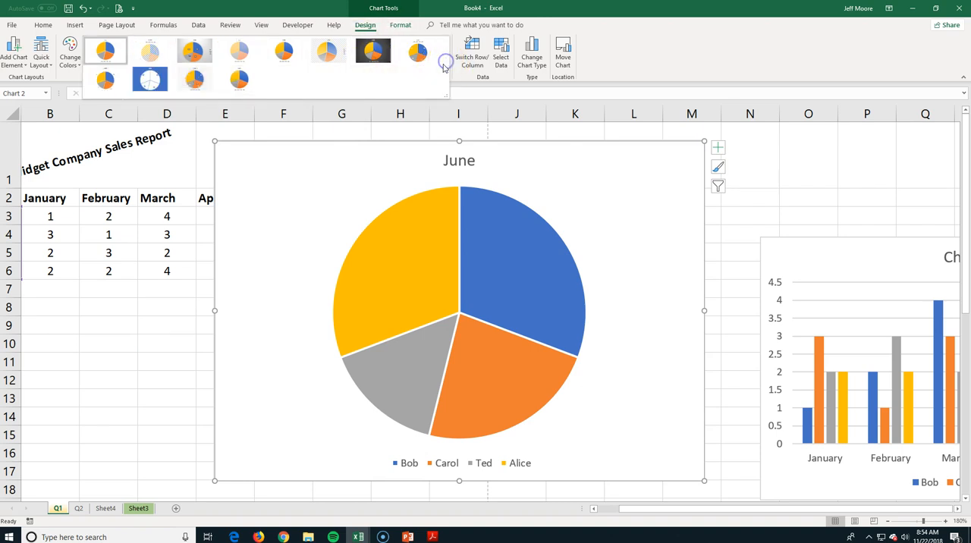
- Try several chart styles on the June pie, ending with percentage labels and legend on top
click(150, 79)
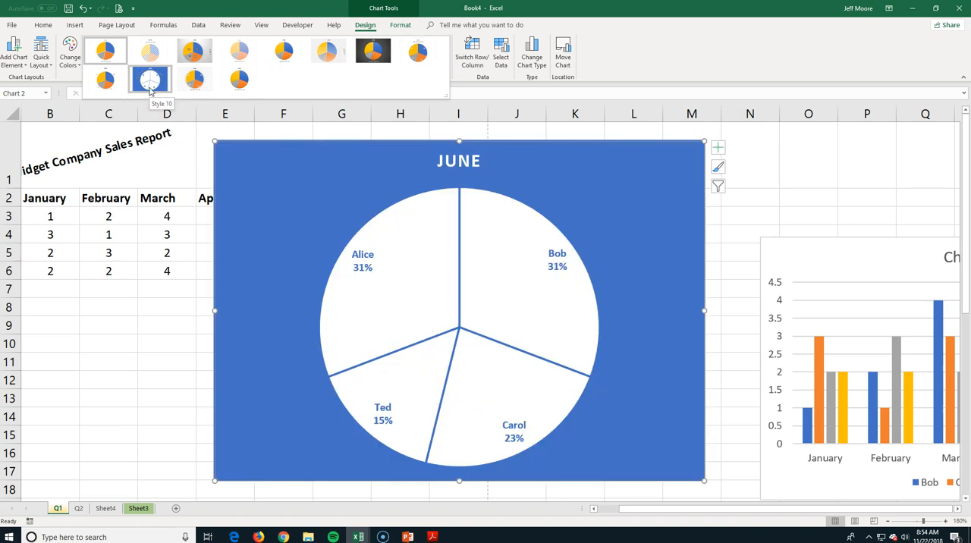
click(151, 51)
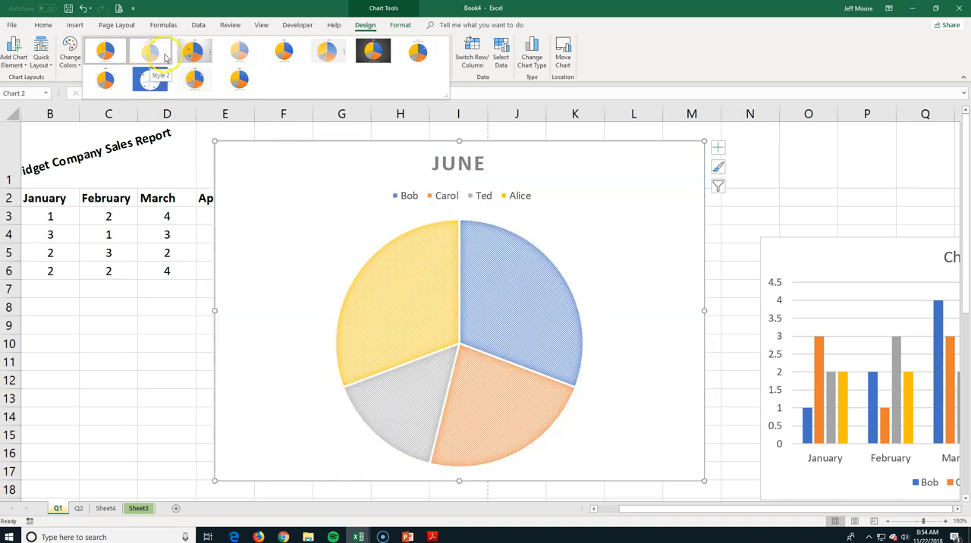
click(196, 51)
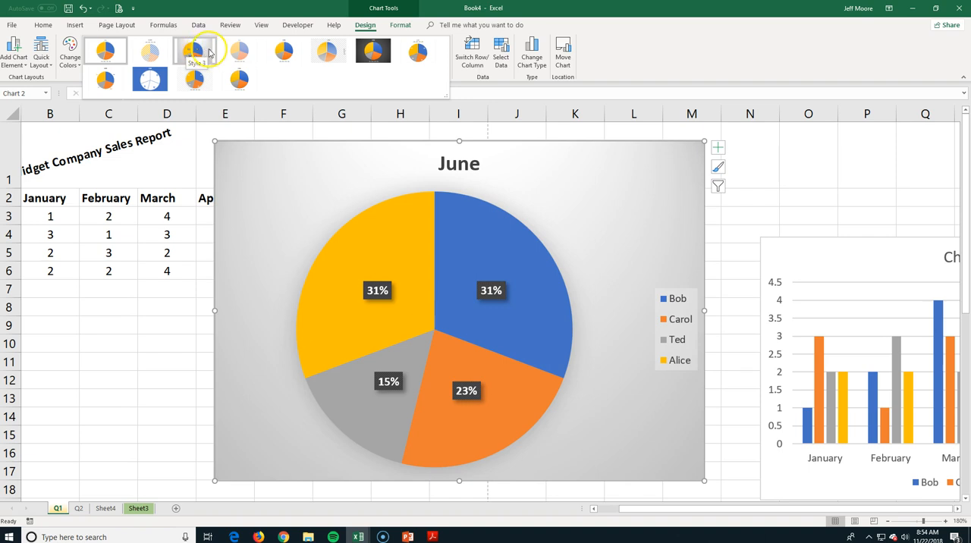
click(238, 78)
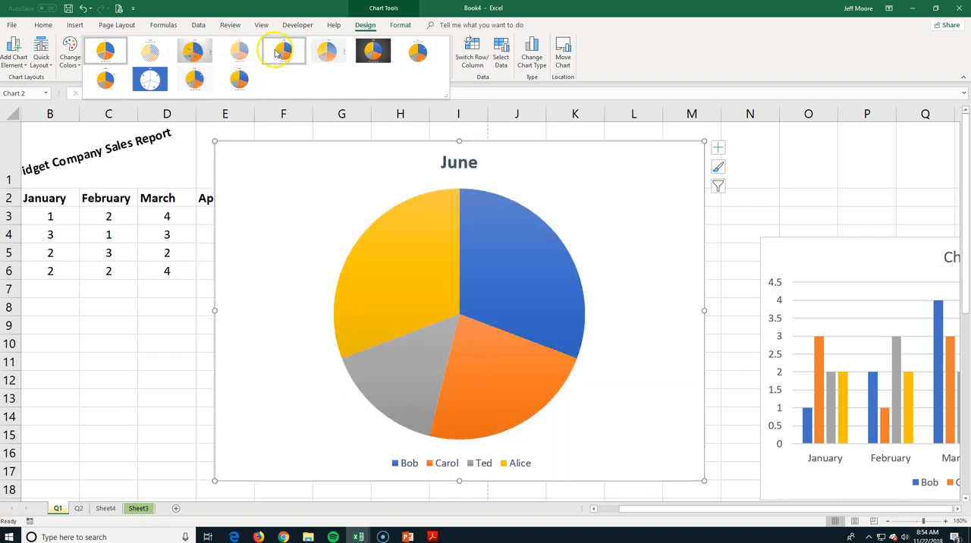
click(418, 52)
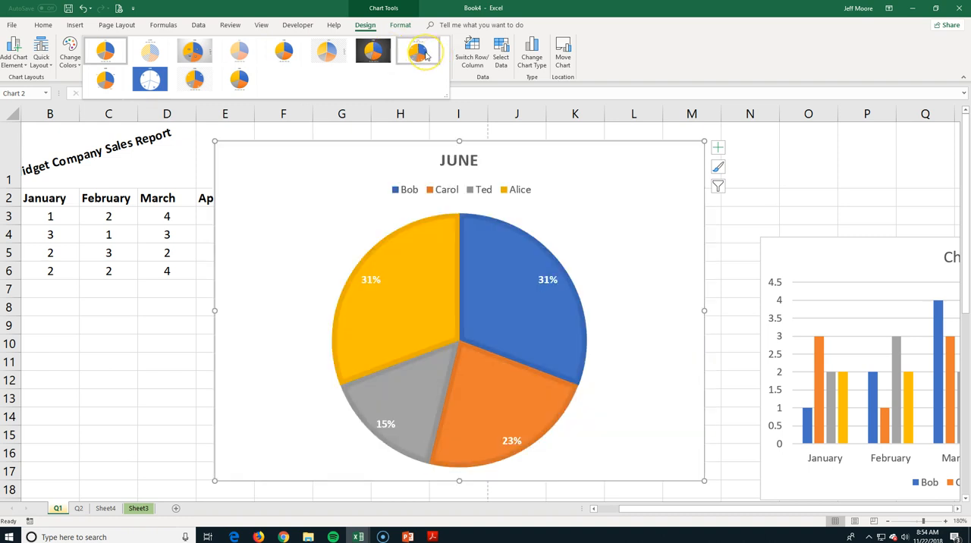
click(421, 53)
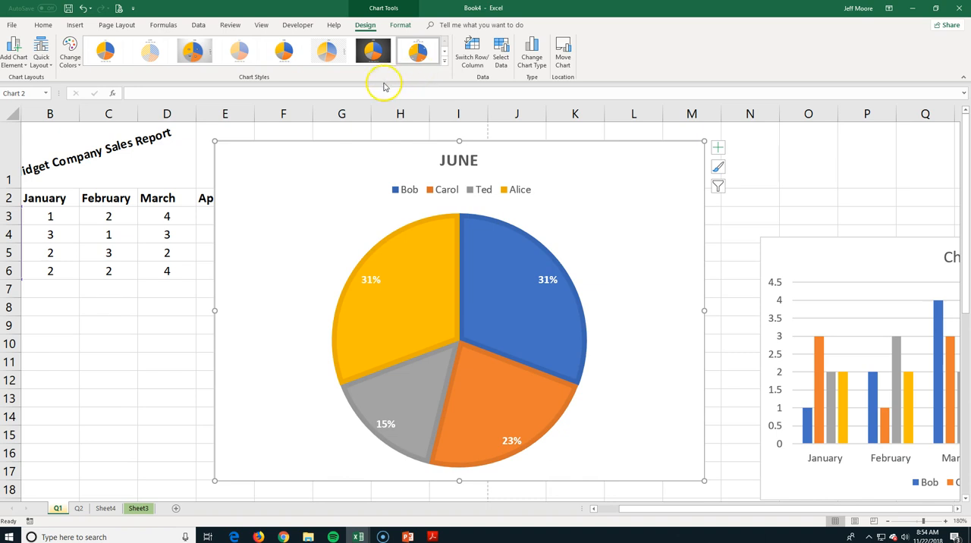
mouse_move(13, 53)
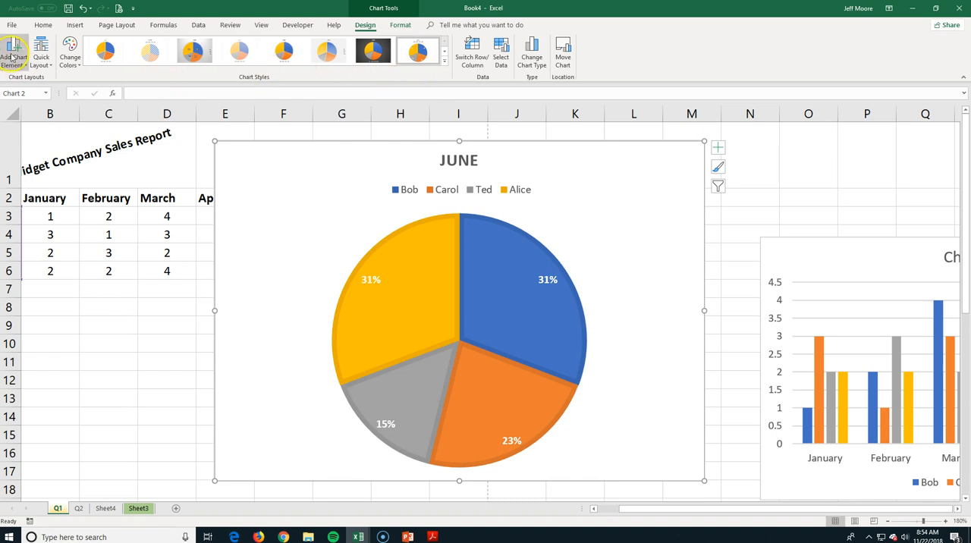
- Set the pie chart's percentage data labels to Best Fit positions via Add Chart Element
click(13, 53)
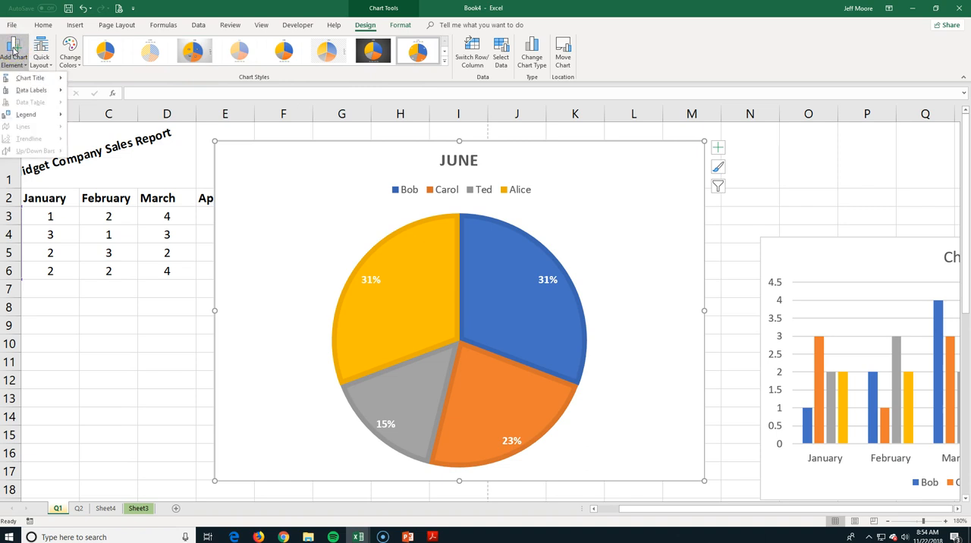
click(31, 79)
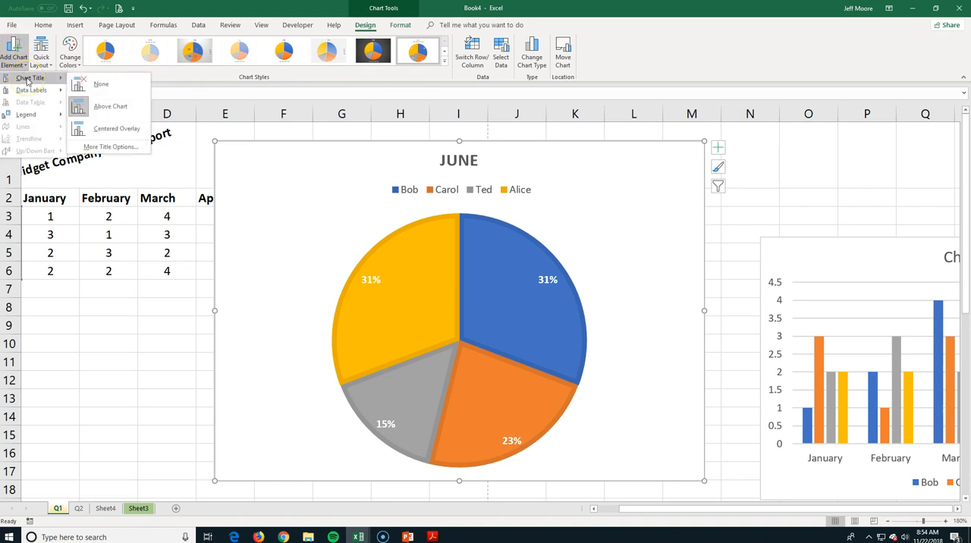
click(117, 128)
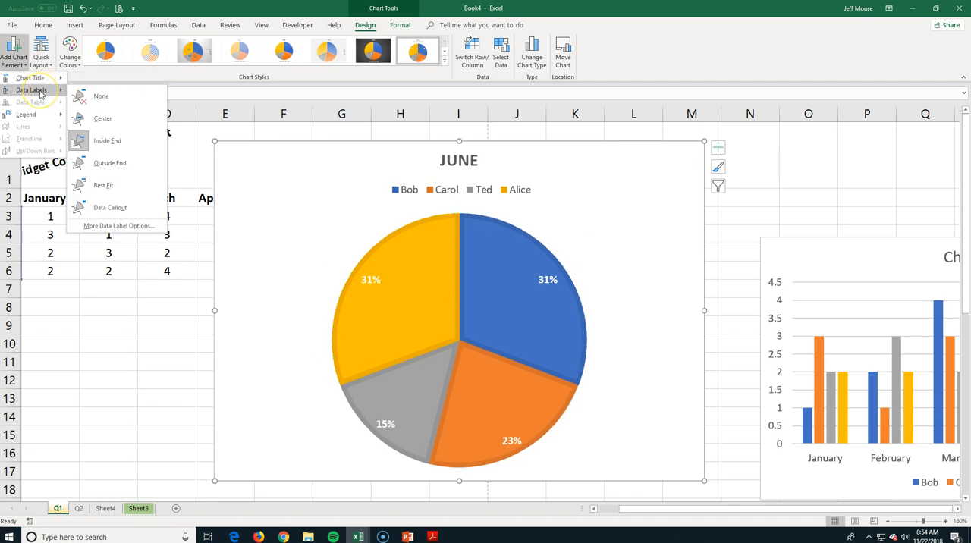
click(103, 118)
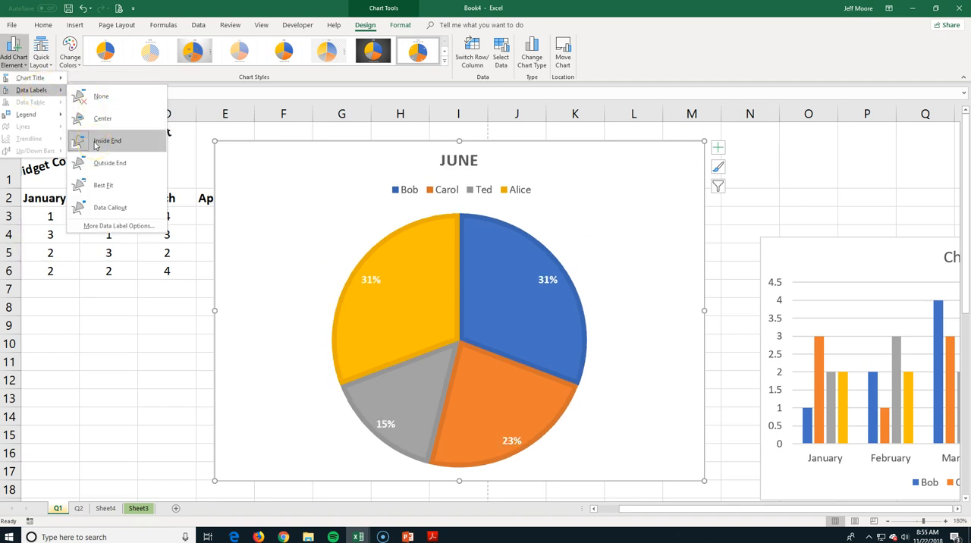
click(103, 185)
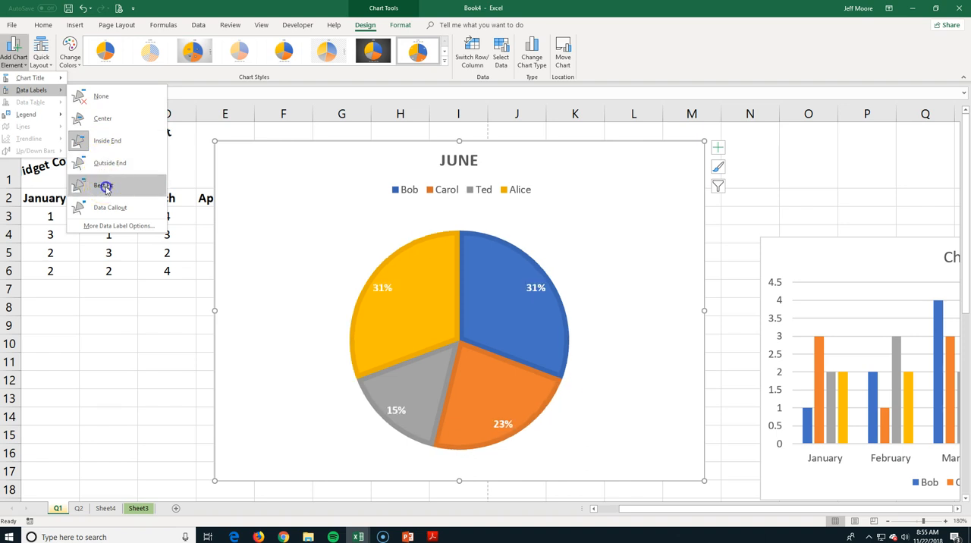
click(105, 185)
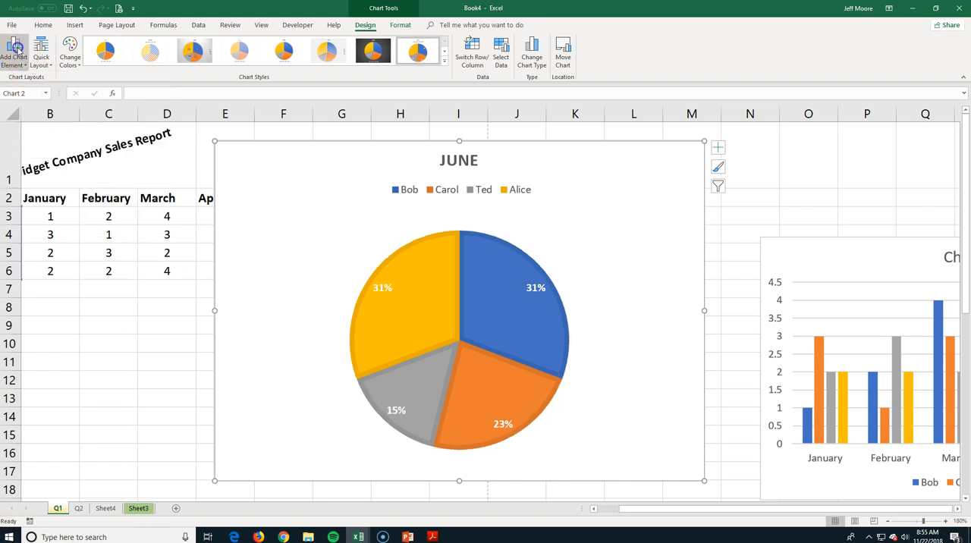
- Try the legend on the right, then keep it above the pie
click(27, 116)
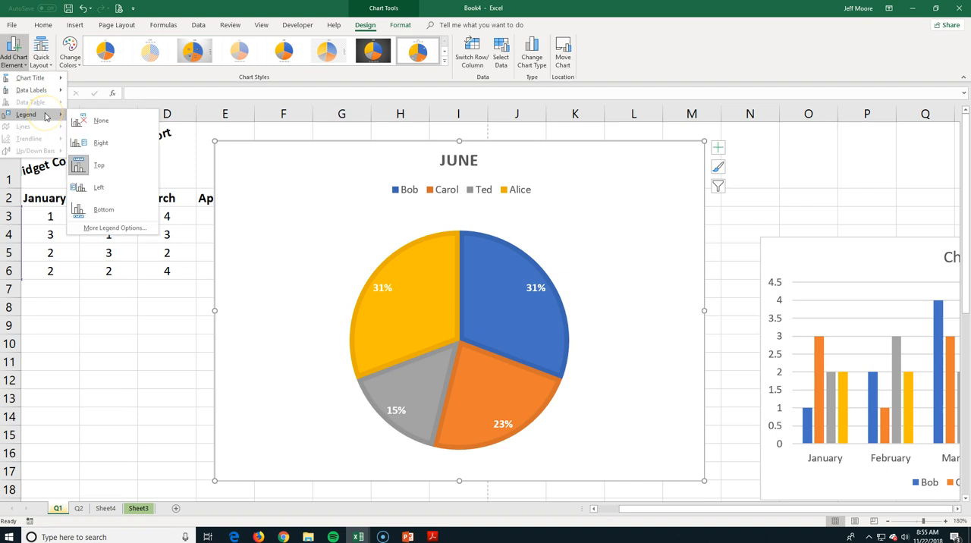
click(100, 143)
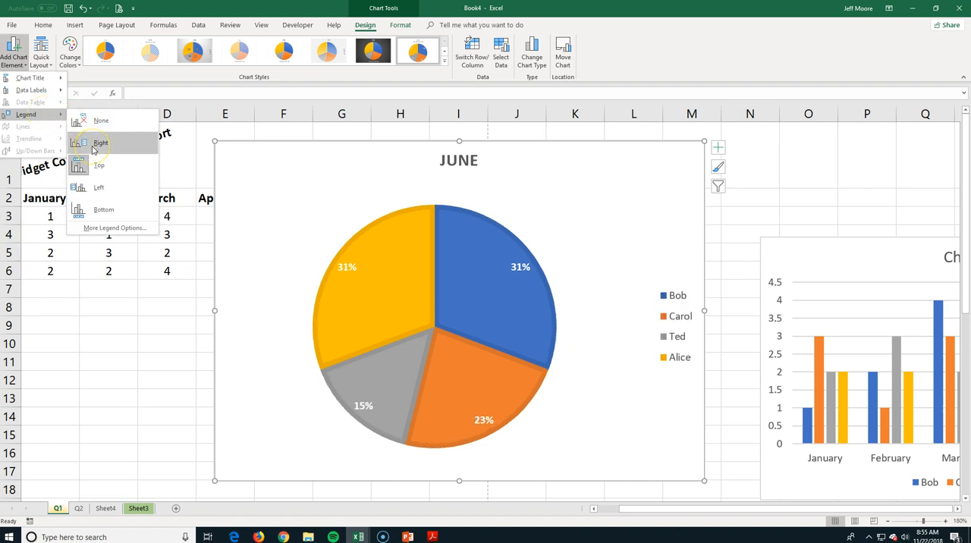
click(100, 188)
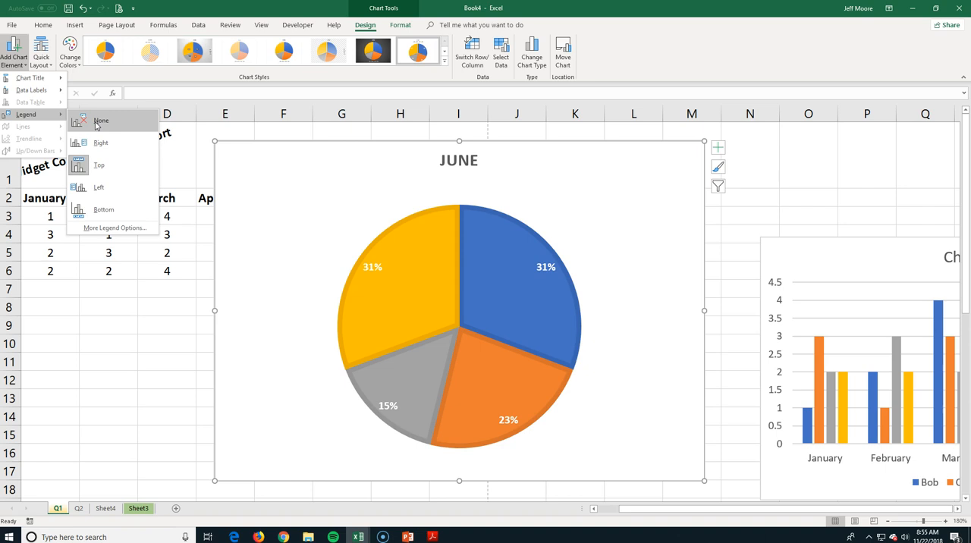
click(99, 165)
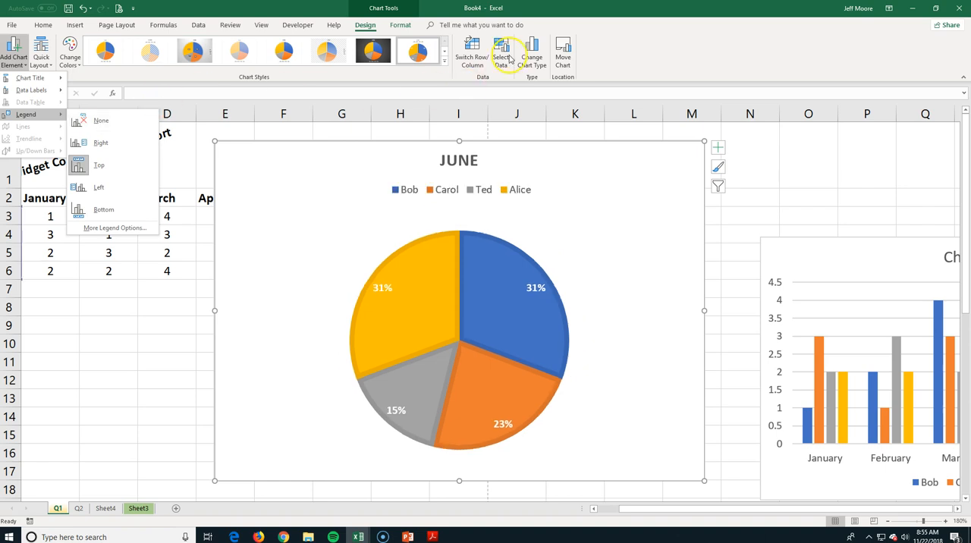
mouse_move(531, 55)
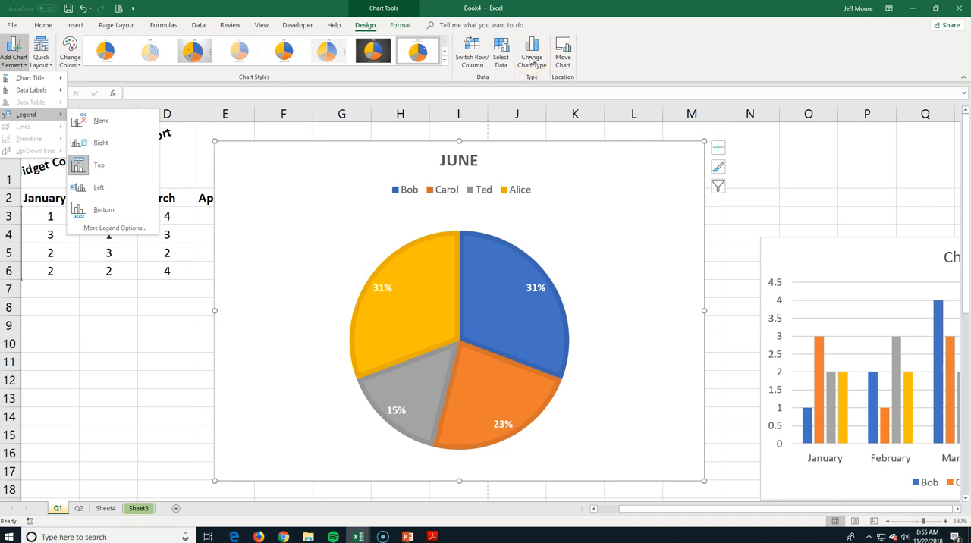
mouse_move(533, 58)
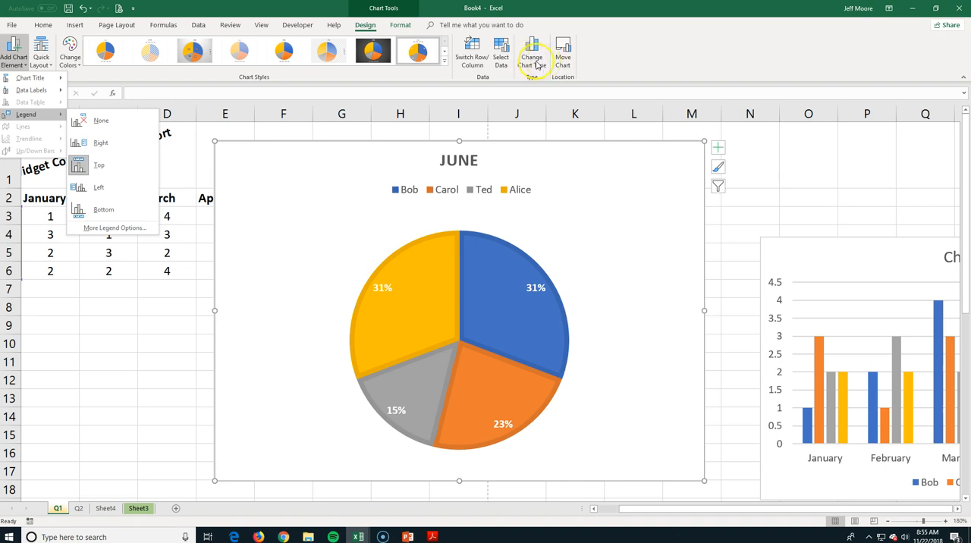
- Change the June chart to a 3-D pie via Change Chart Type
click(531, 52)
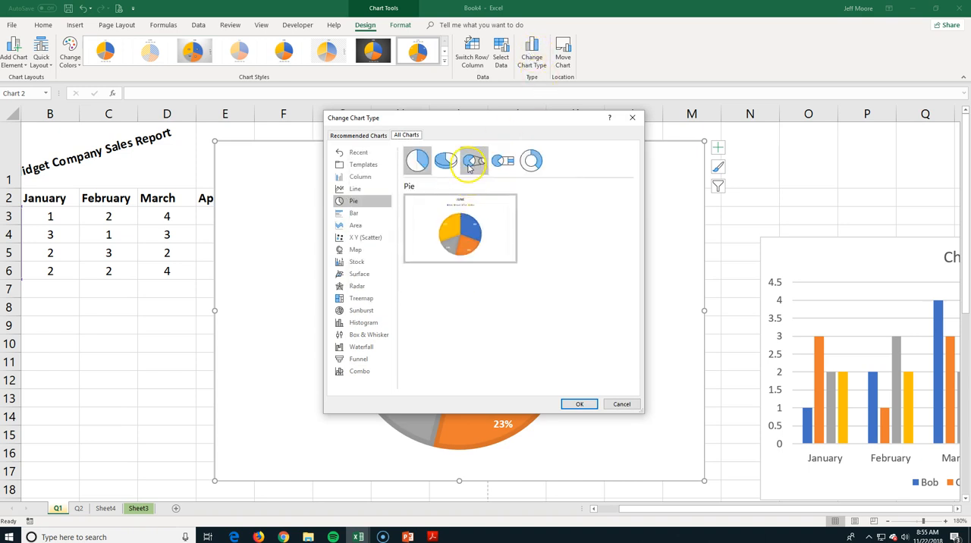
click(473, 160)
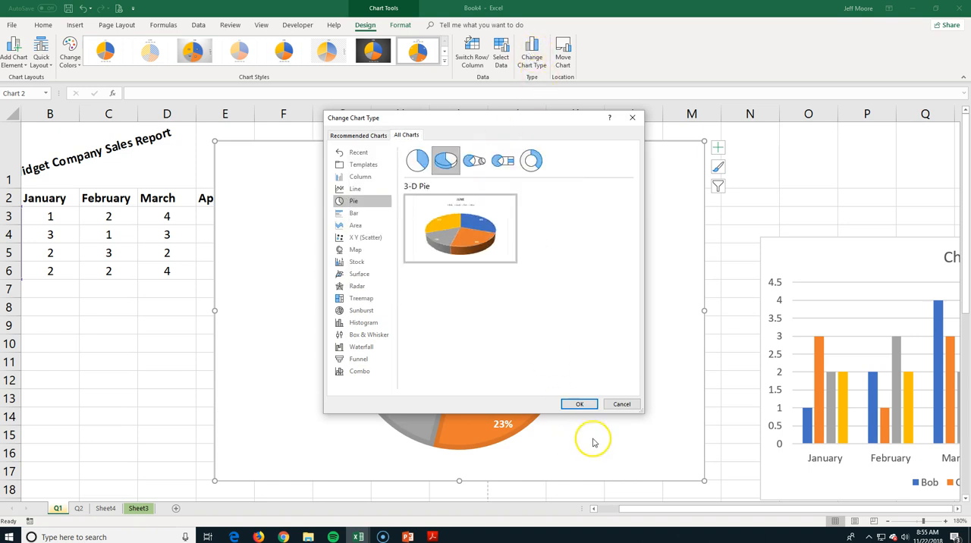
click(579, 403)
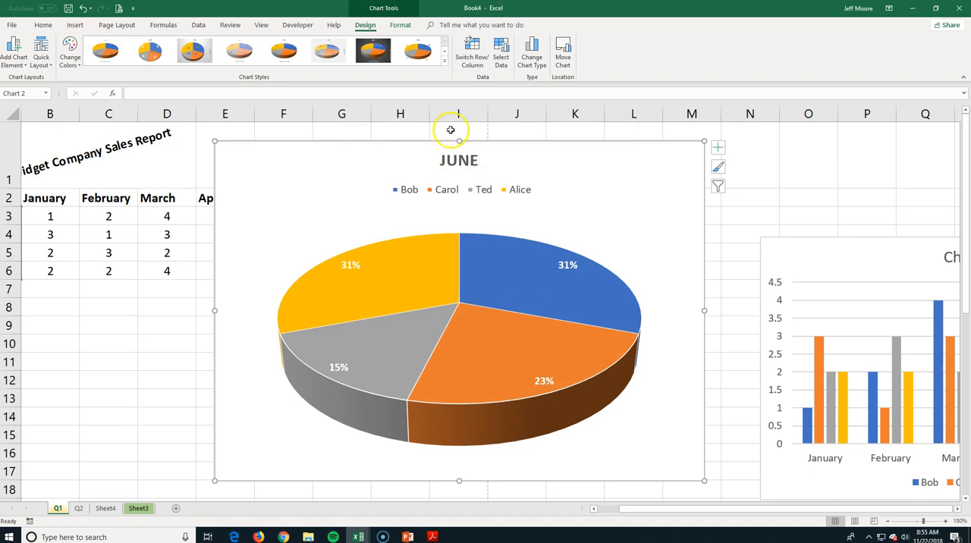
- Change the June chart again to a doughnut and bring up its data series options
click(531, 53)
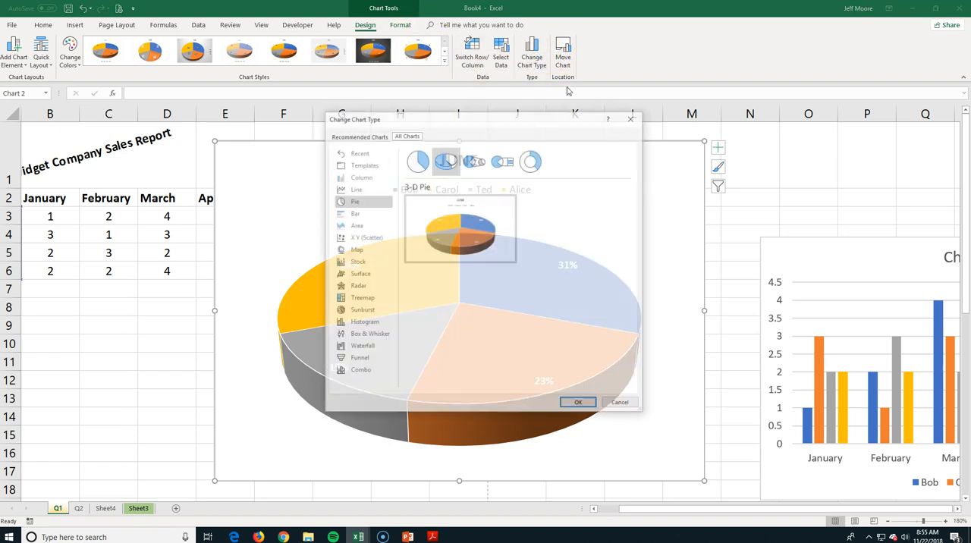
click(531, 161)
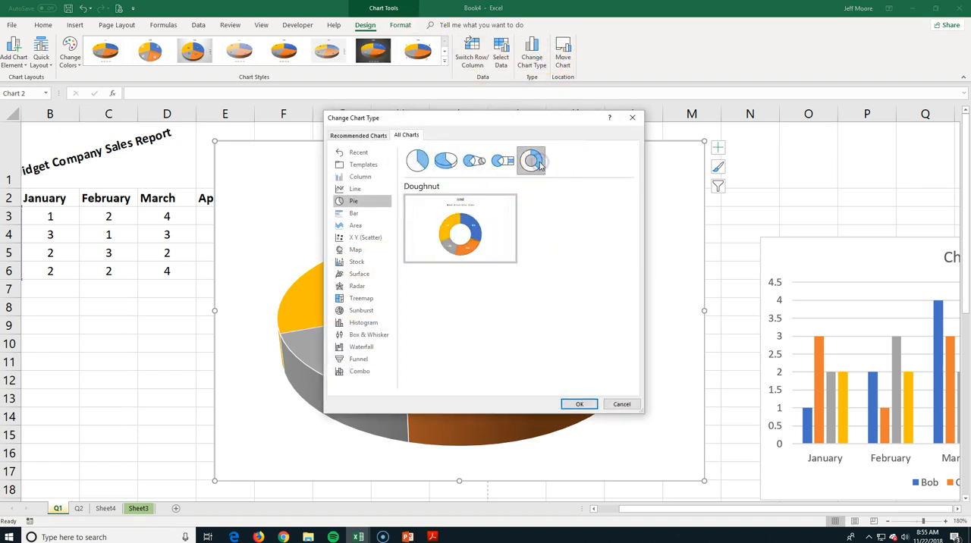
click(579, 403)
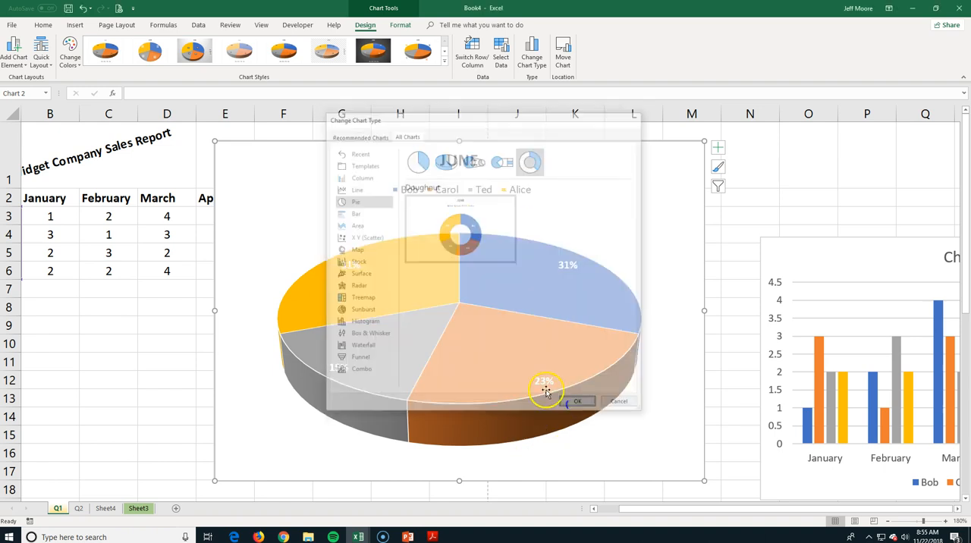
click(580, 401)
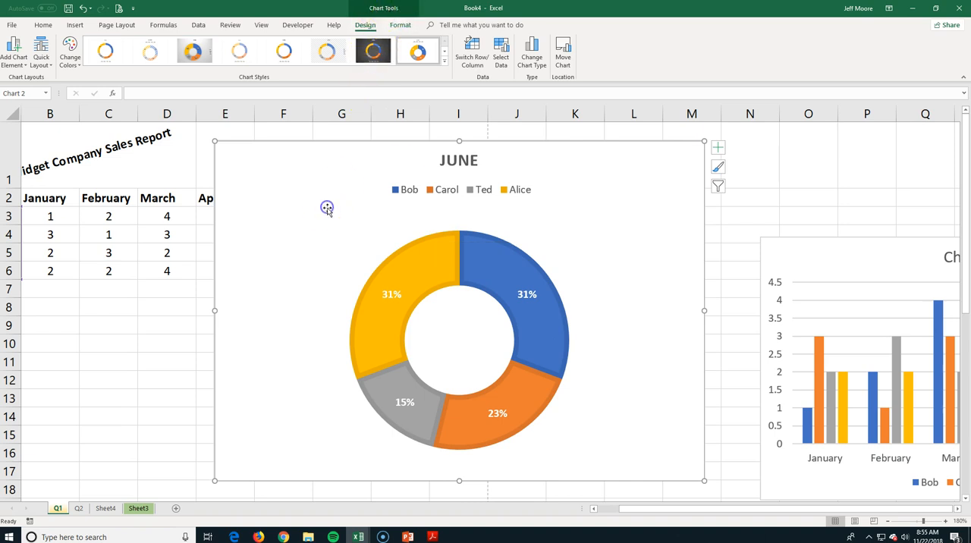
right_click(458, 303)
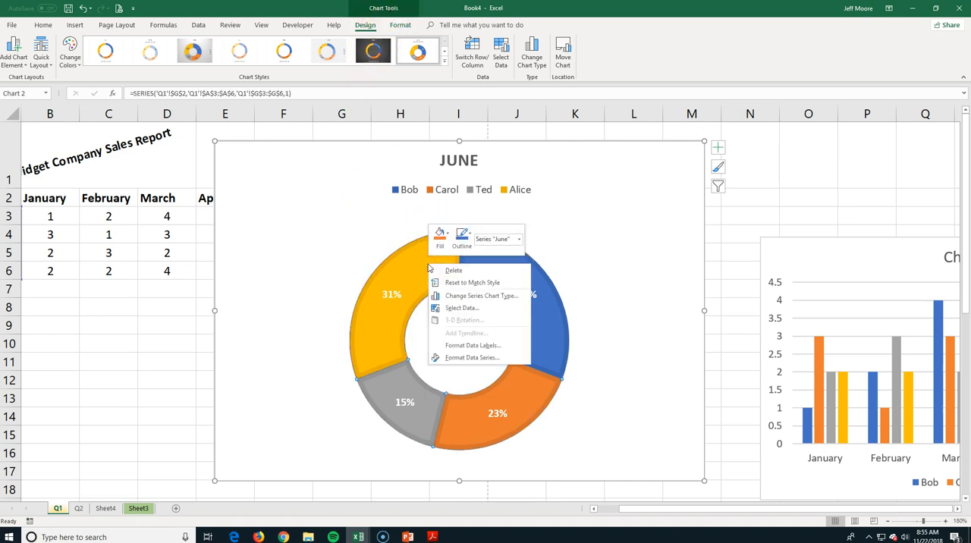
mouse_move(478, 296)
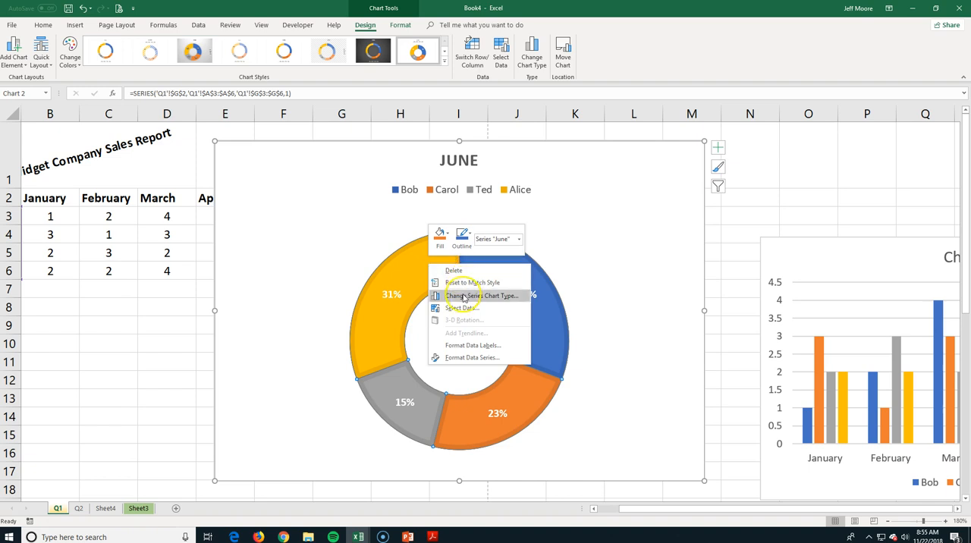
mouse_move(402, 8)
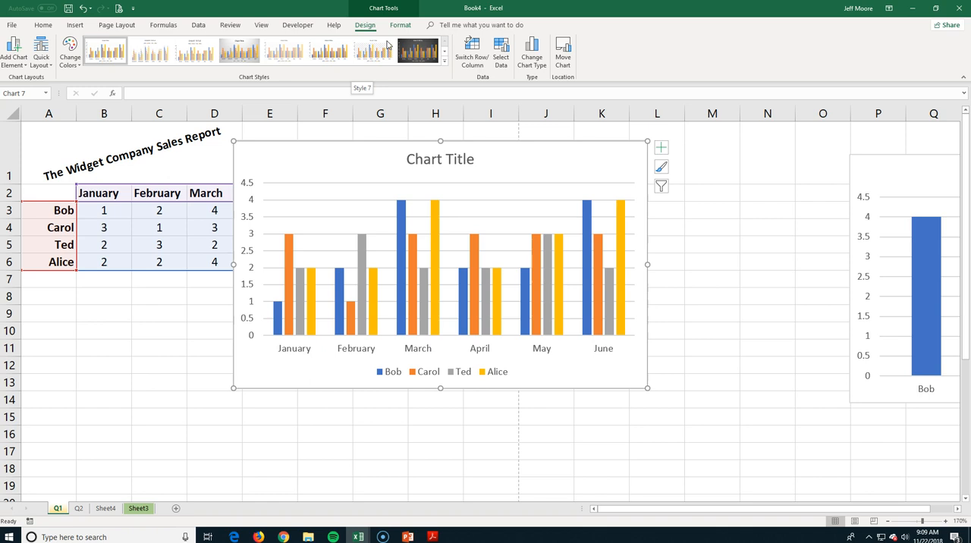
- Try a dark style on the column chart, then return it to the plain light style
click(419, 50)
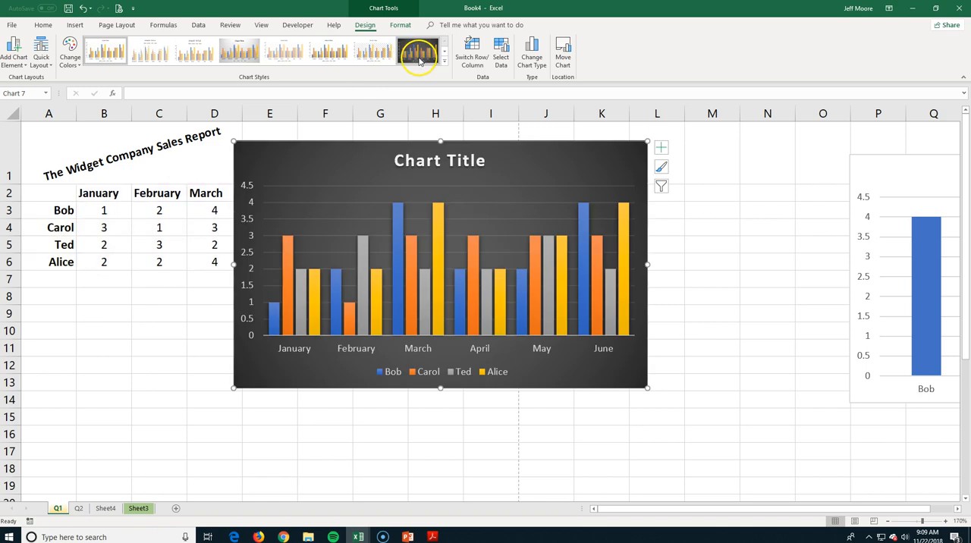
click(419, 50)
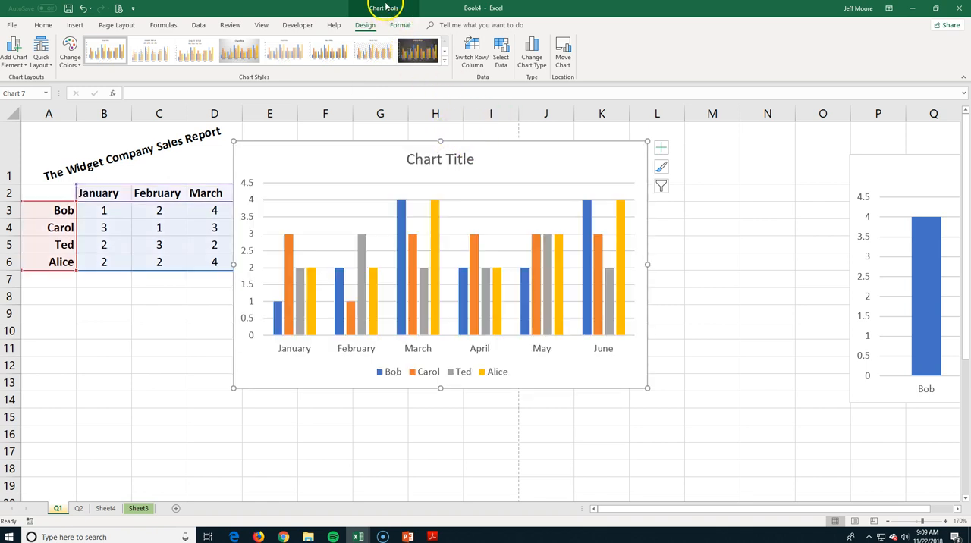
mouse_move(530, 53)
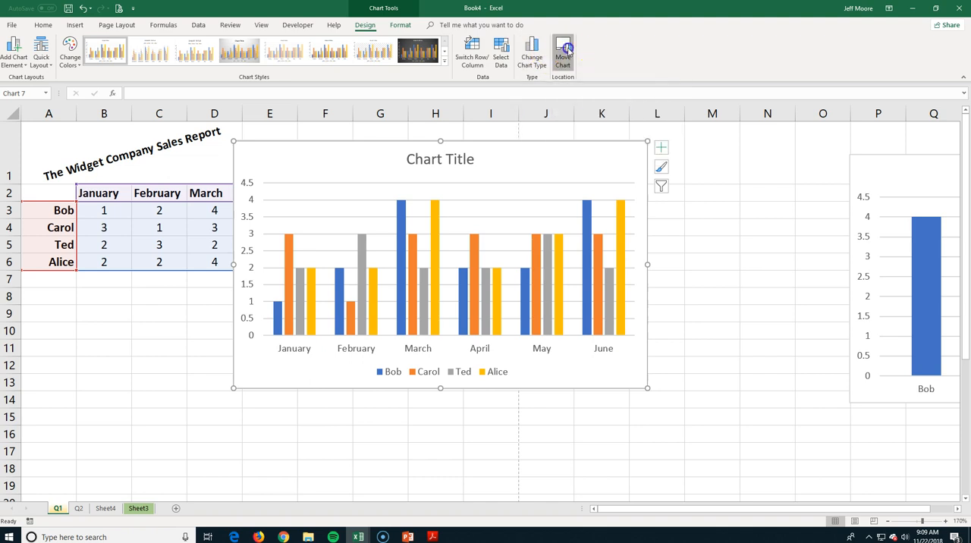
- Move the column chart onto its own new chart sheet, Chart2
click(563, 48)
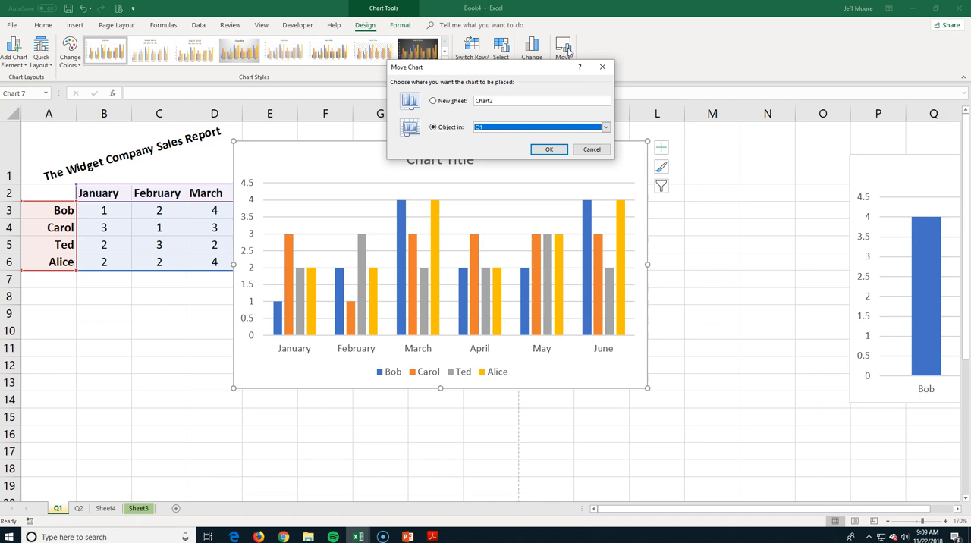
mouse_move(433, 100)
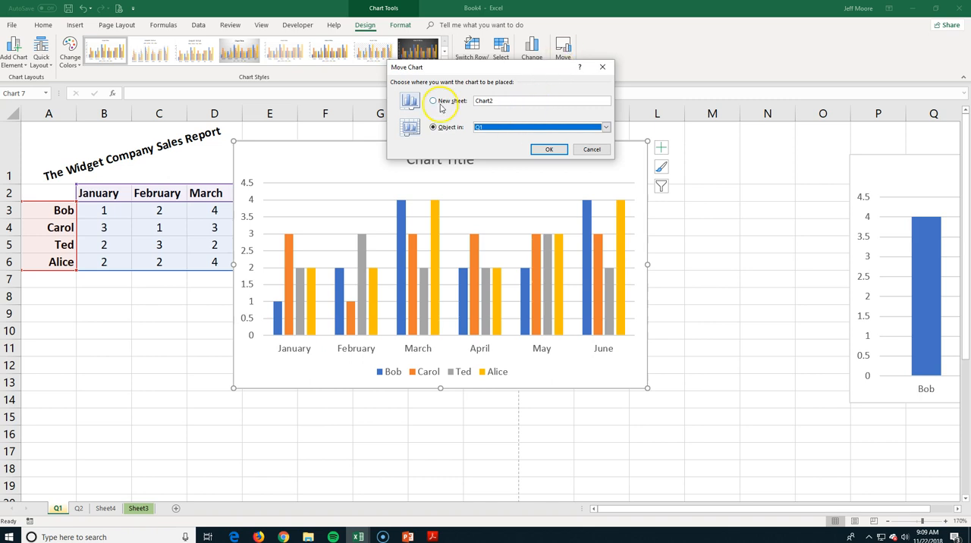
click(434, 100)
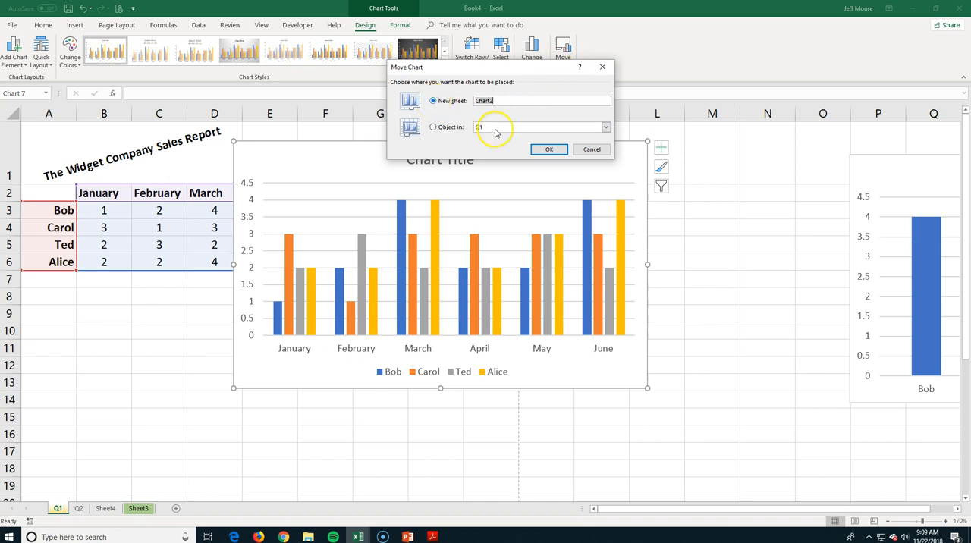
click(549, 148)
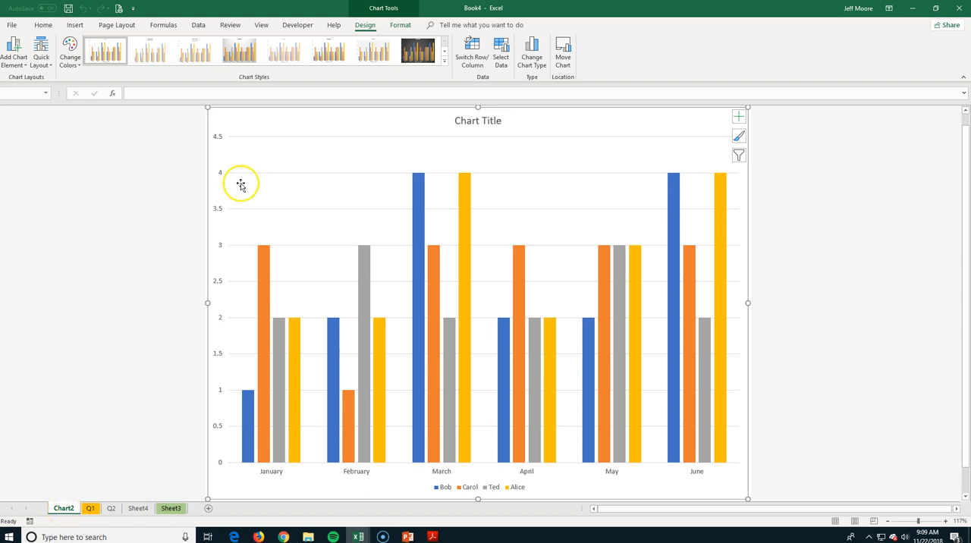
mouse_move(228, 142)
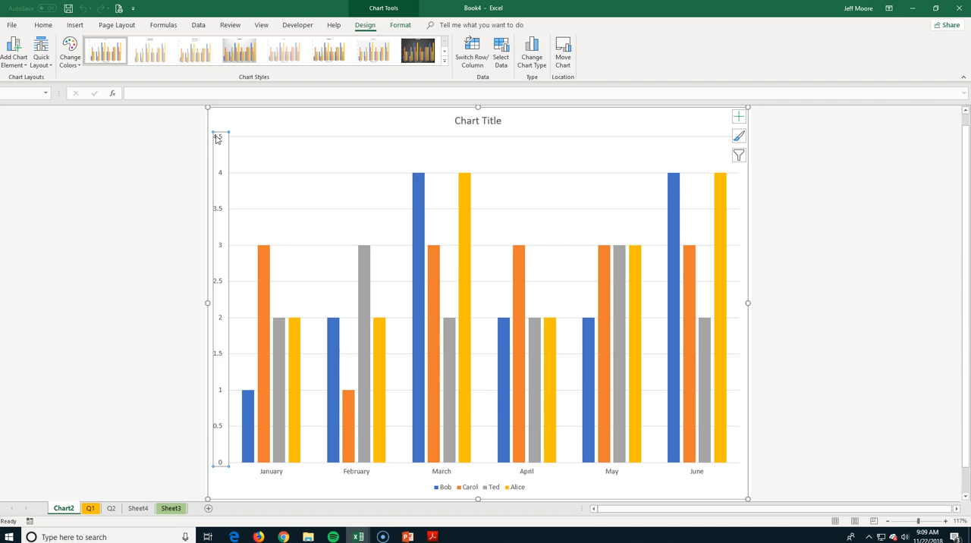
- Format the vertical axis to run 0 to 4 in whole-unit steps
right_click(219, 140)
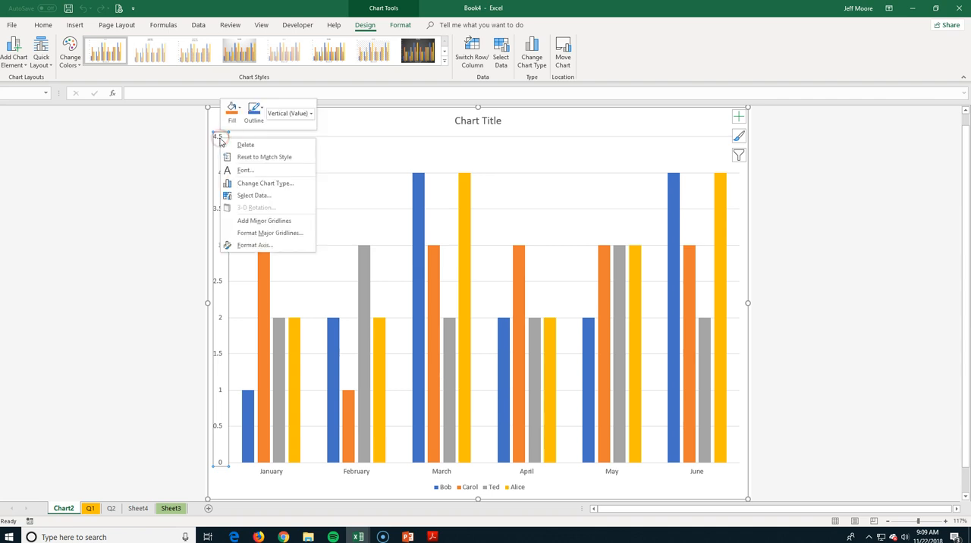
mouse_move(266, 182)
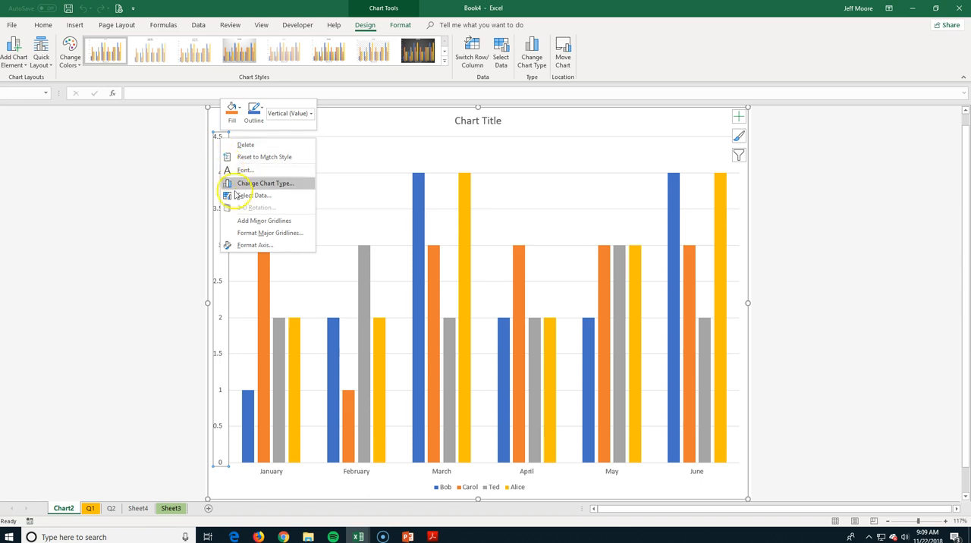
mouse_move(251, 246)
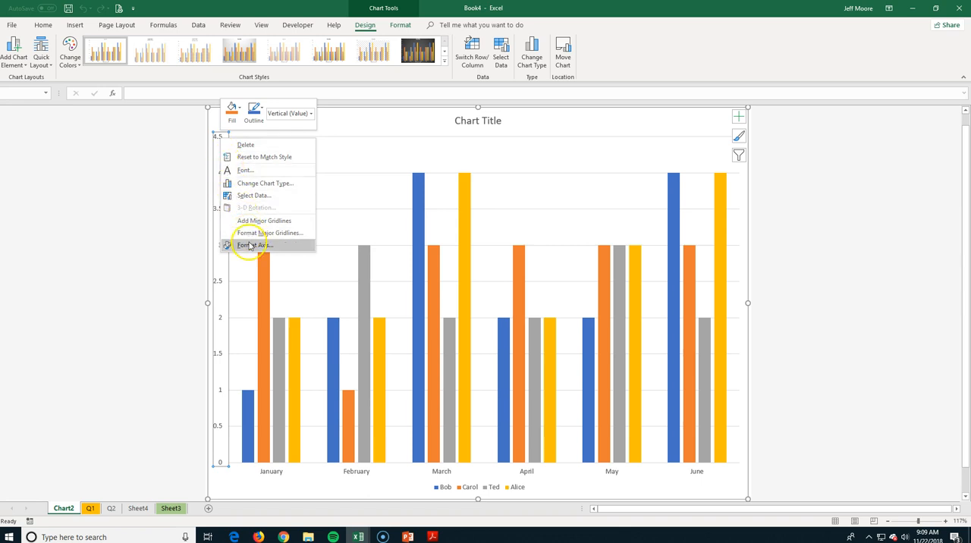
click(255, 246)
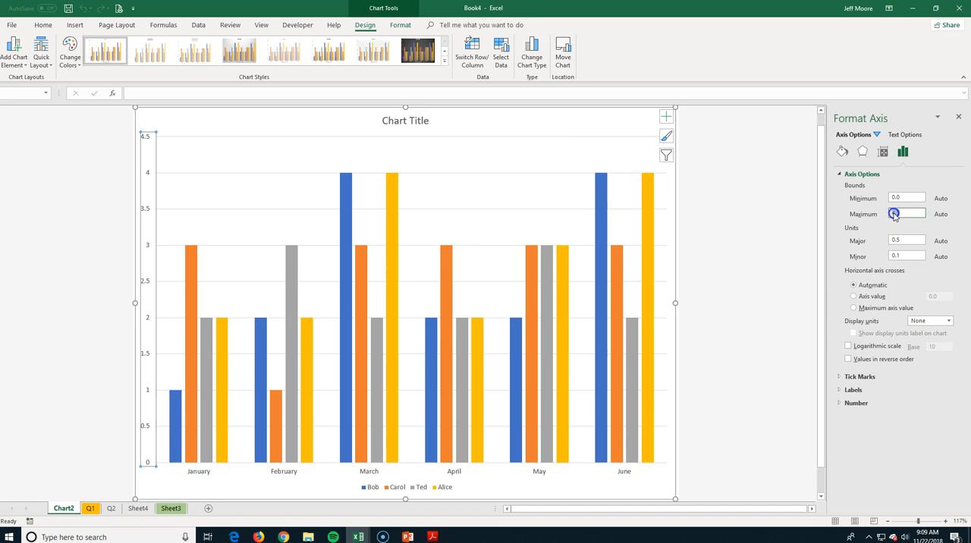
text(4)
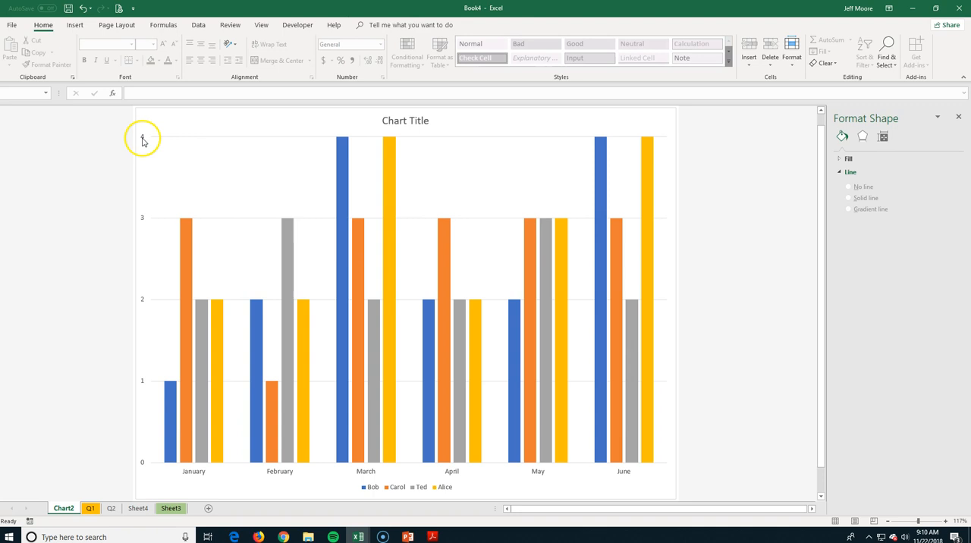
mouse_move(432, 166)
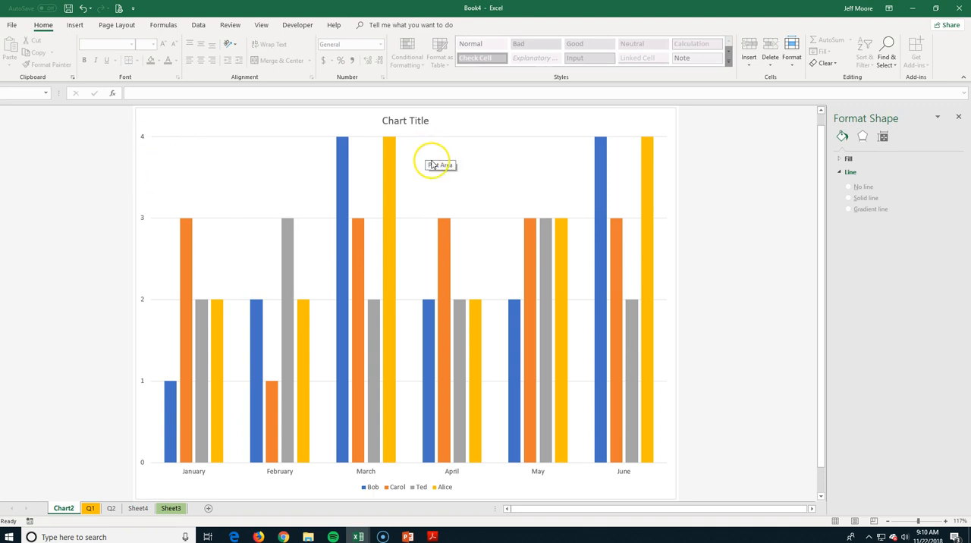
mouse_move(240, 215)
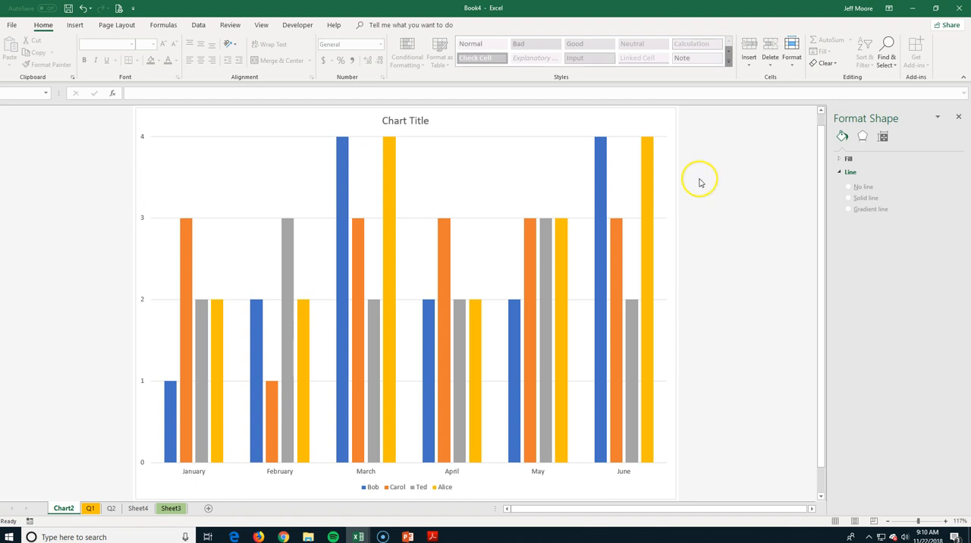
- Close the Format pane, select the whole chart and show the Chart Tools Design ribbon
click(959, 115)
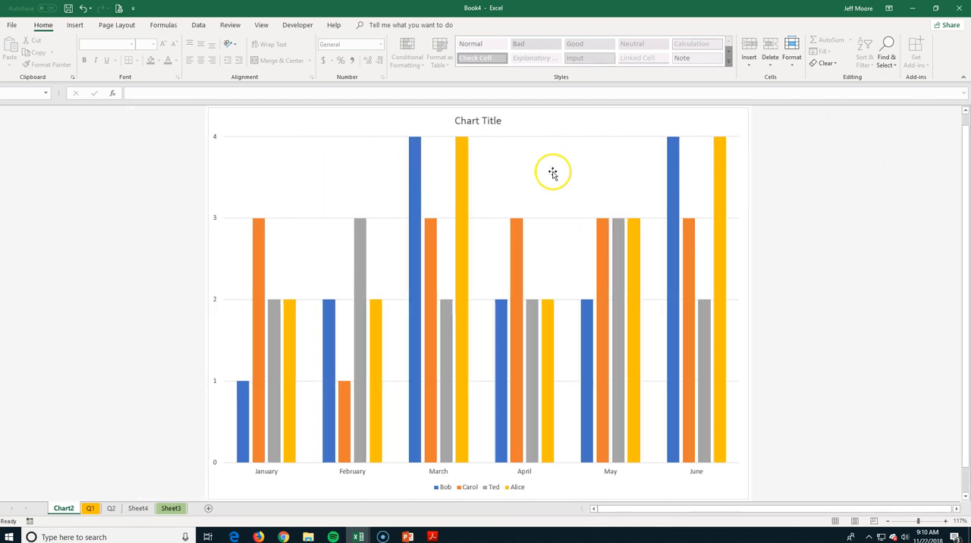
click(552, 171)
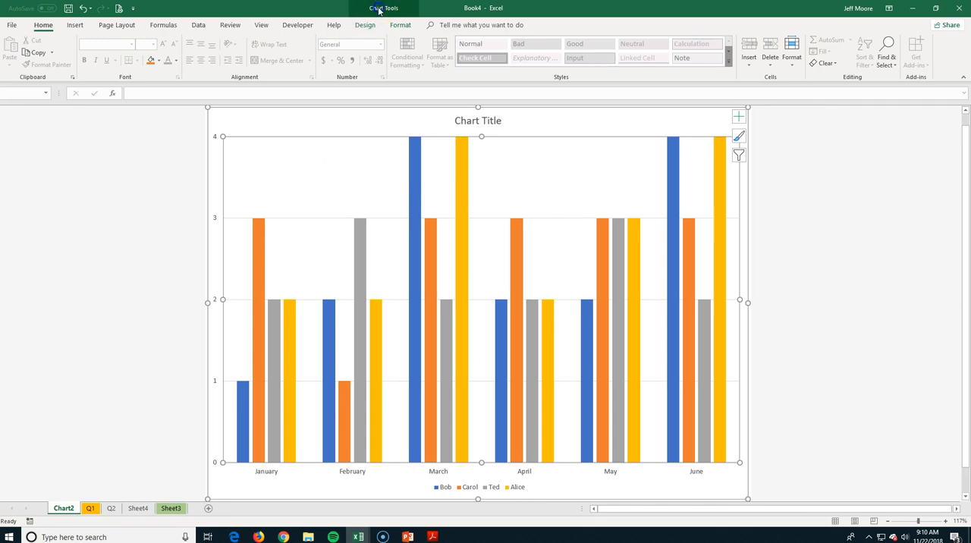
click(364, 24)
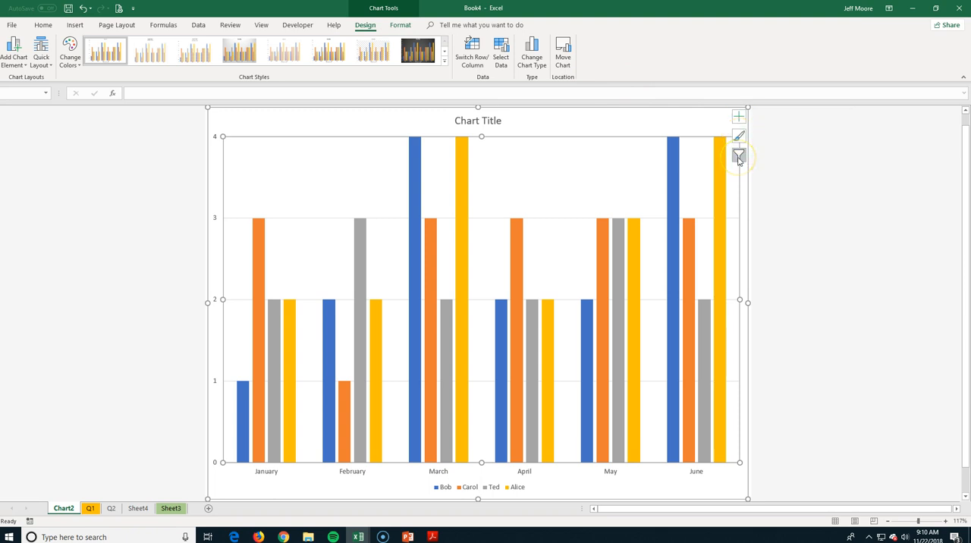
mouse_move(737, 158)
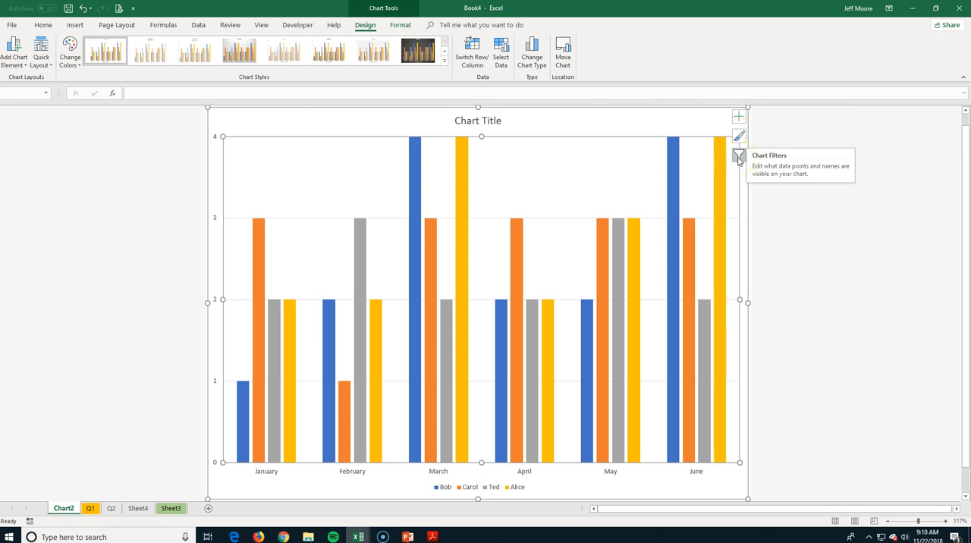
mouse_move(738, 115)
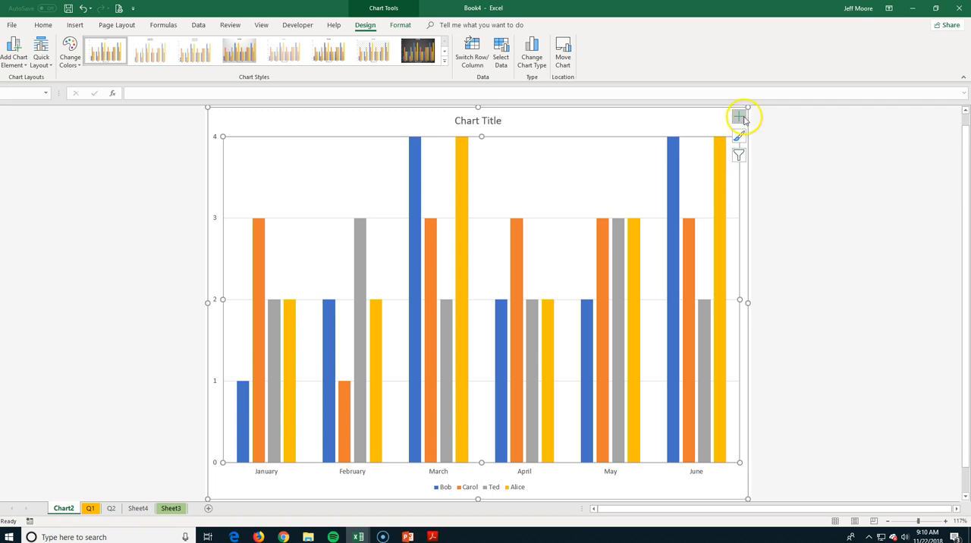
- Add Axis Titles via Chart Elements and begin editing the vertical axis title
click(738, 118)
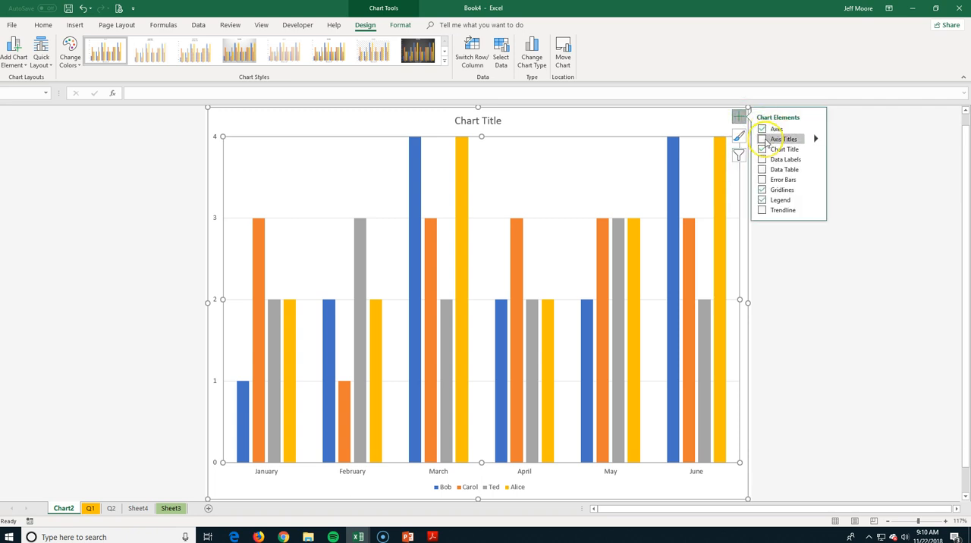
click(761, 140)
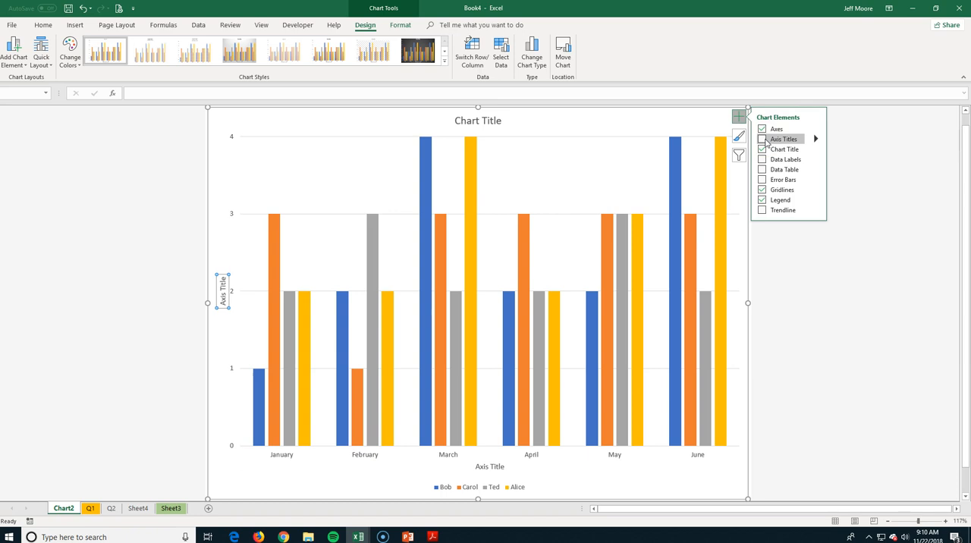
click(762, 140)
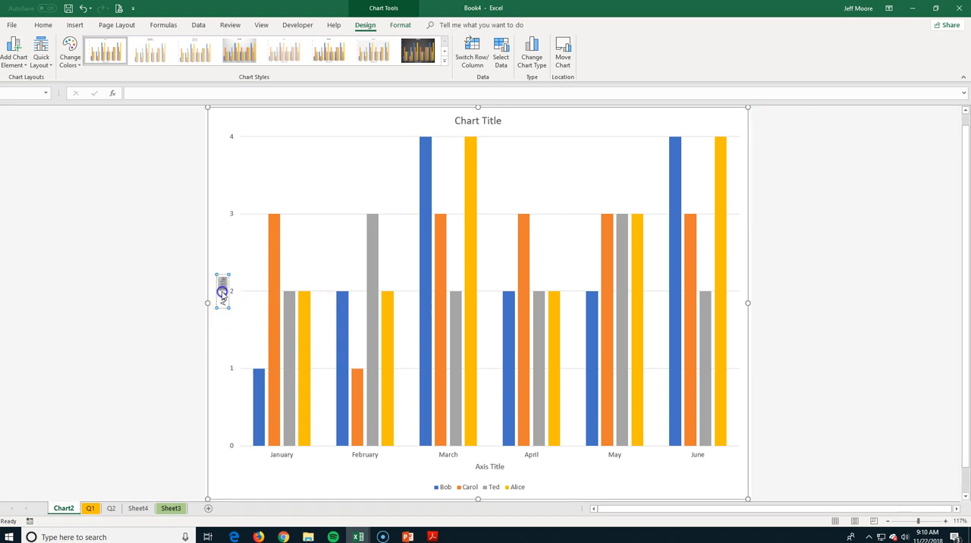
mouse_move(222, 291)
text(# of units)
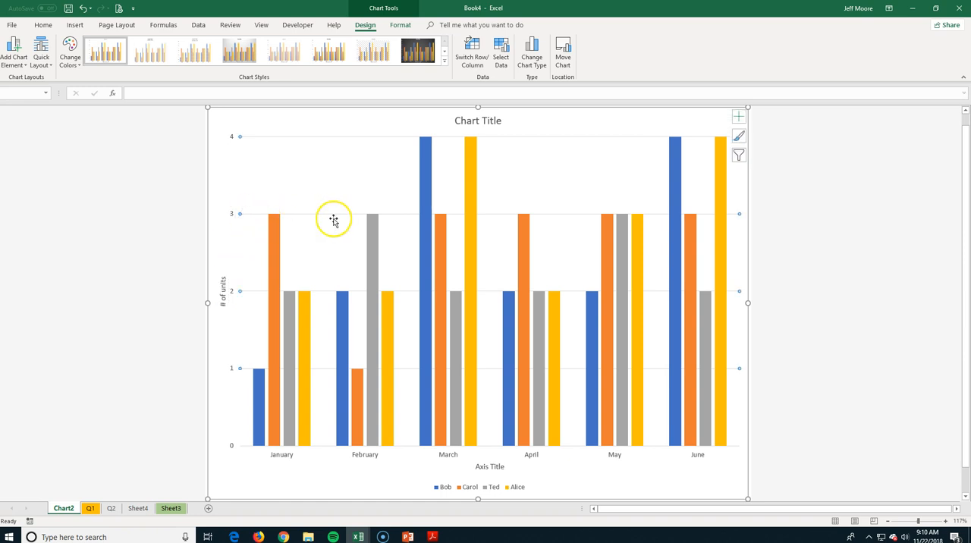
mouse_move(737, 136)
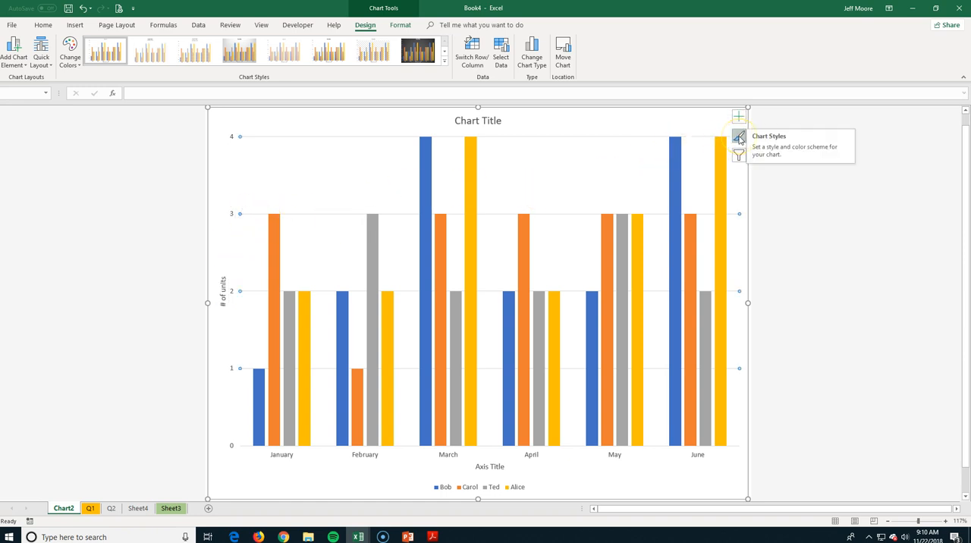
click(737, 137)
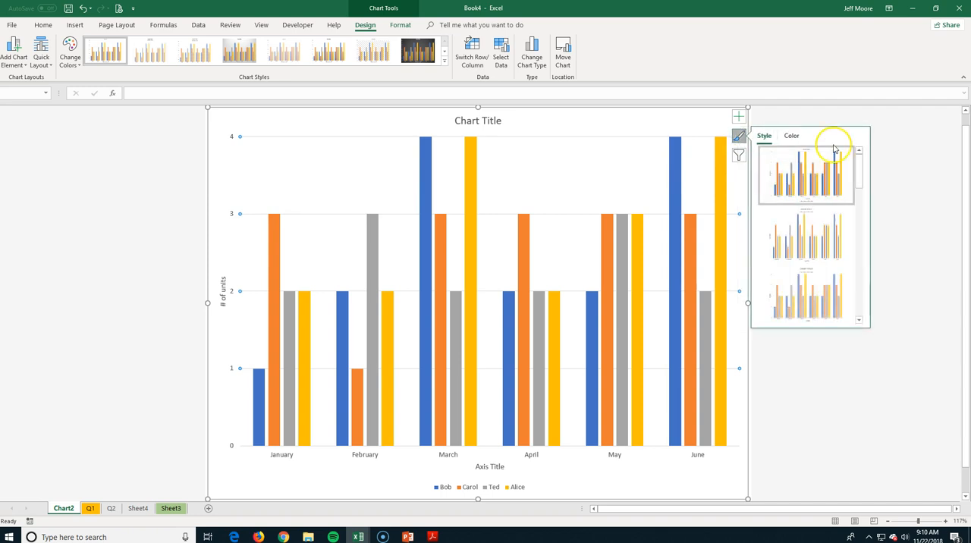
click(860, 144)
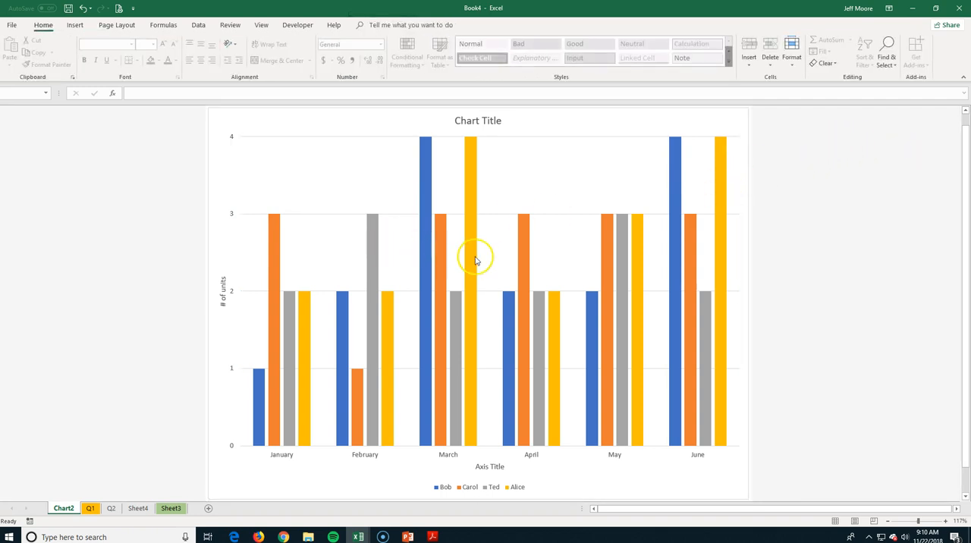
click(470, 258)
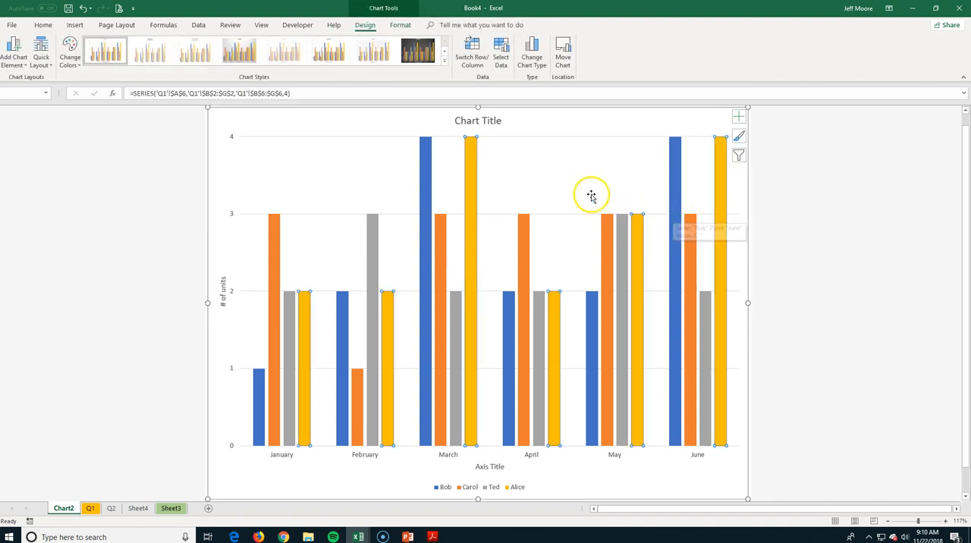
mouse_move(473, 198)
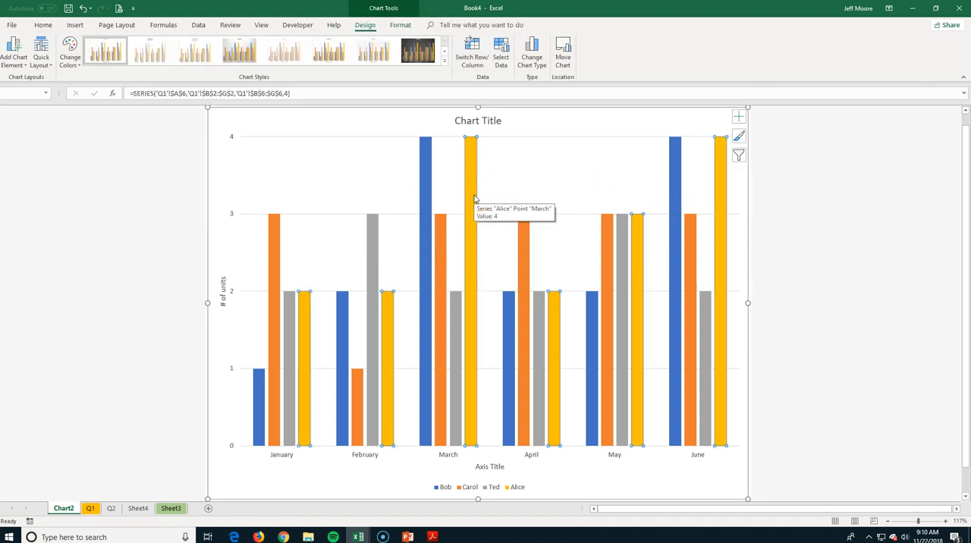
click(486, 165)
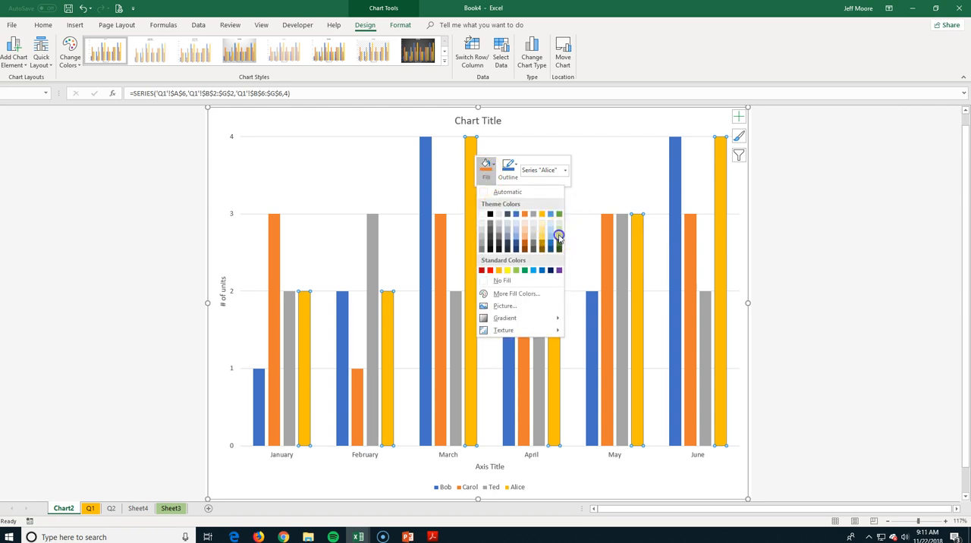
click(558, 235)
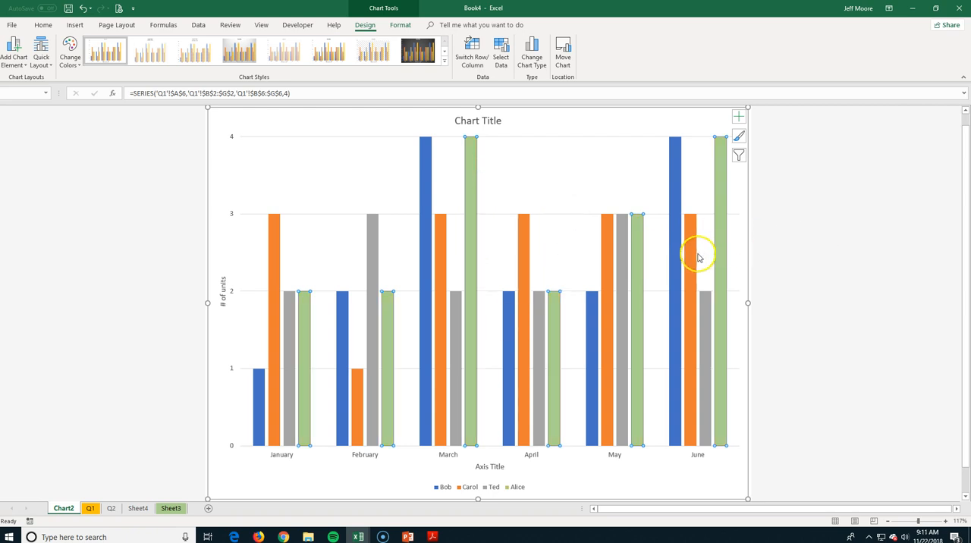
click(700, 225)
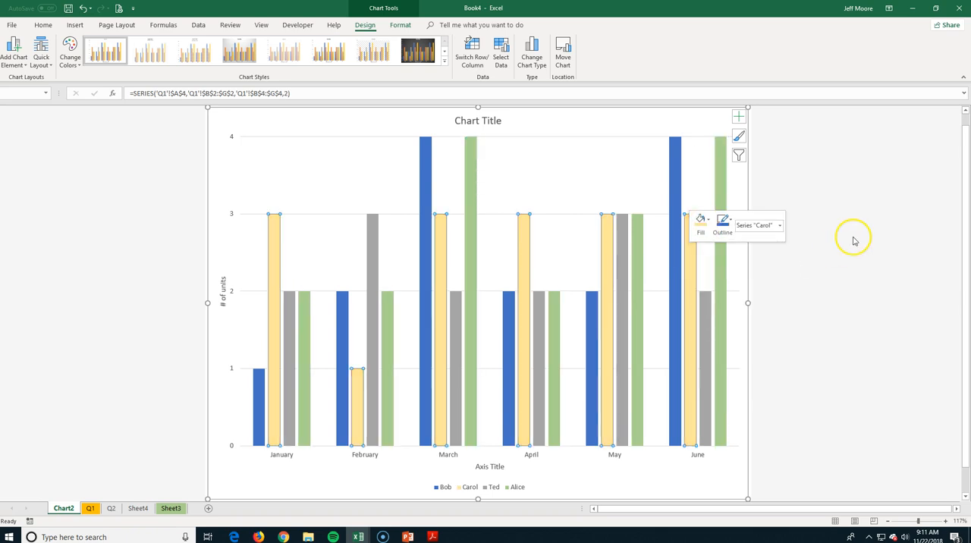
click(800, 239)
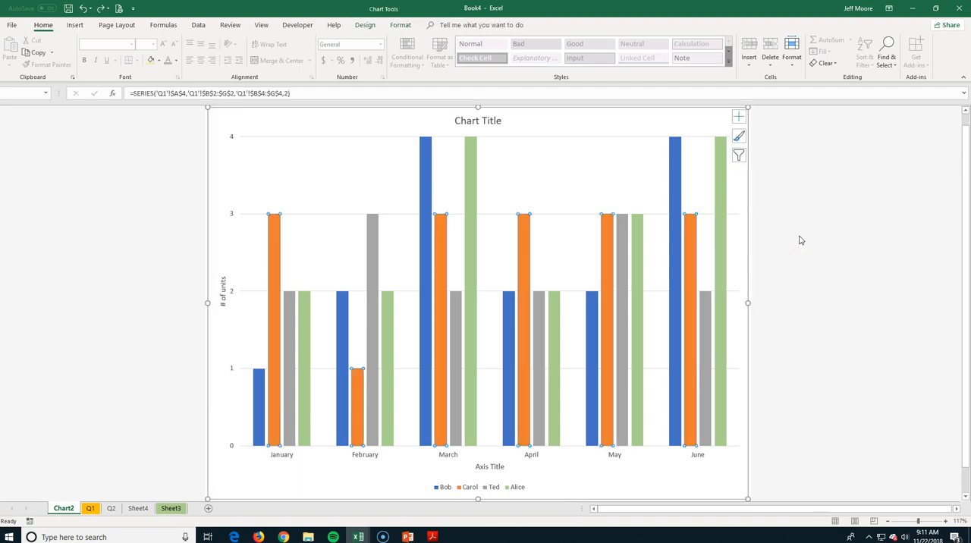
click(786, 240)
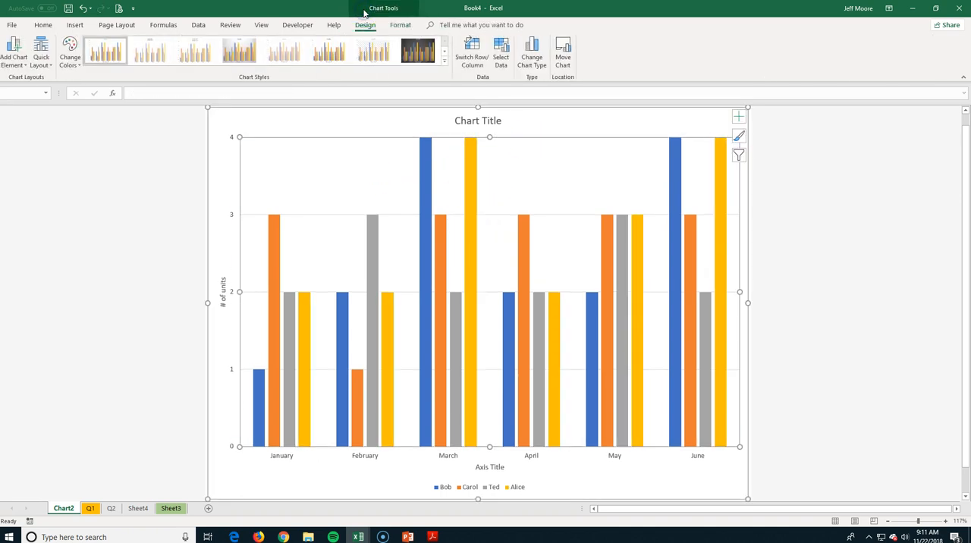
mouse_move(472, 53)
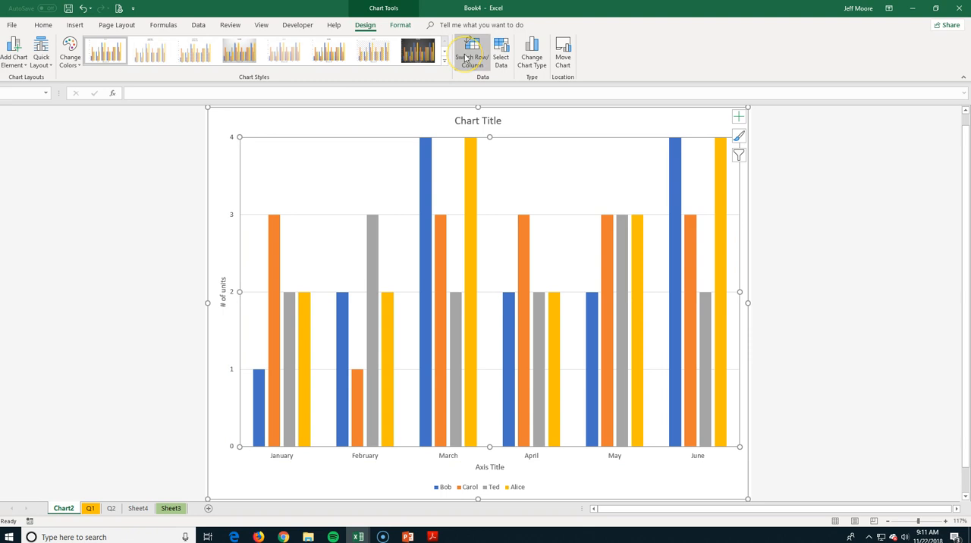
mouse_move(472, 53)
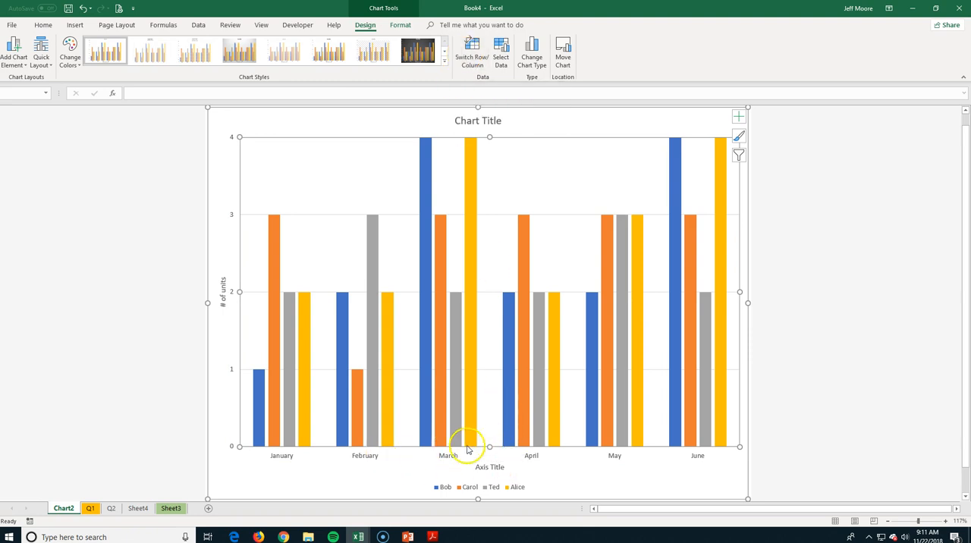
mouse_move(671, 461)
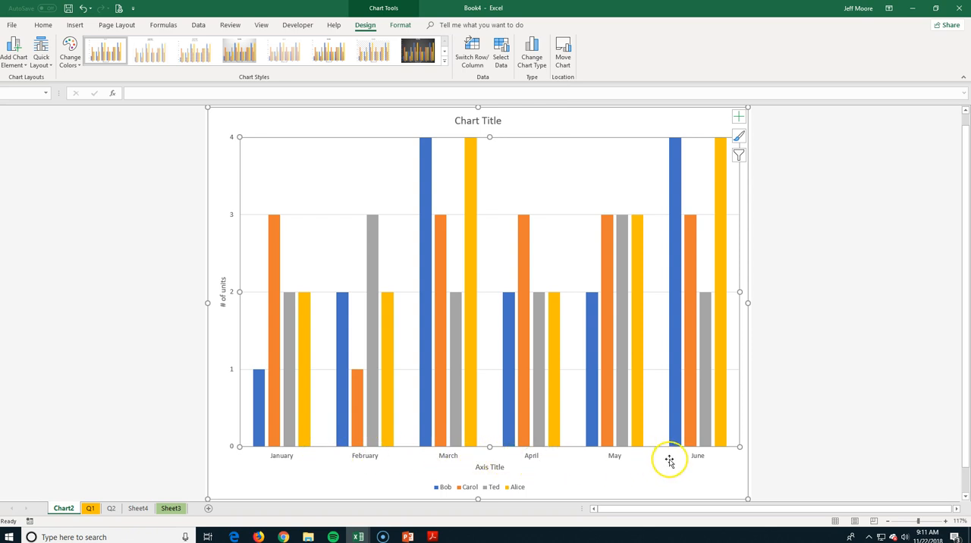
mouse_move(473, 492)
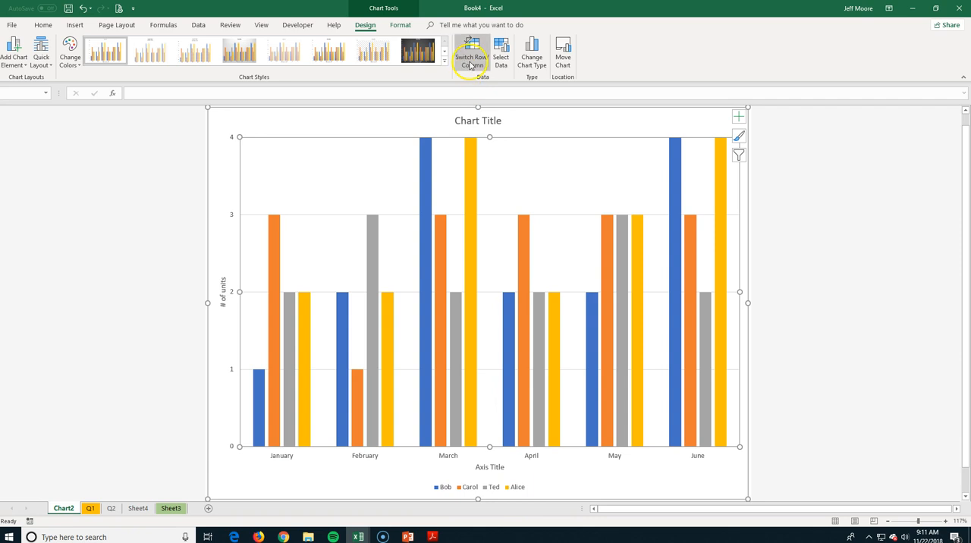
- Switch Row/Column so bars cluster by salesperson with January–June as legend series
click(472, 52)
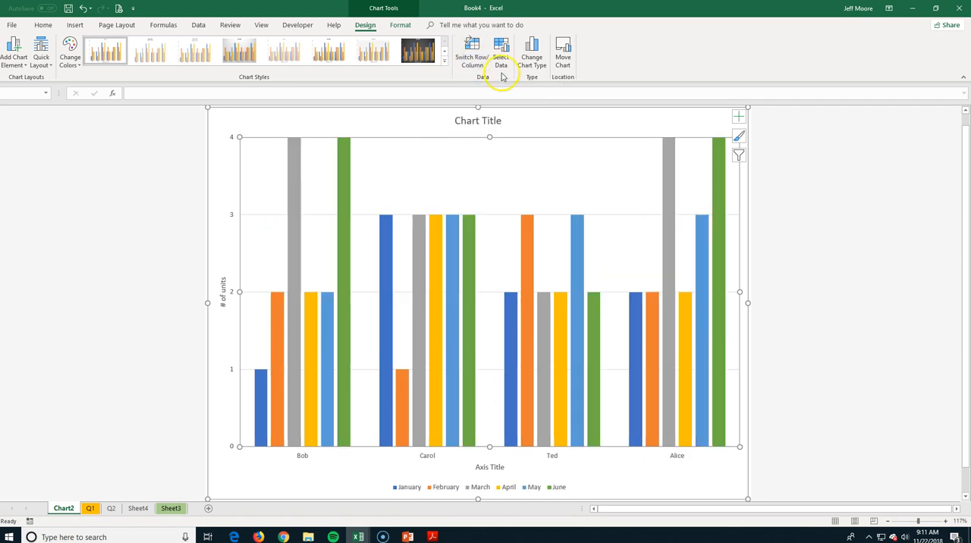
mouse_move(302, 455)
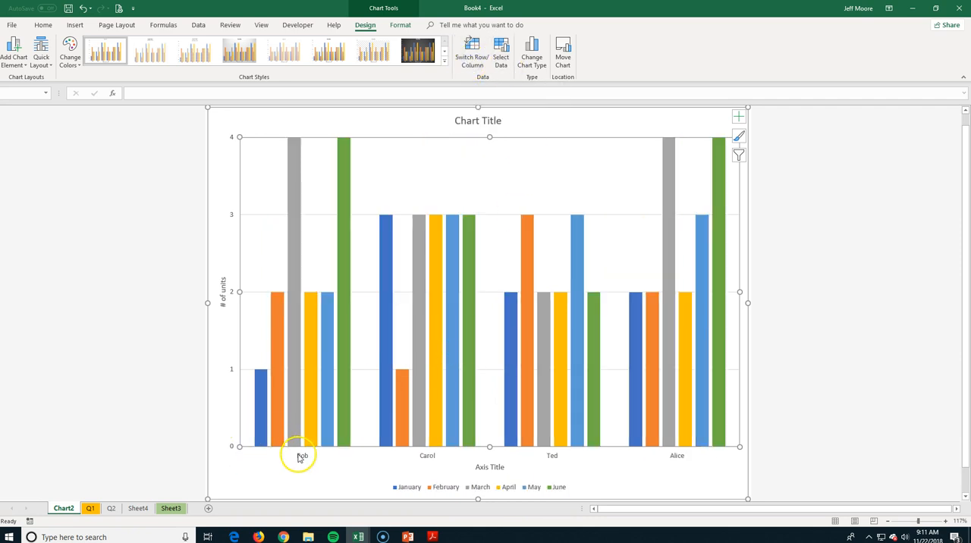
mouse_move(528, 421)
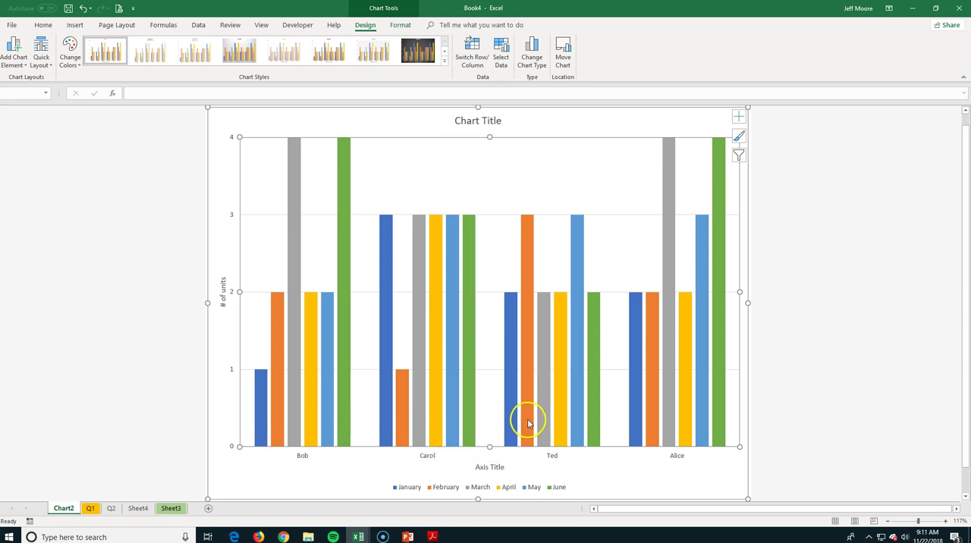
mouse_move(296, 452)
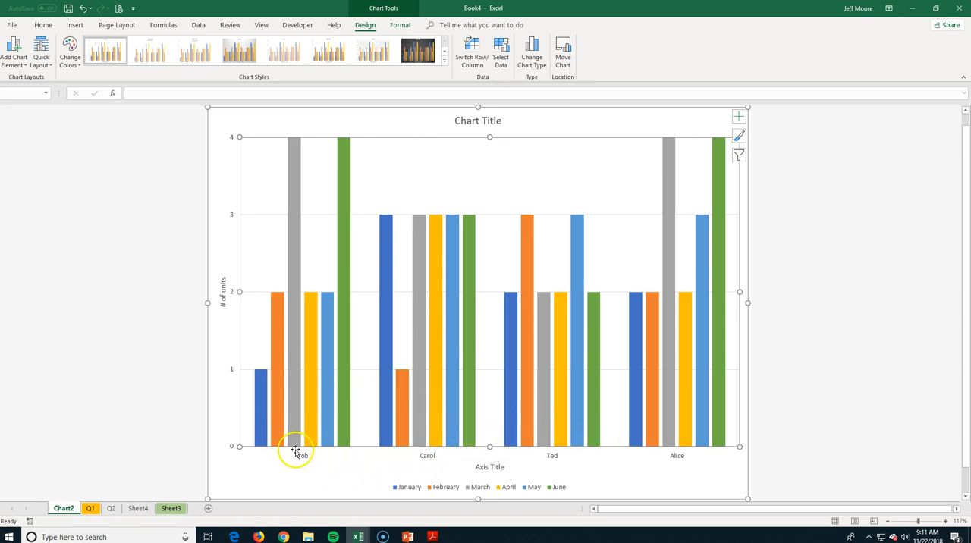
mouse_move(467, 107)
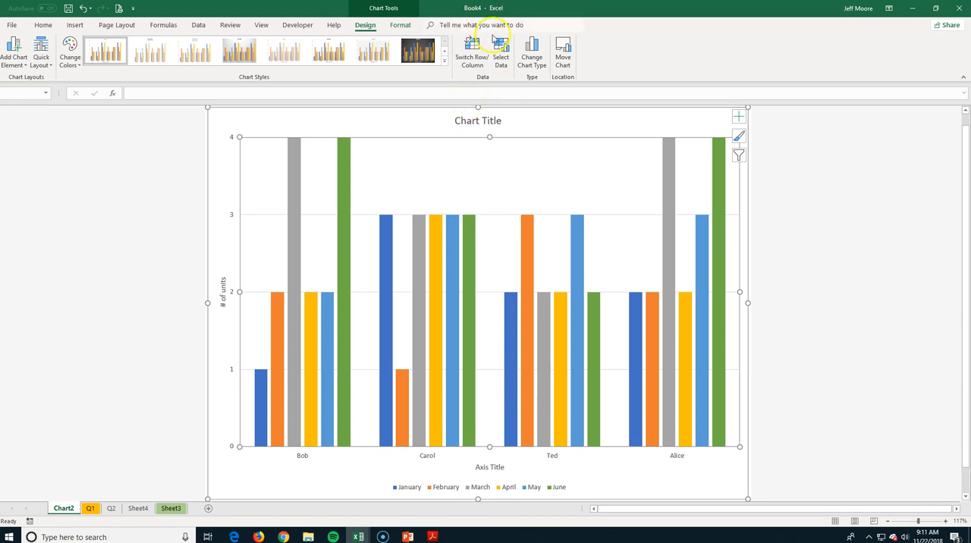
mouse_move(531, 53)
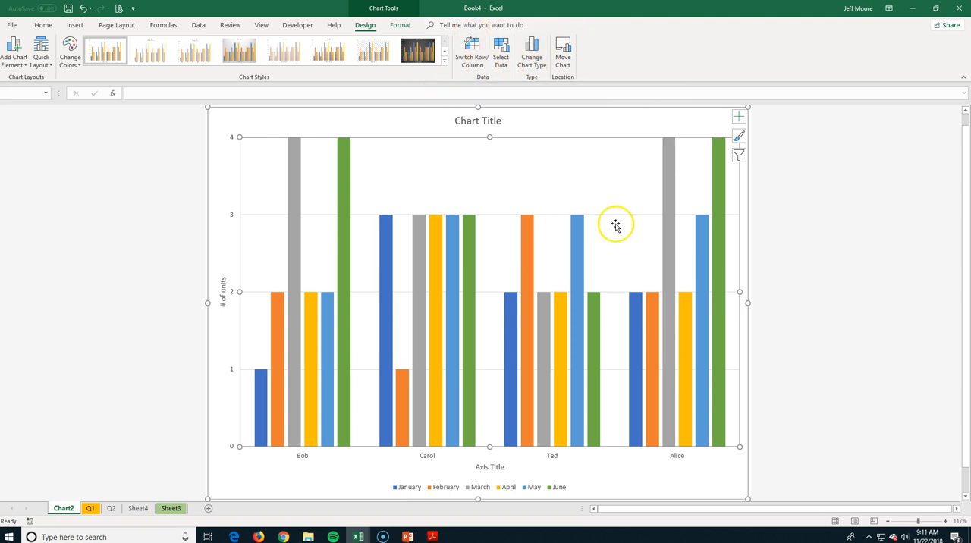
mouse_move(737, 154)
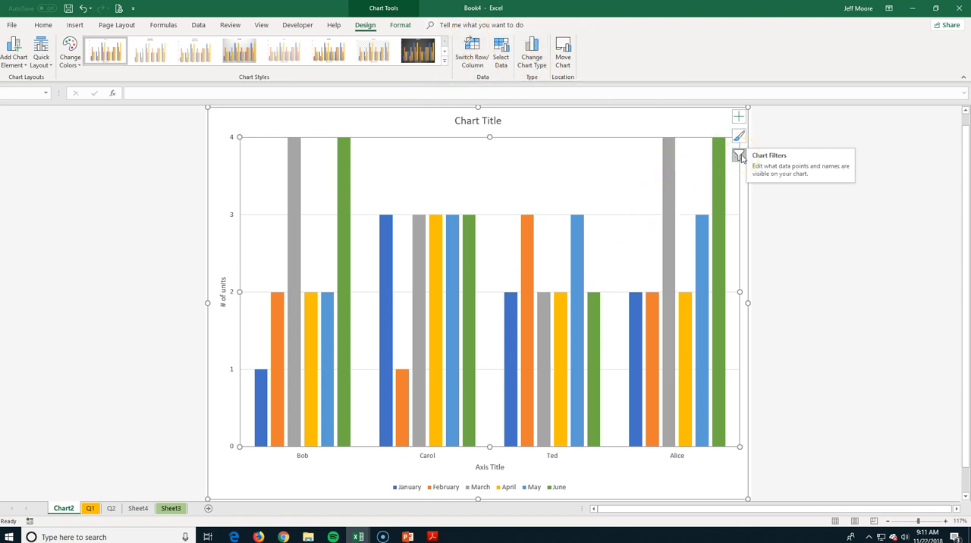
click(738, 155)
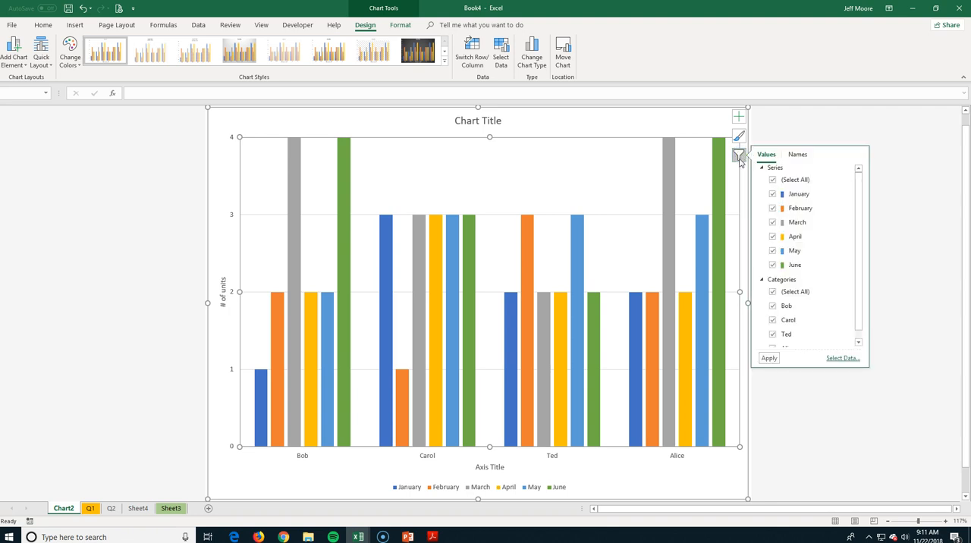
click(772, 194)
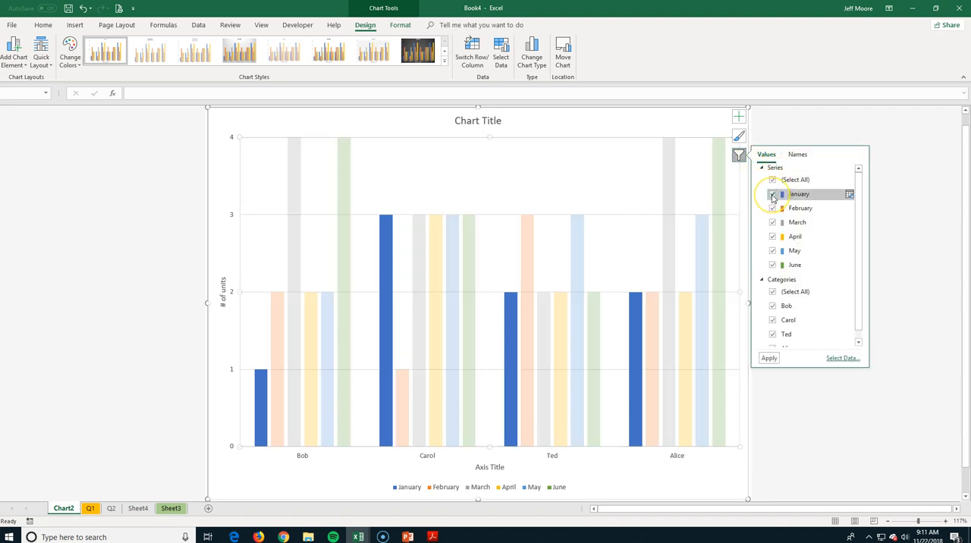
click(772, 208)
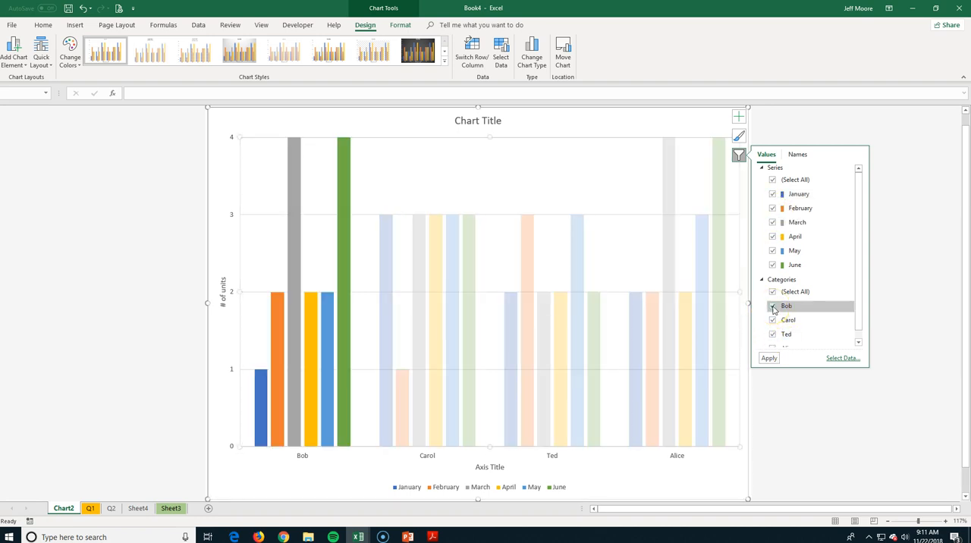
click(772, 307)
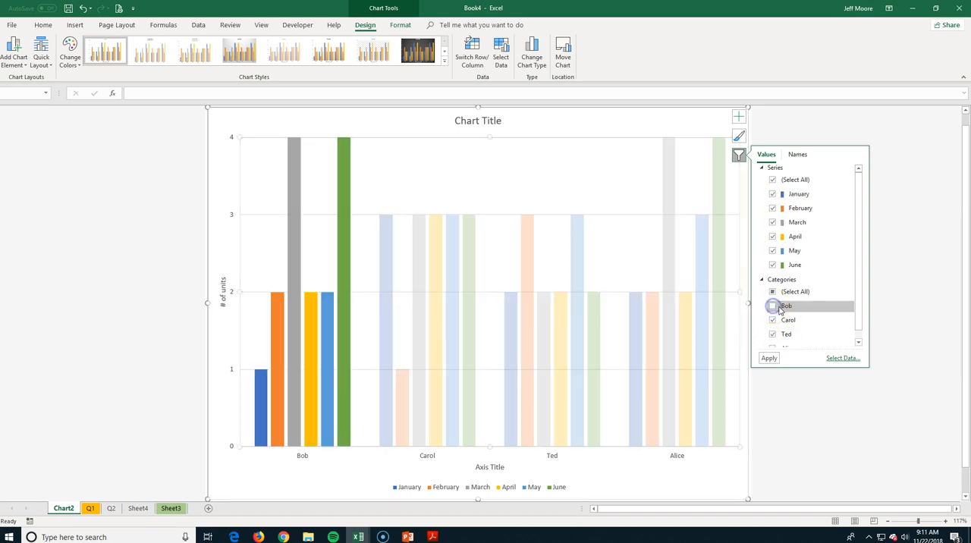
click(772, 306)
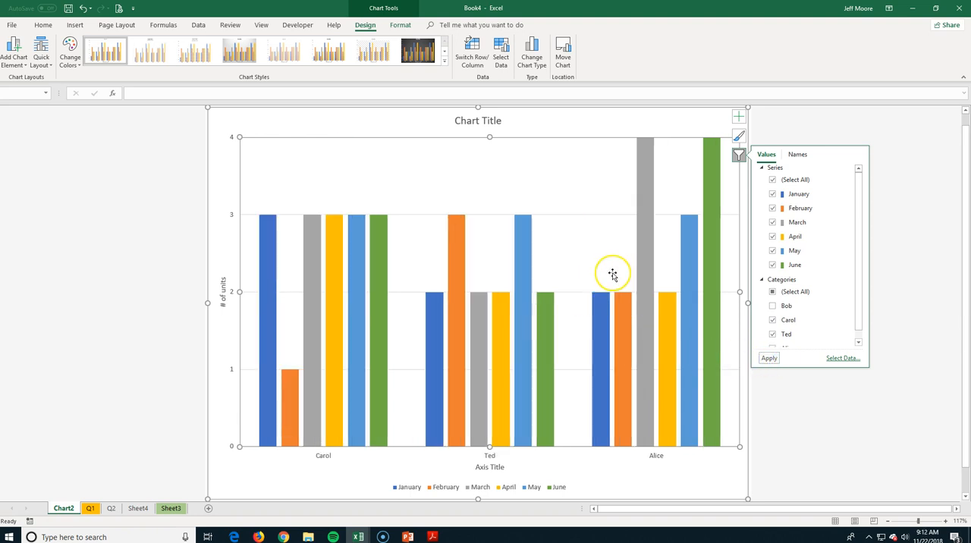
mouse_move(690, 287)
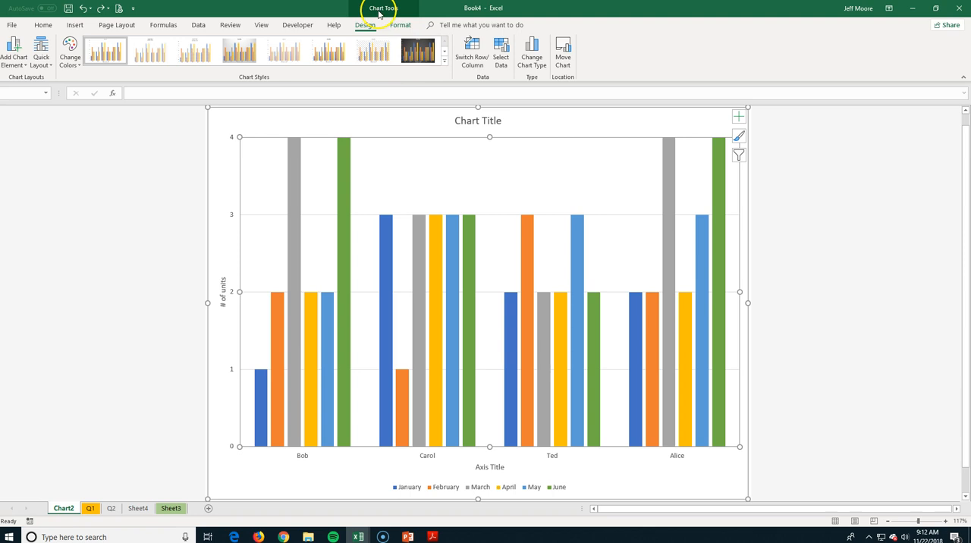
- Show the Chart Tools Format ribbon for shape and text formatting of chart elements
click(400, 25)
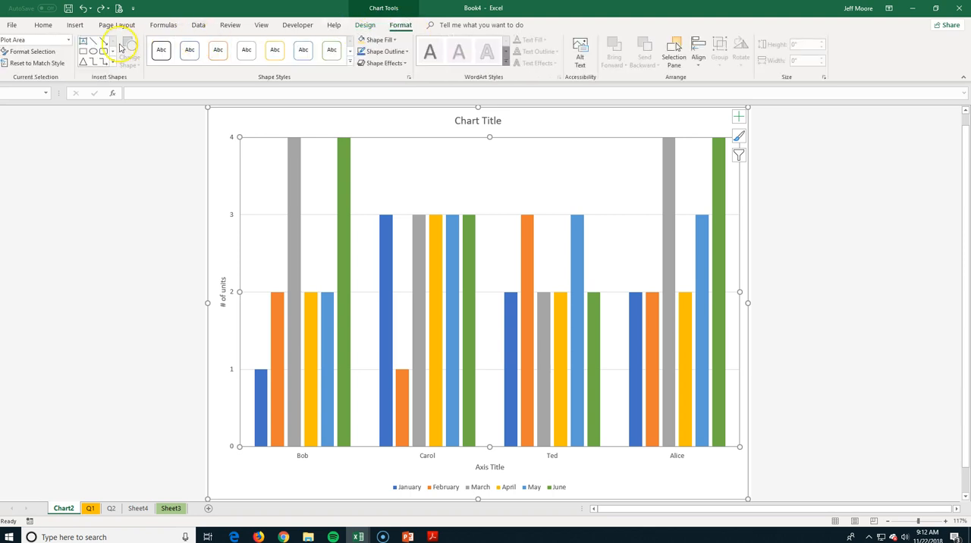
mouse_move(440, 138)
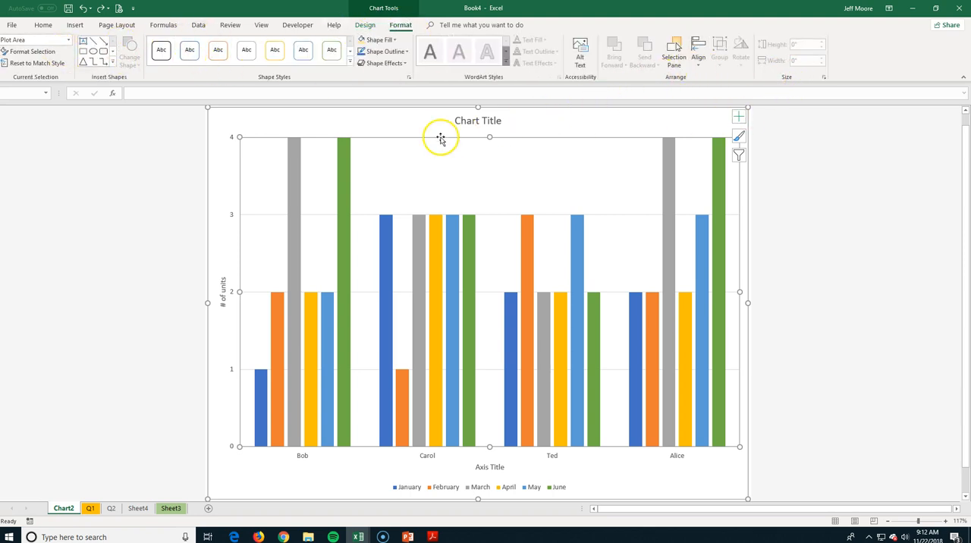
mouse_move(386, 146)
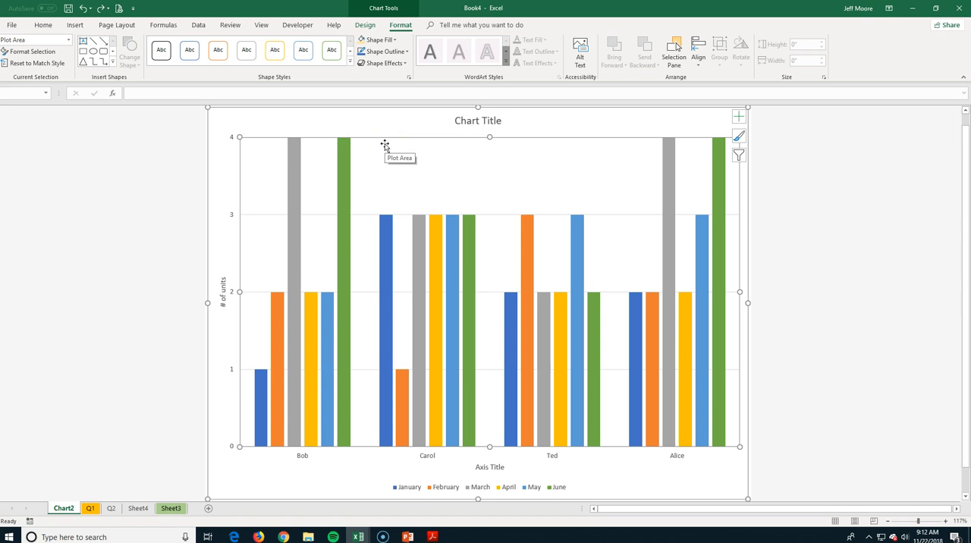
mouse_move(379, 145)
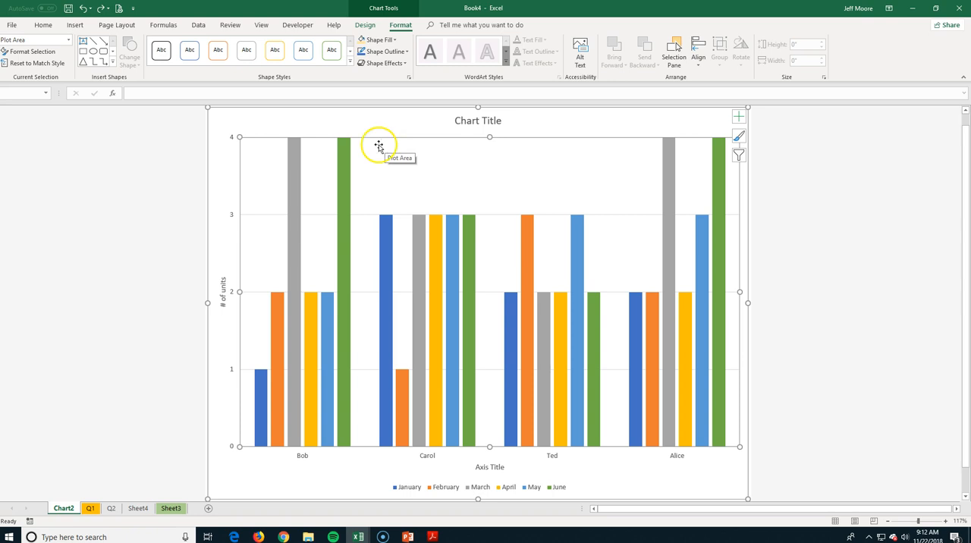